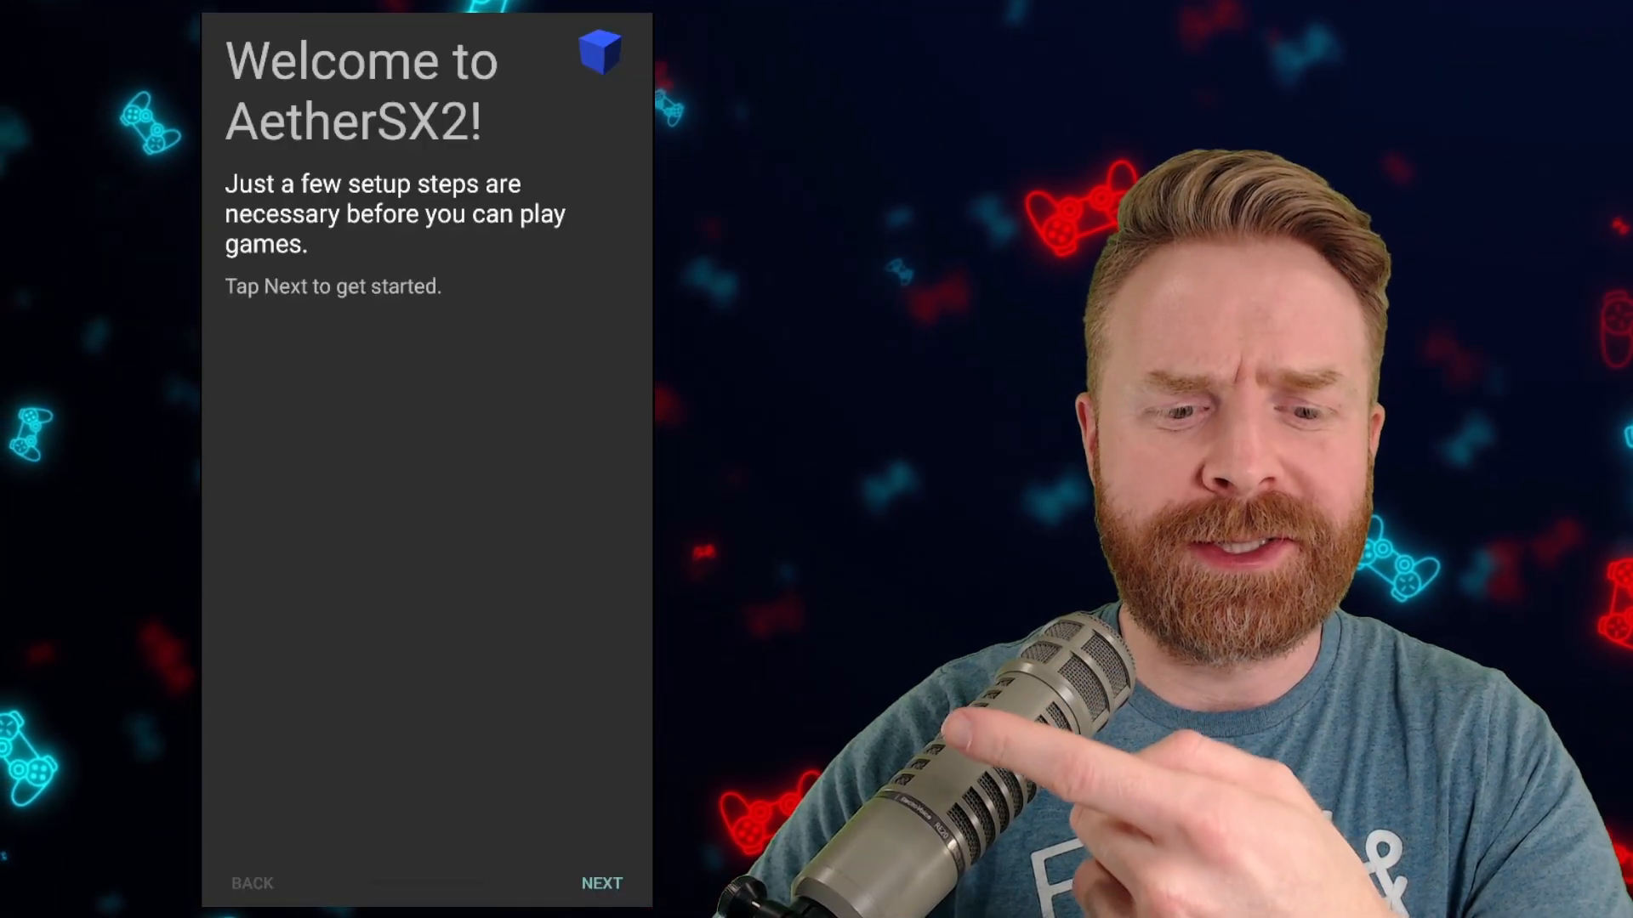
Advance from the Welcome screen to the setup FAQ page.
left_click(600, 883)
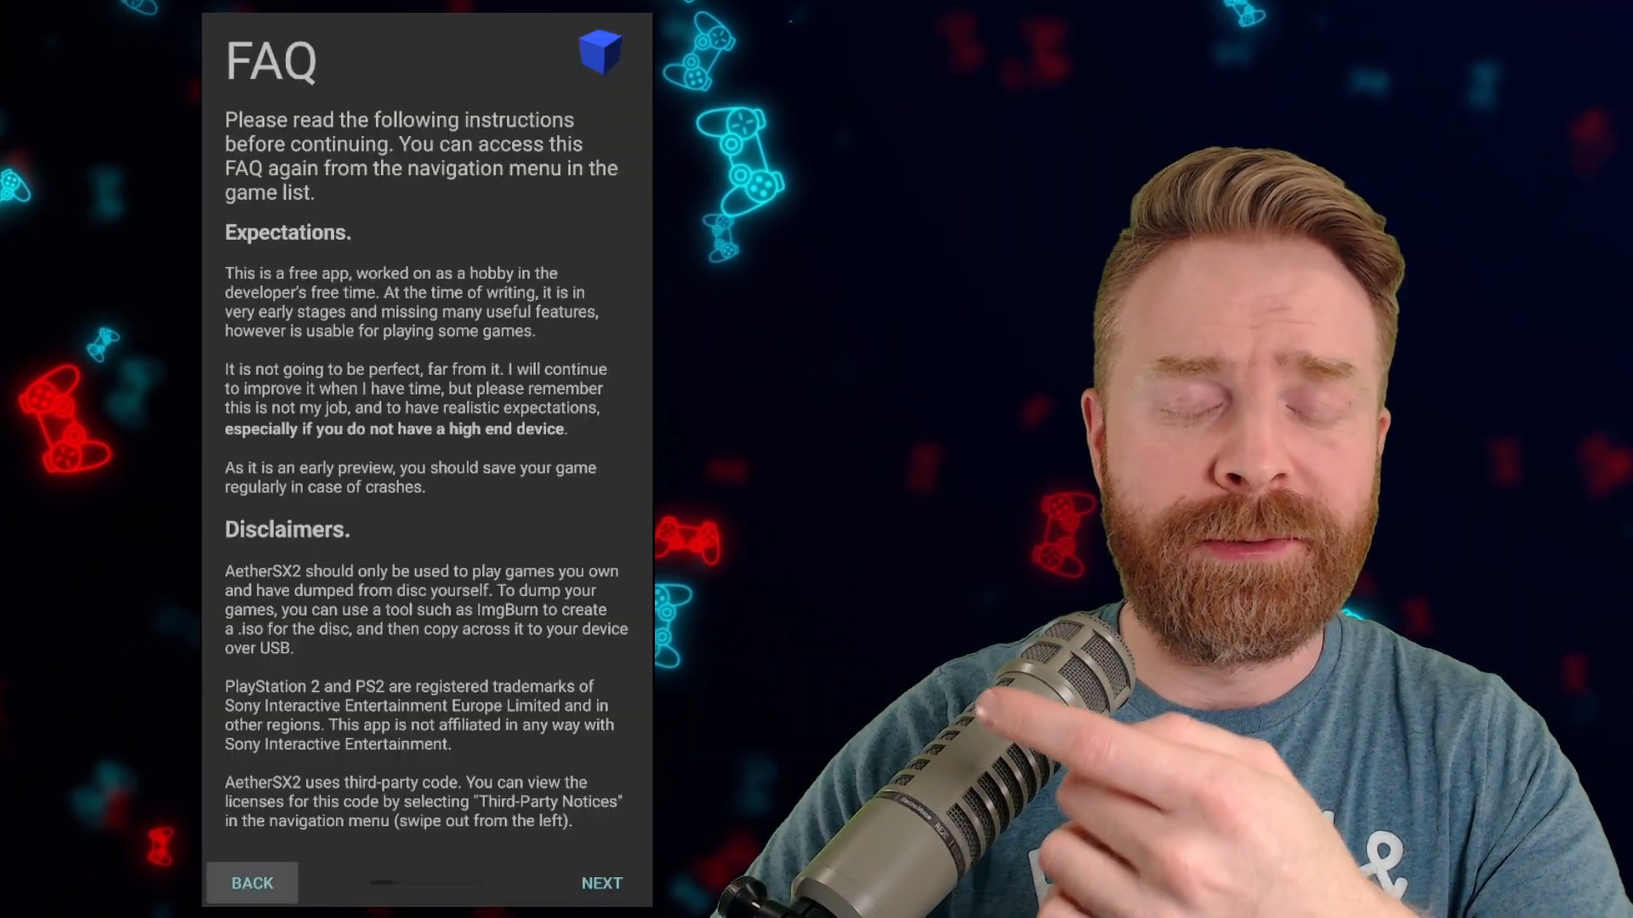
Continue to the settings page with Optimal/Safe Defaults and bring up the Theme choices.
left_click(601, 882)
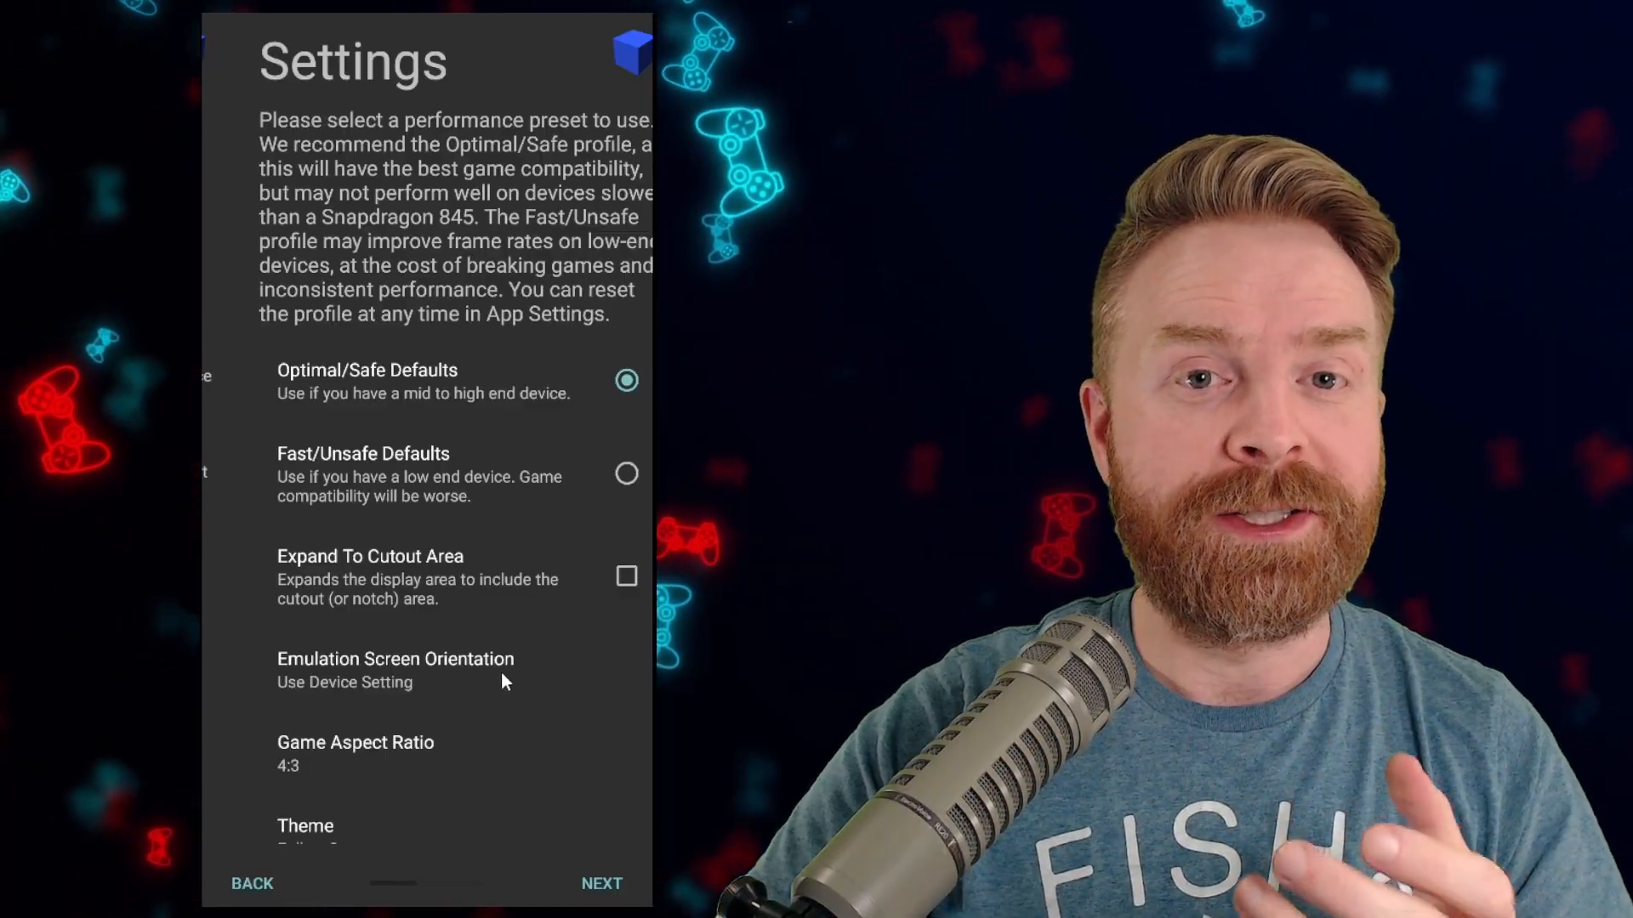
left_click(355, 744)
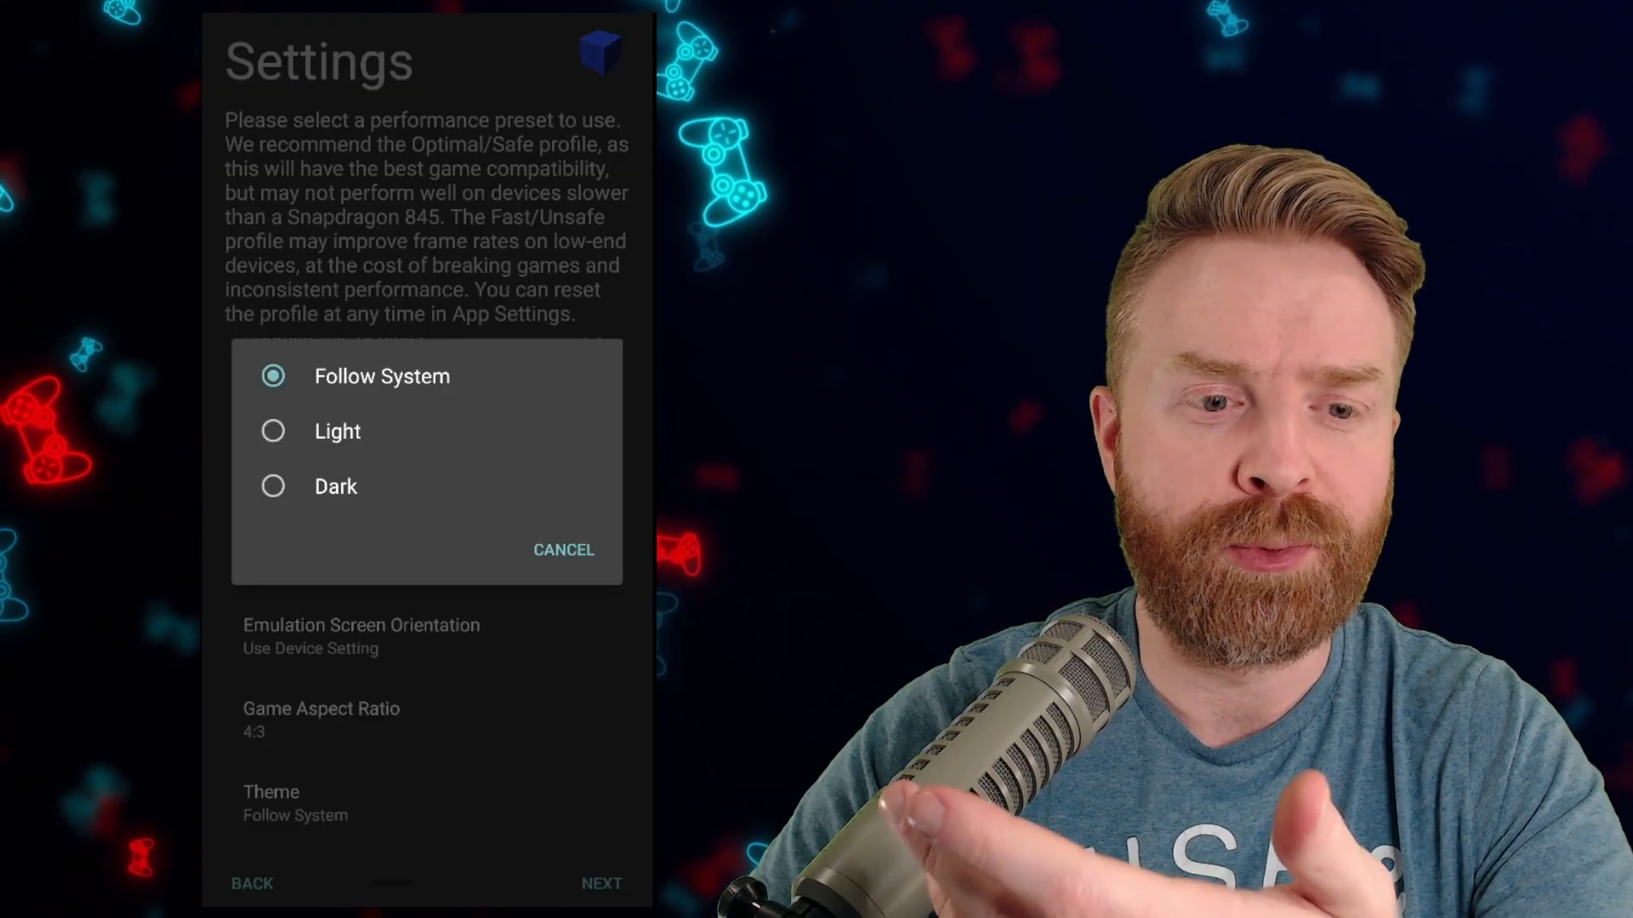
Keep the Follow System theme and reach the Import BIOS step.
left_click(601, 883)
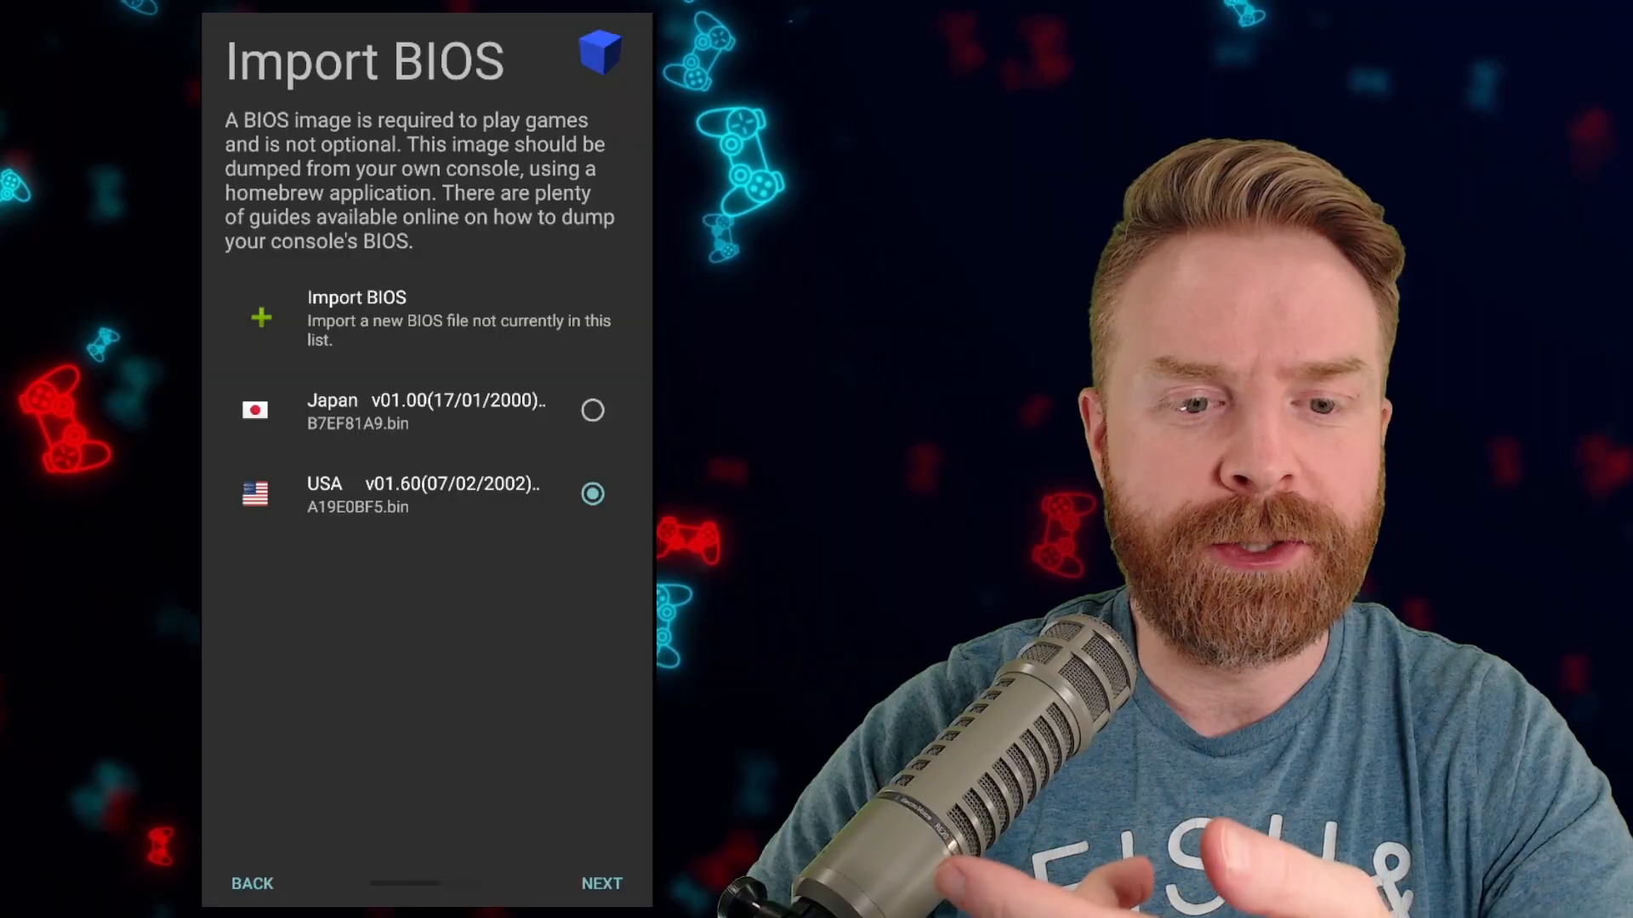
Pass the Import BIOS and Game Directories steps to reach Setup Complete.
left_click(601, 883)
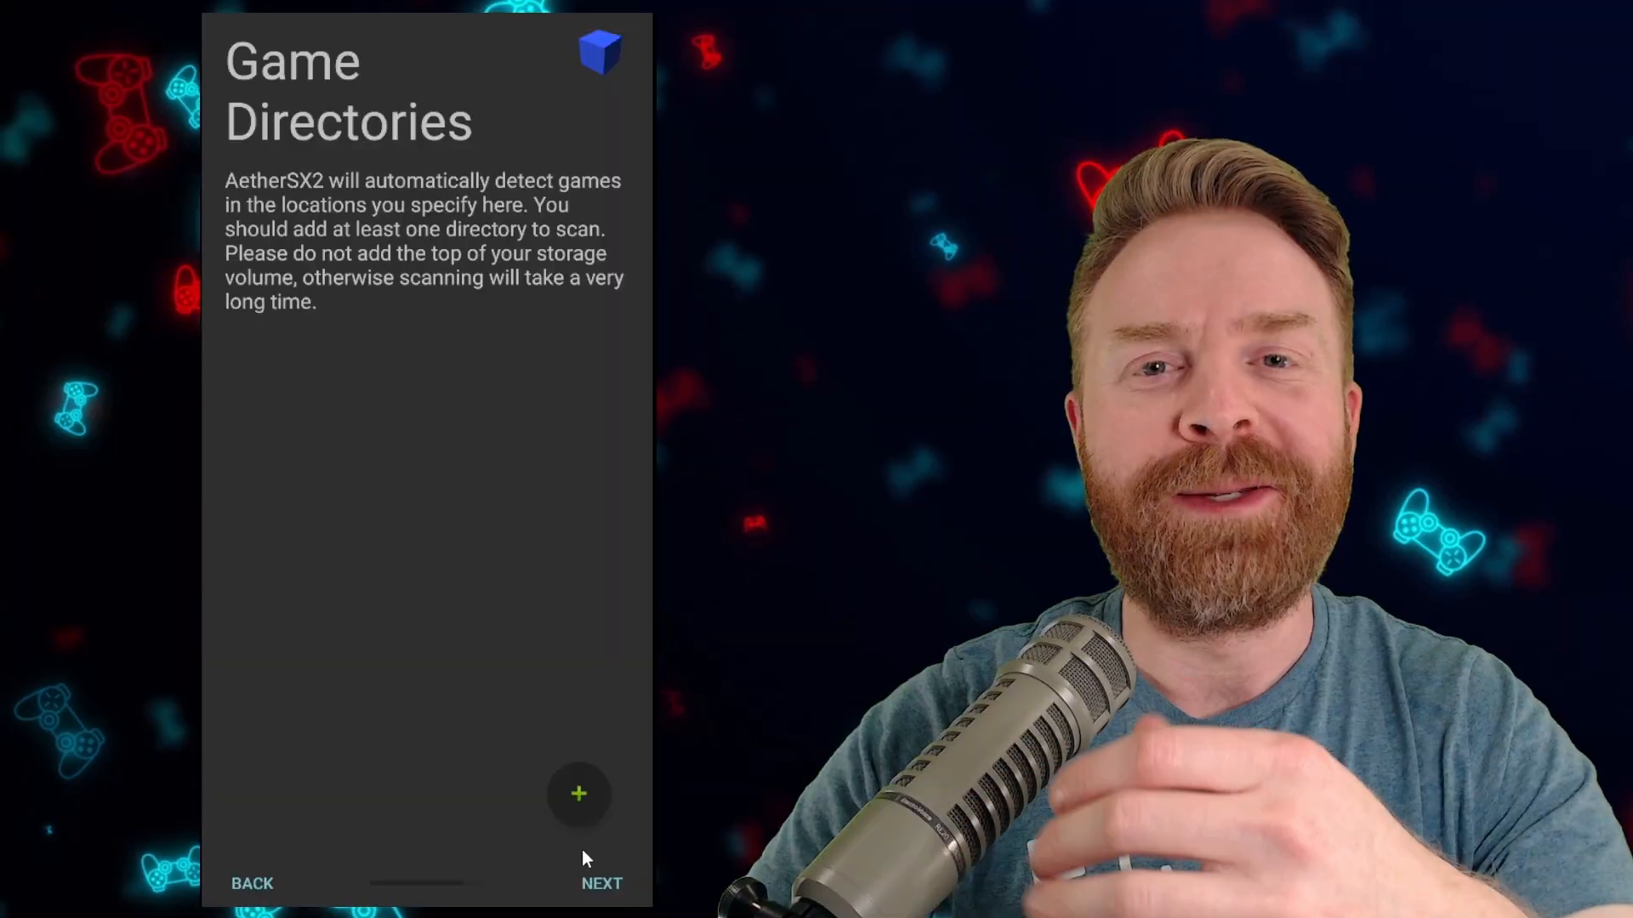
mouse_move(563, 854)
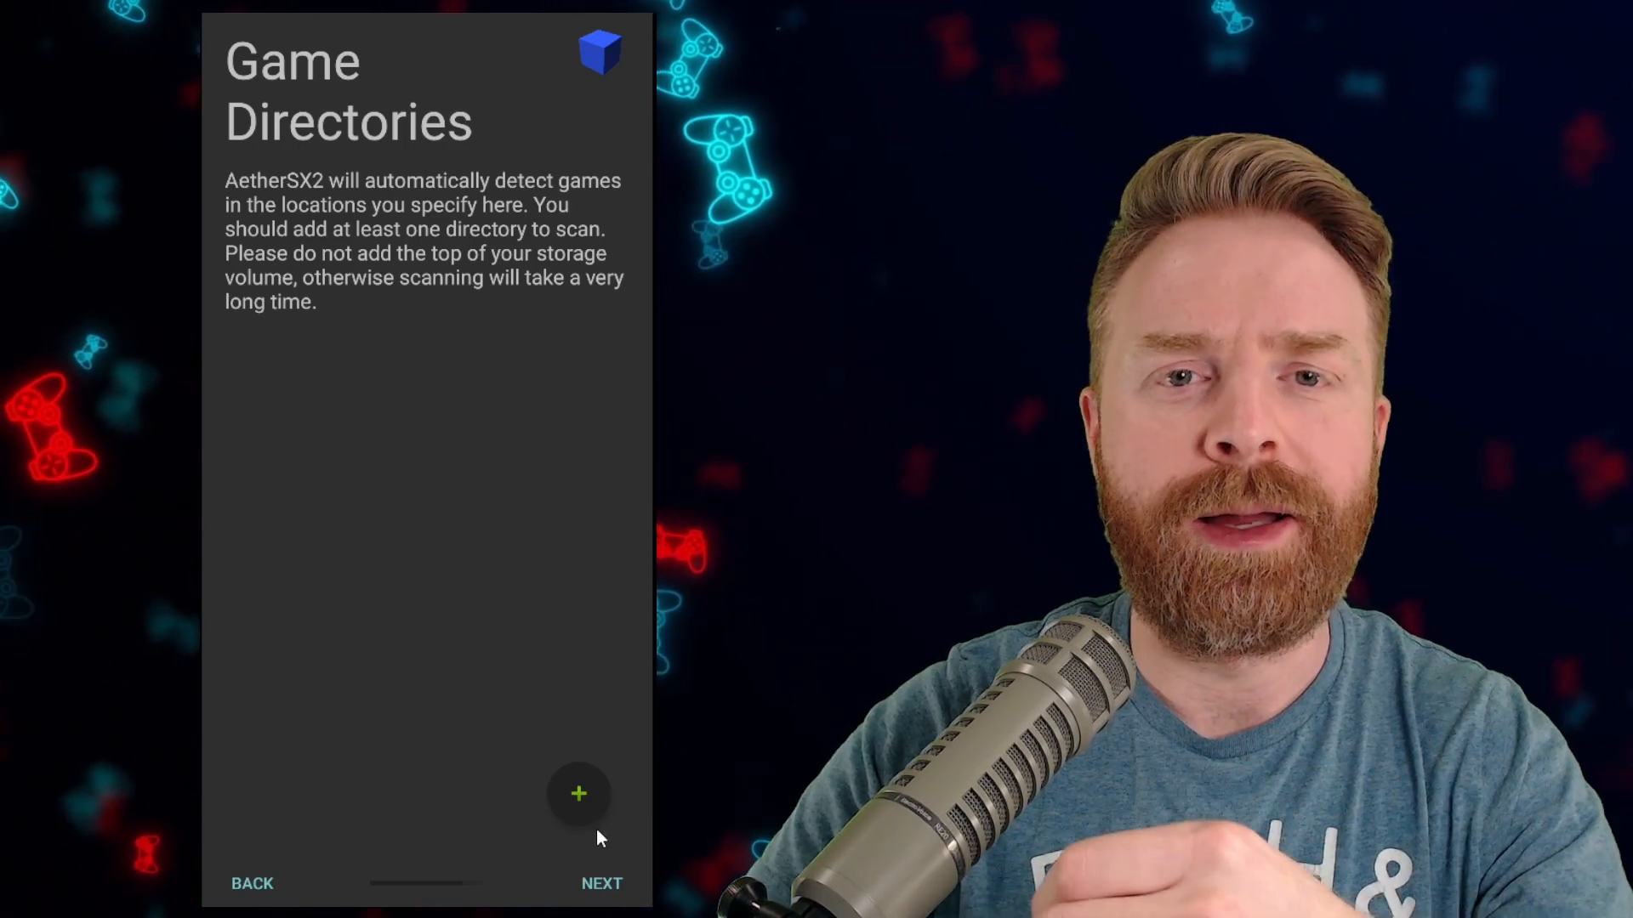
left_click(602, 883)
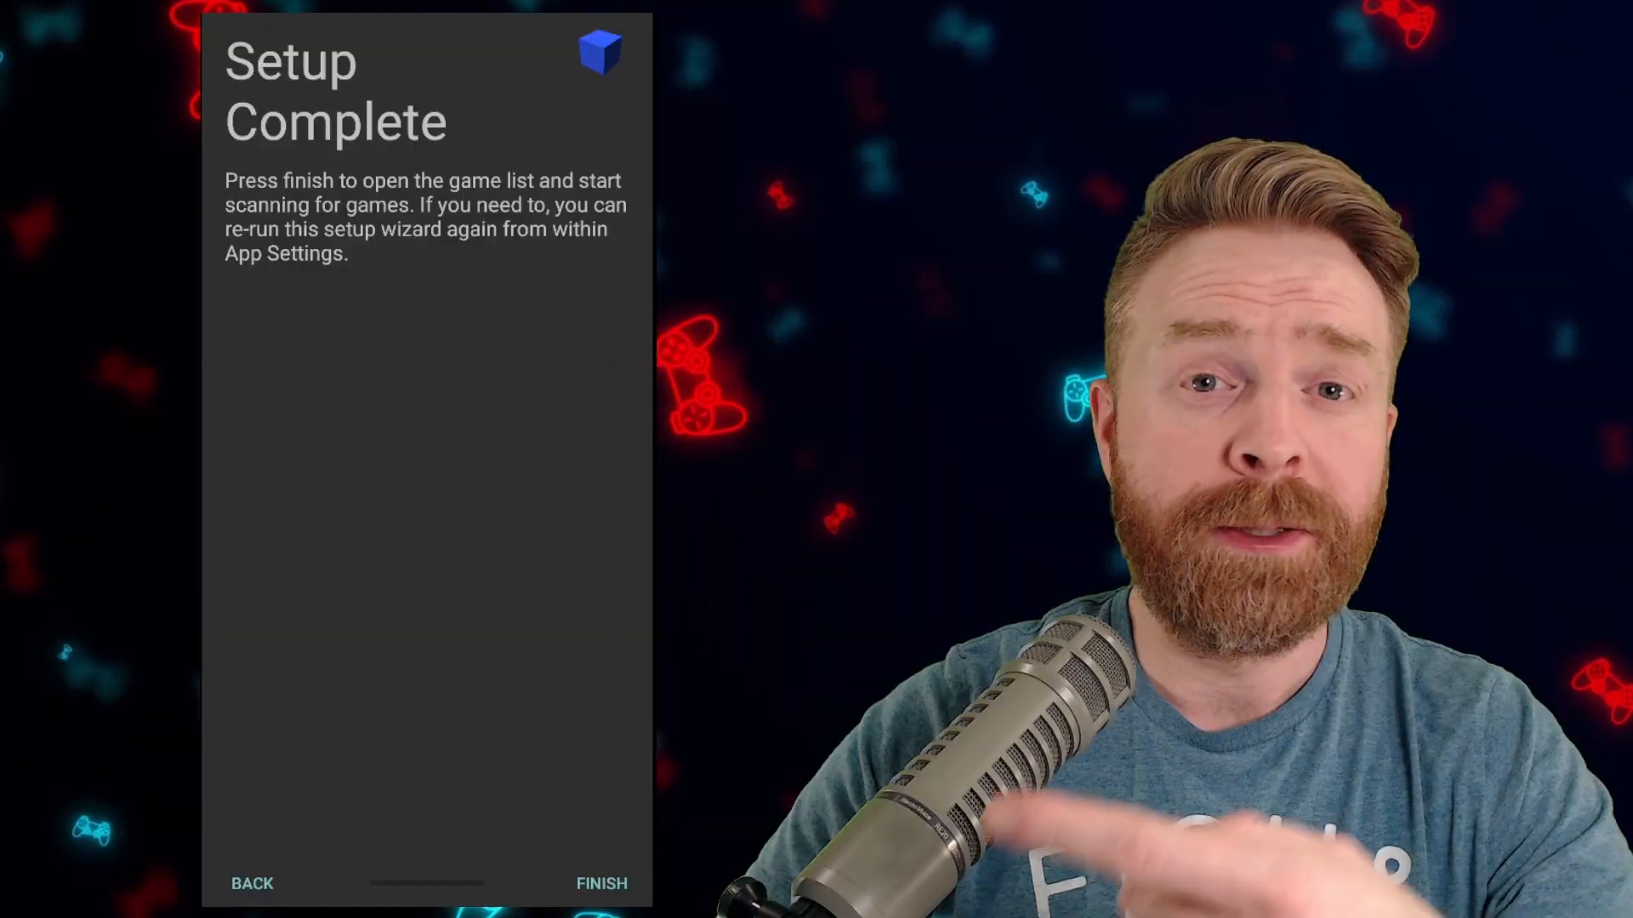
Finish setup to the game list showing Capcom vs. SNK 2 and bring up the navigation menu.
left_click(600, 882)
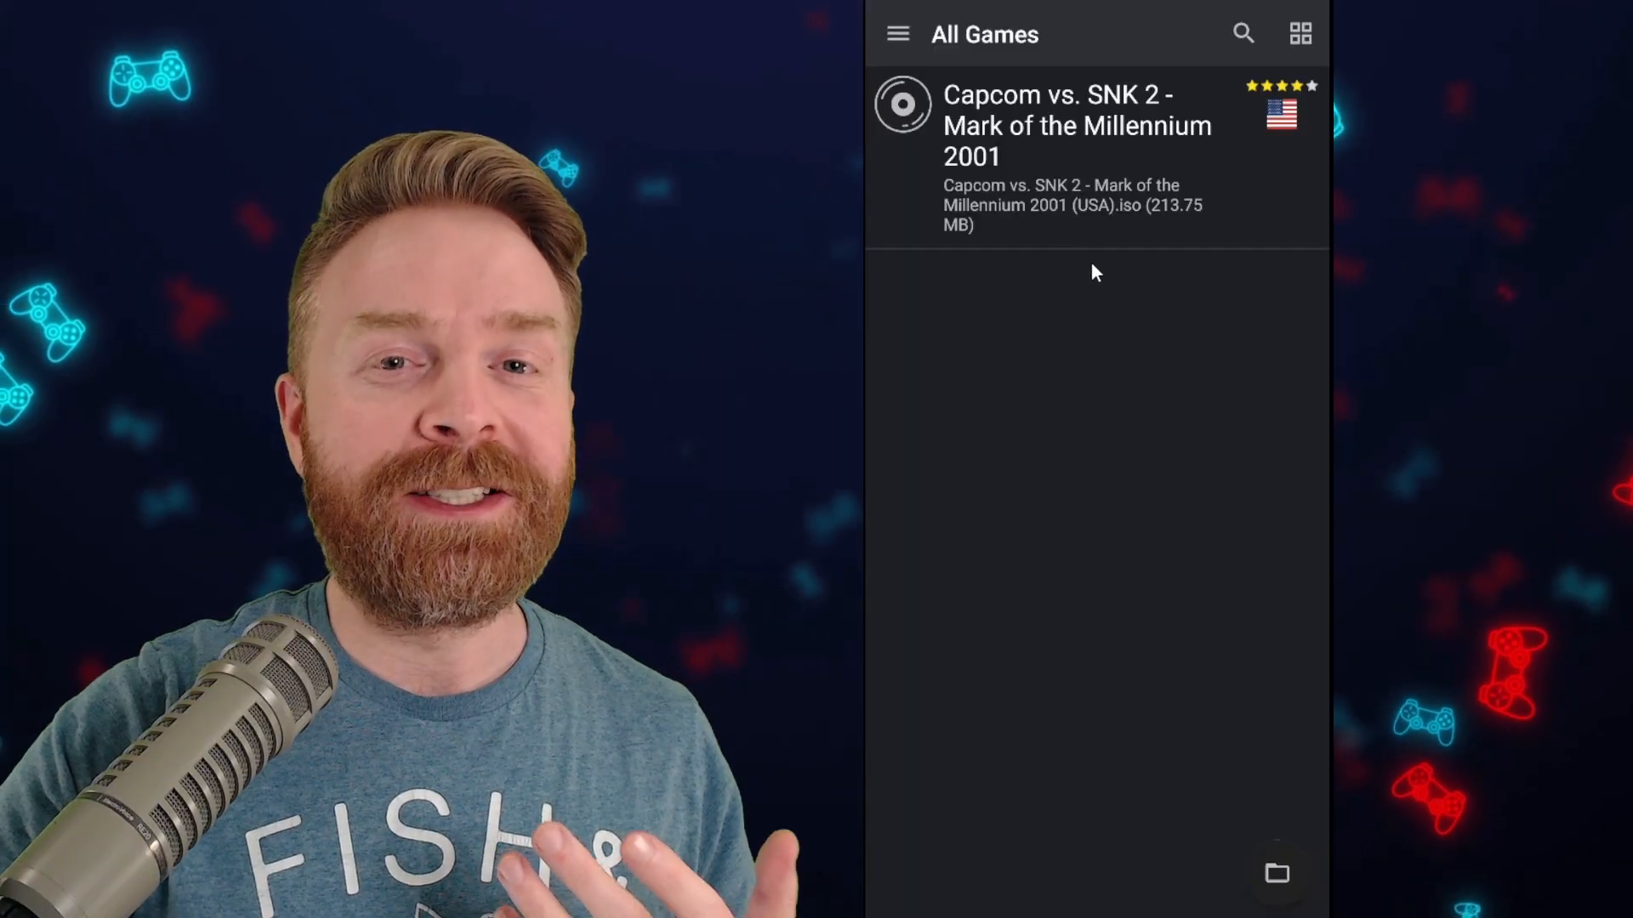
mouse_move(1083, 230)
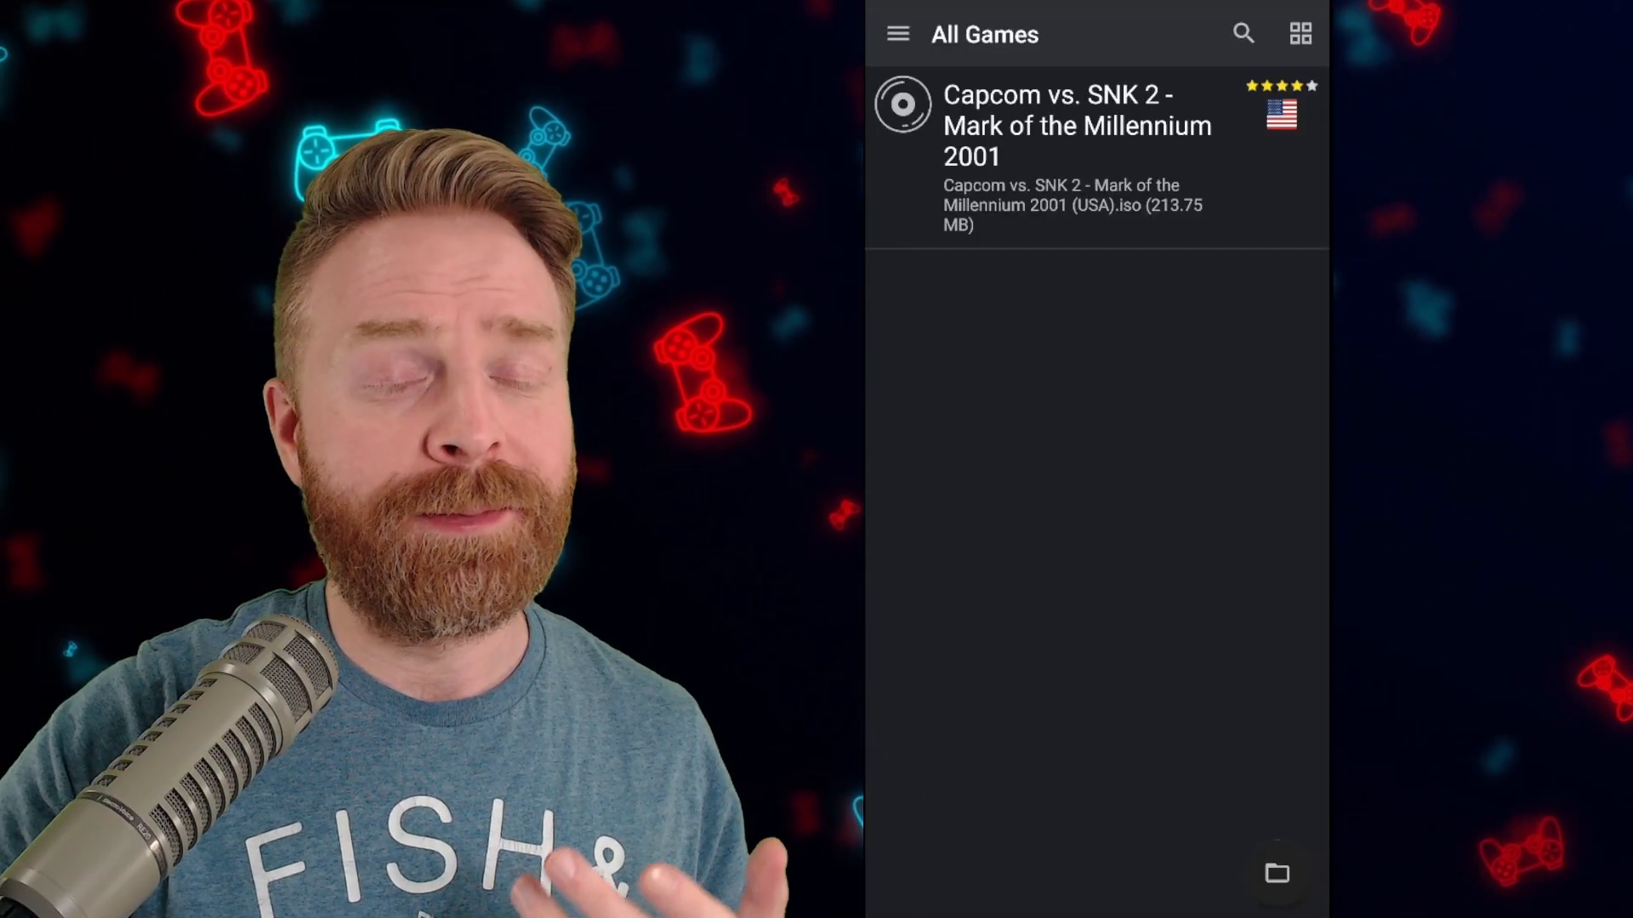
left_click(896, 34)
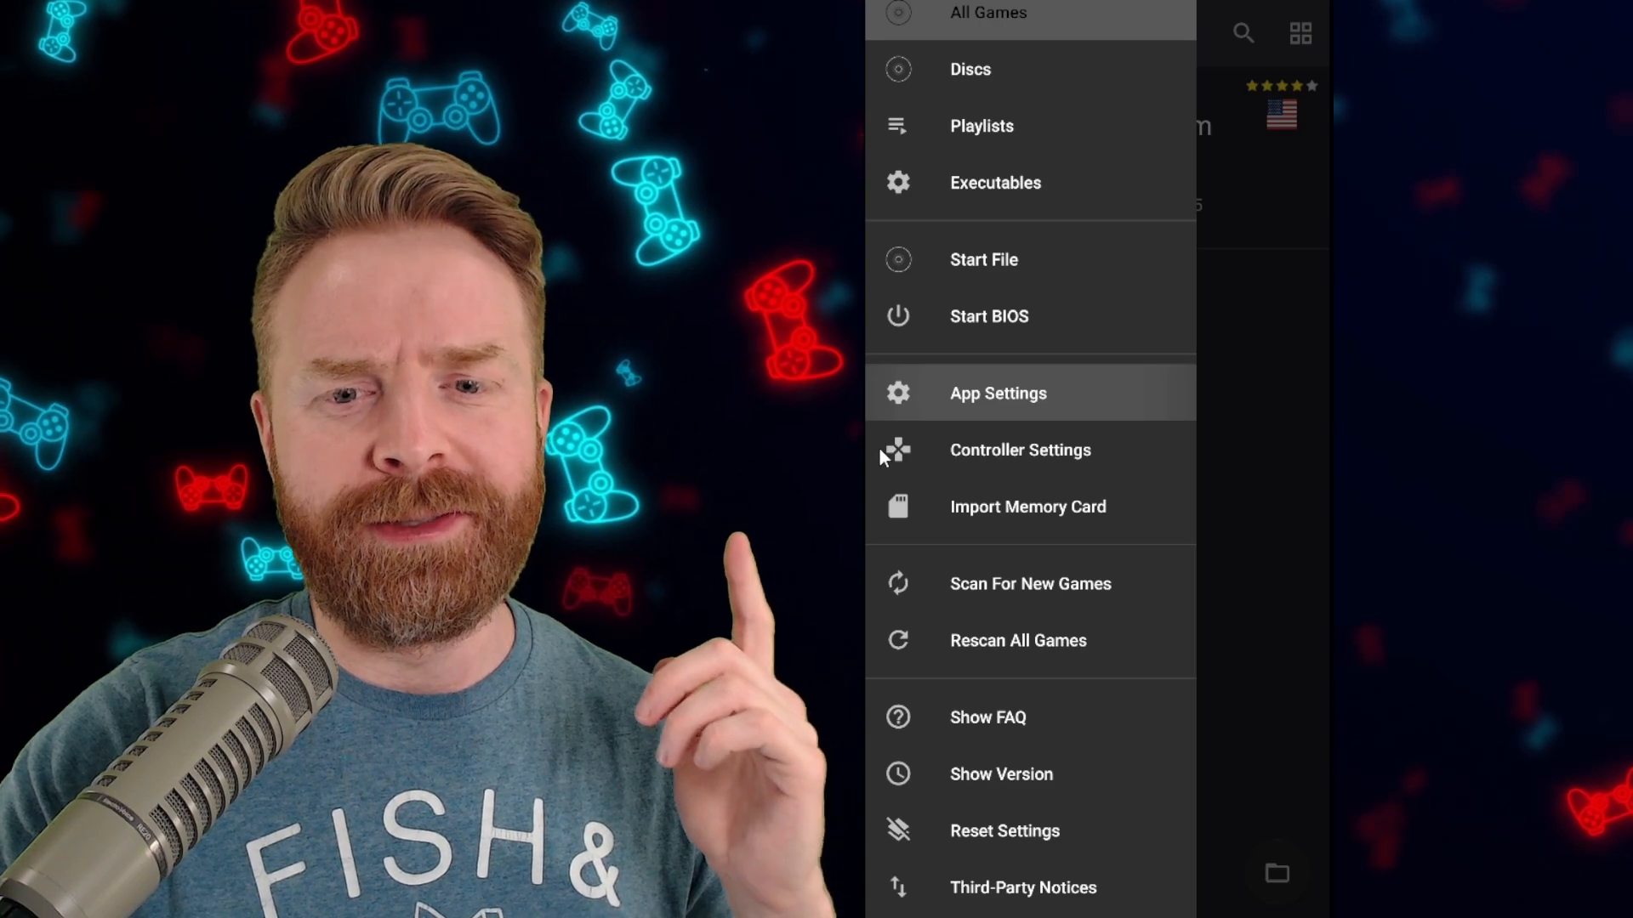
Enable Multi-Threaded VU1 under System in App Settings, then show the Graphics settings.
left_click(996, 393)
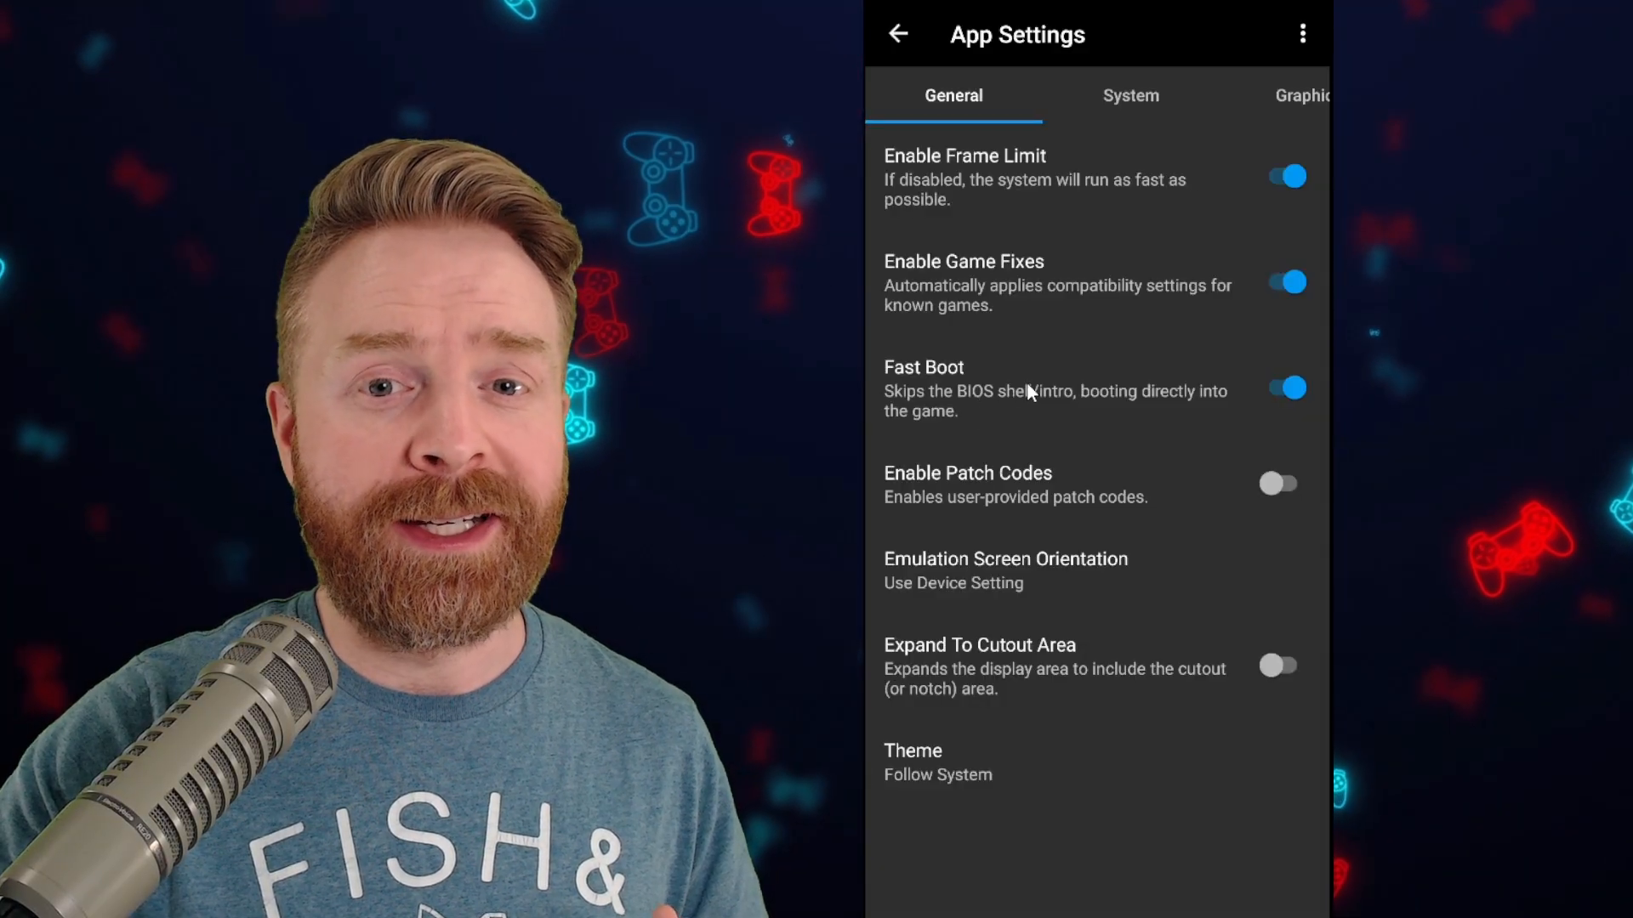
left_click(1129, 96)
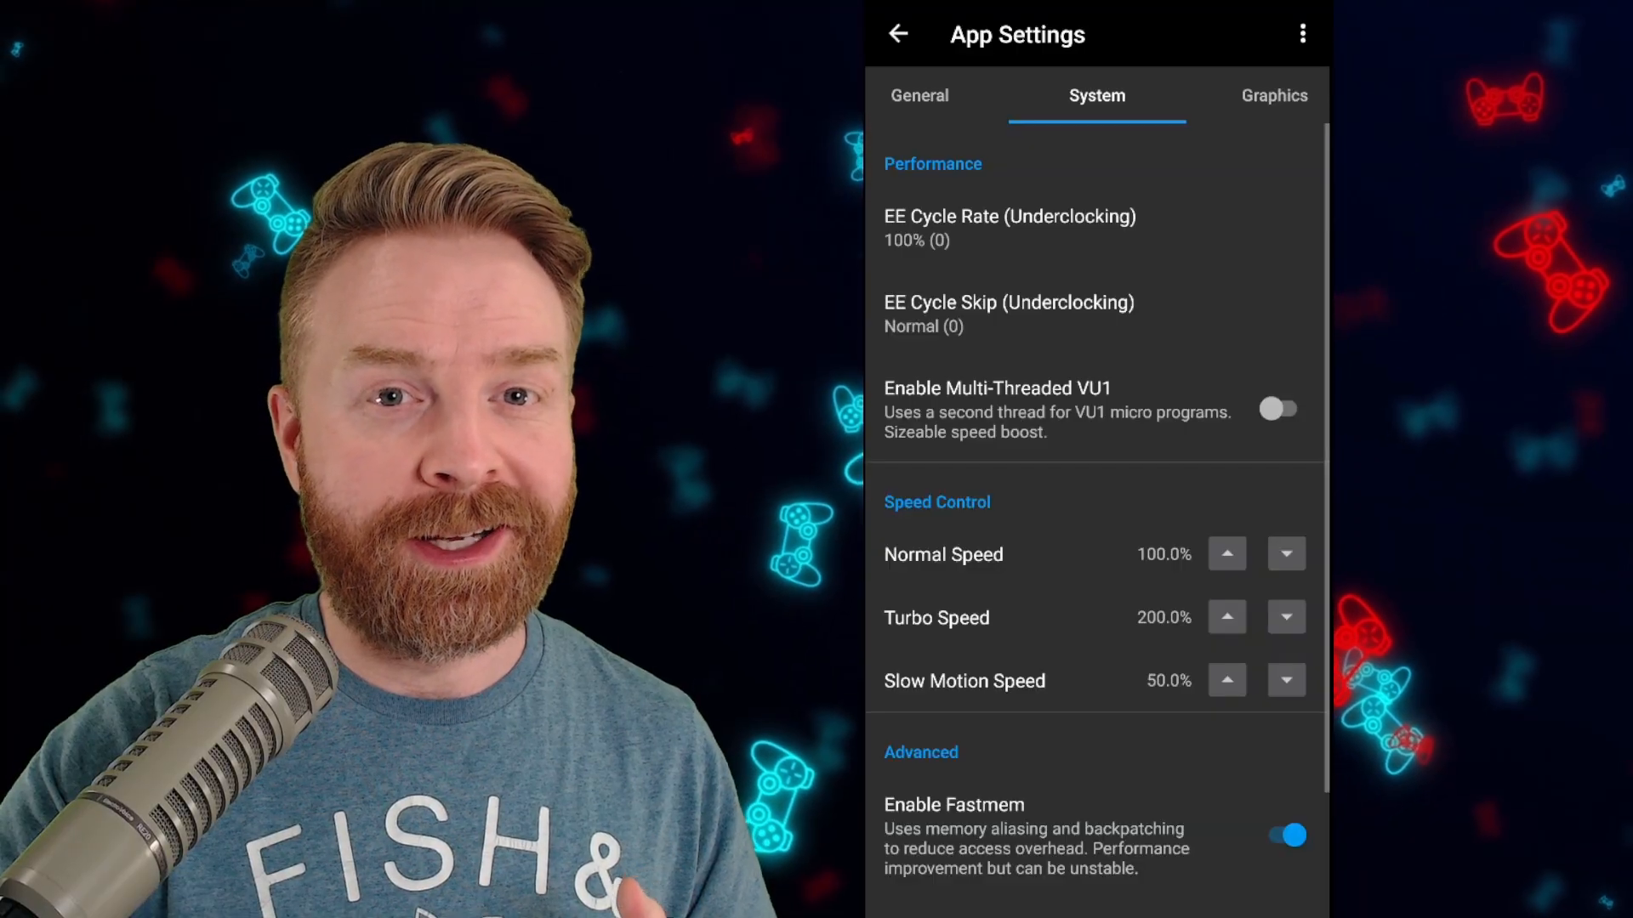
left_click(1278, 409)
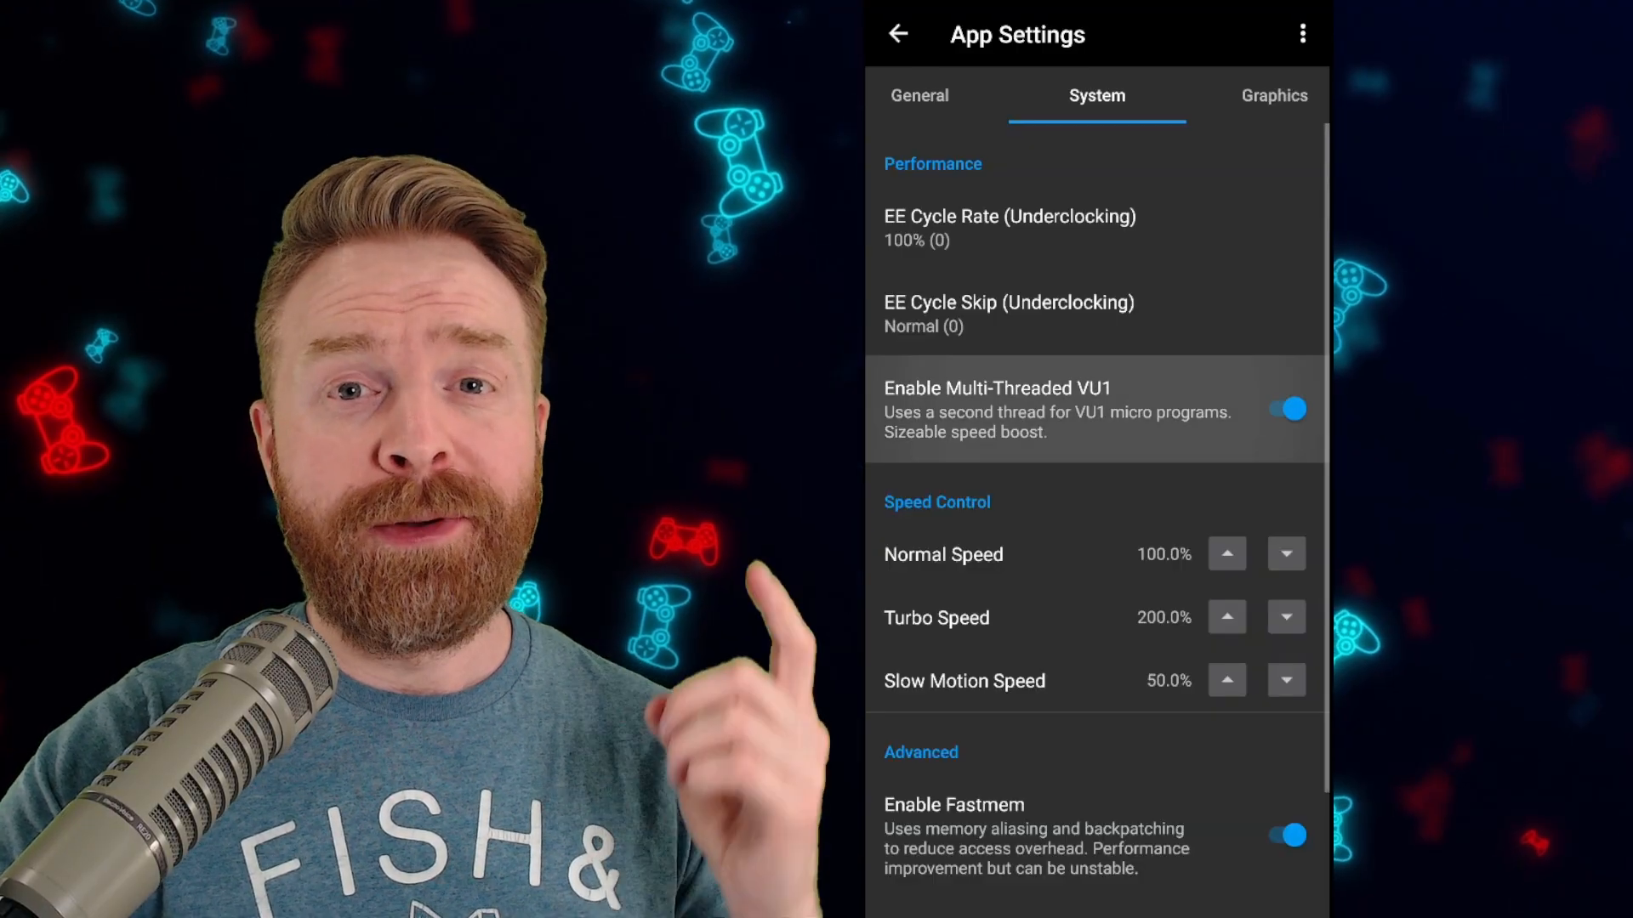
left_click(1272, 95)
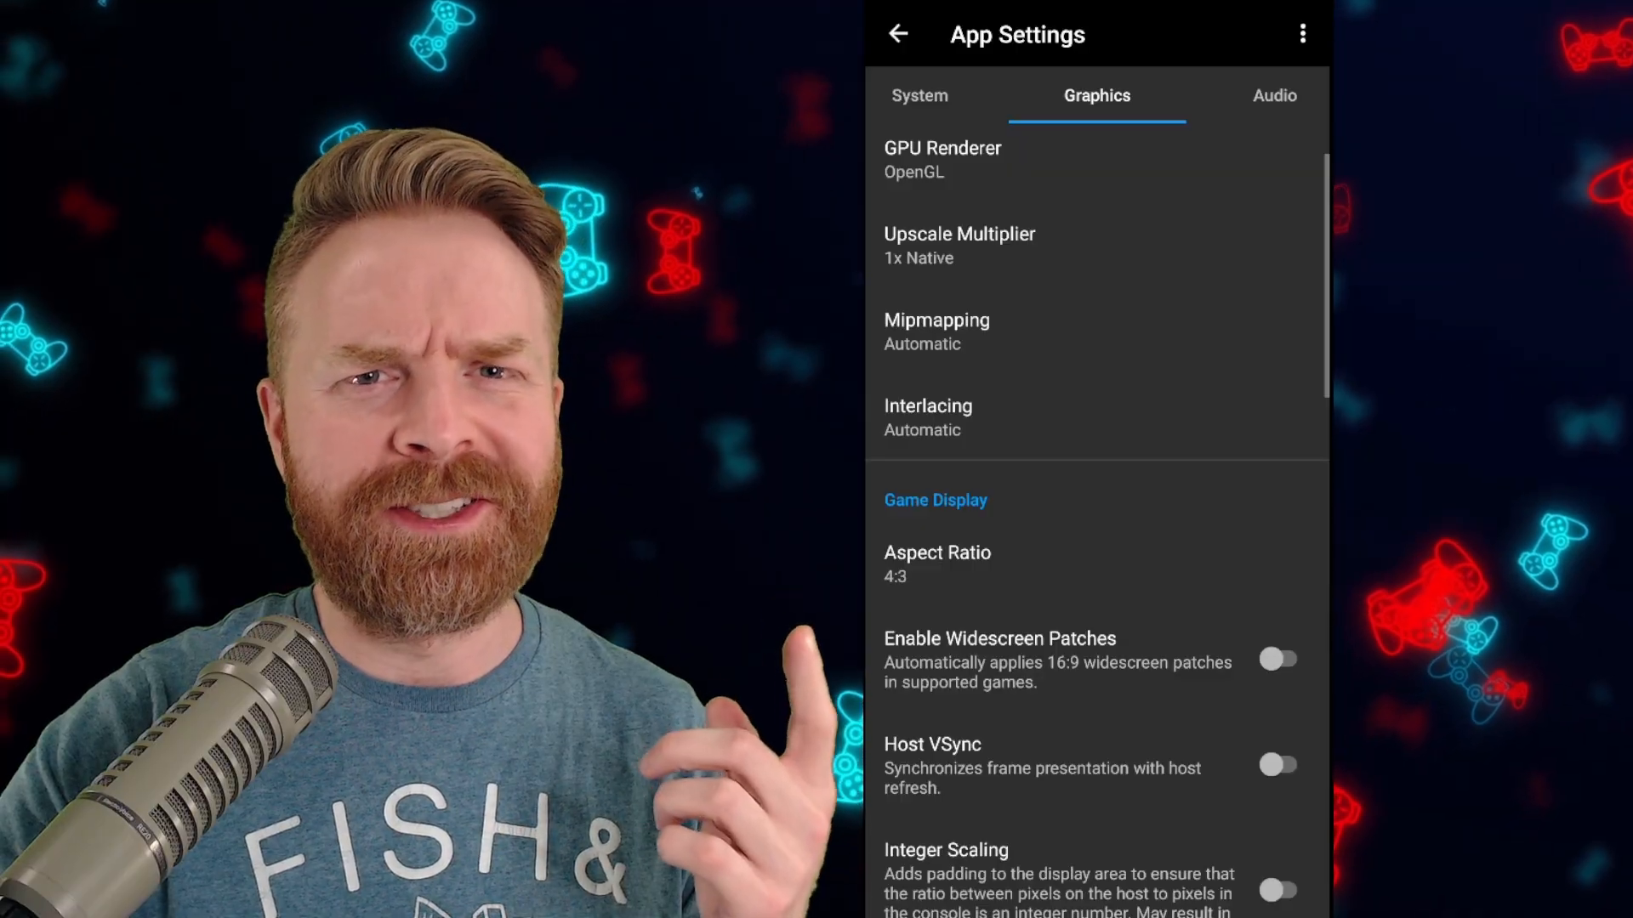
Review the Upscale Multiplier options, keep 1x Native, and bring up the TV Shader choices.
left_click(940, 160)
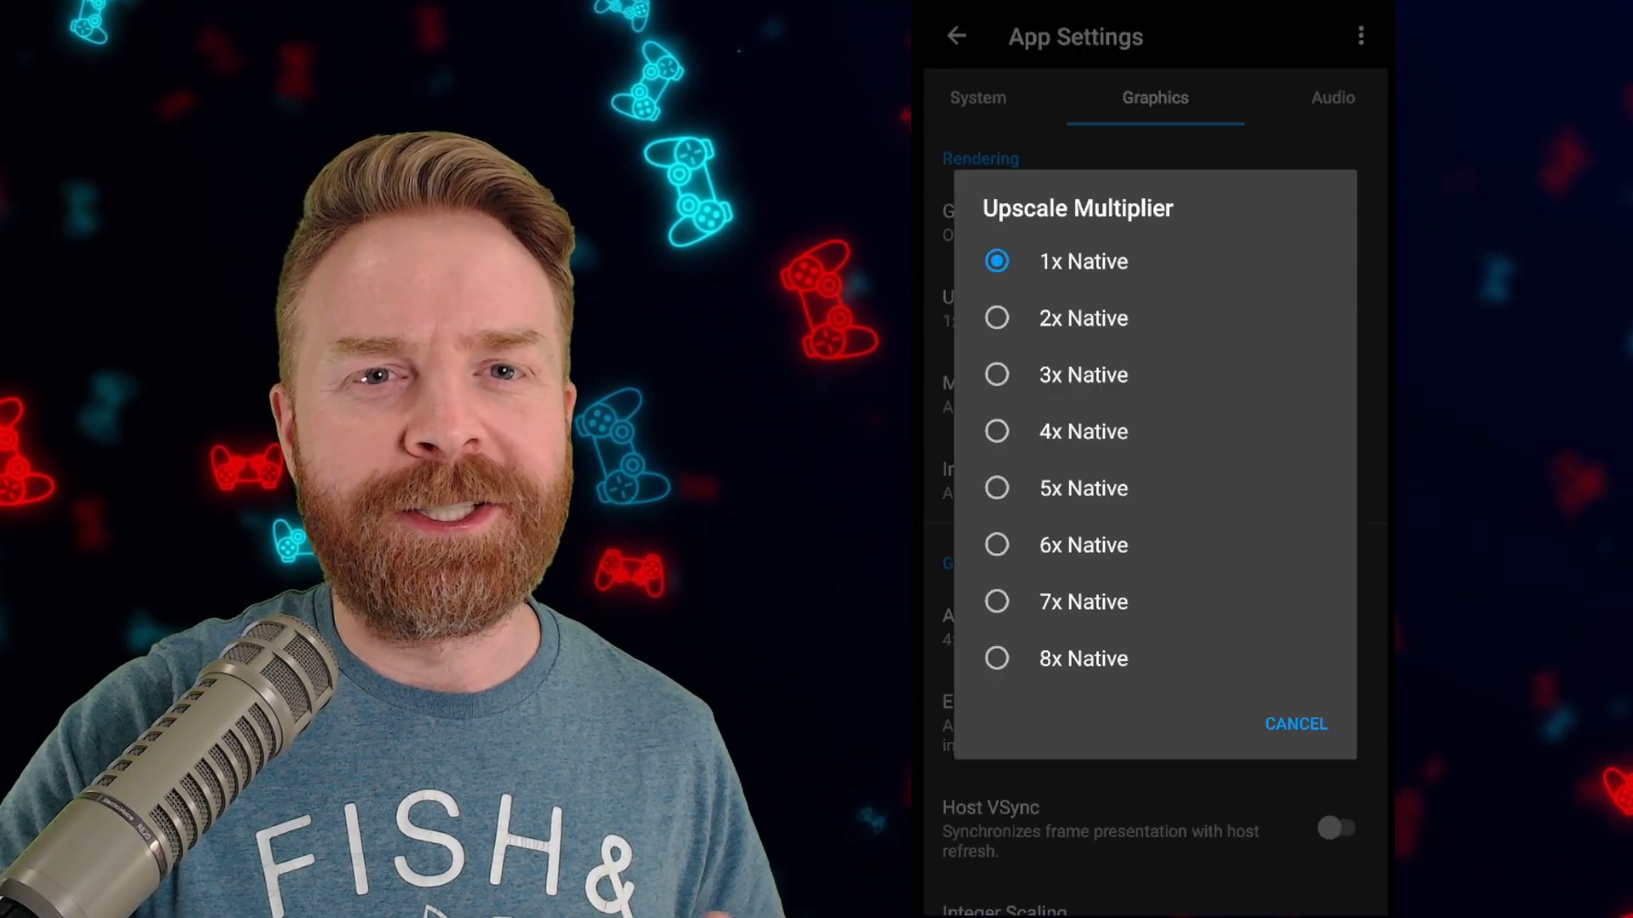
left_click(1296, 724)
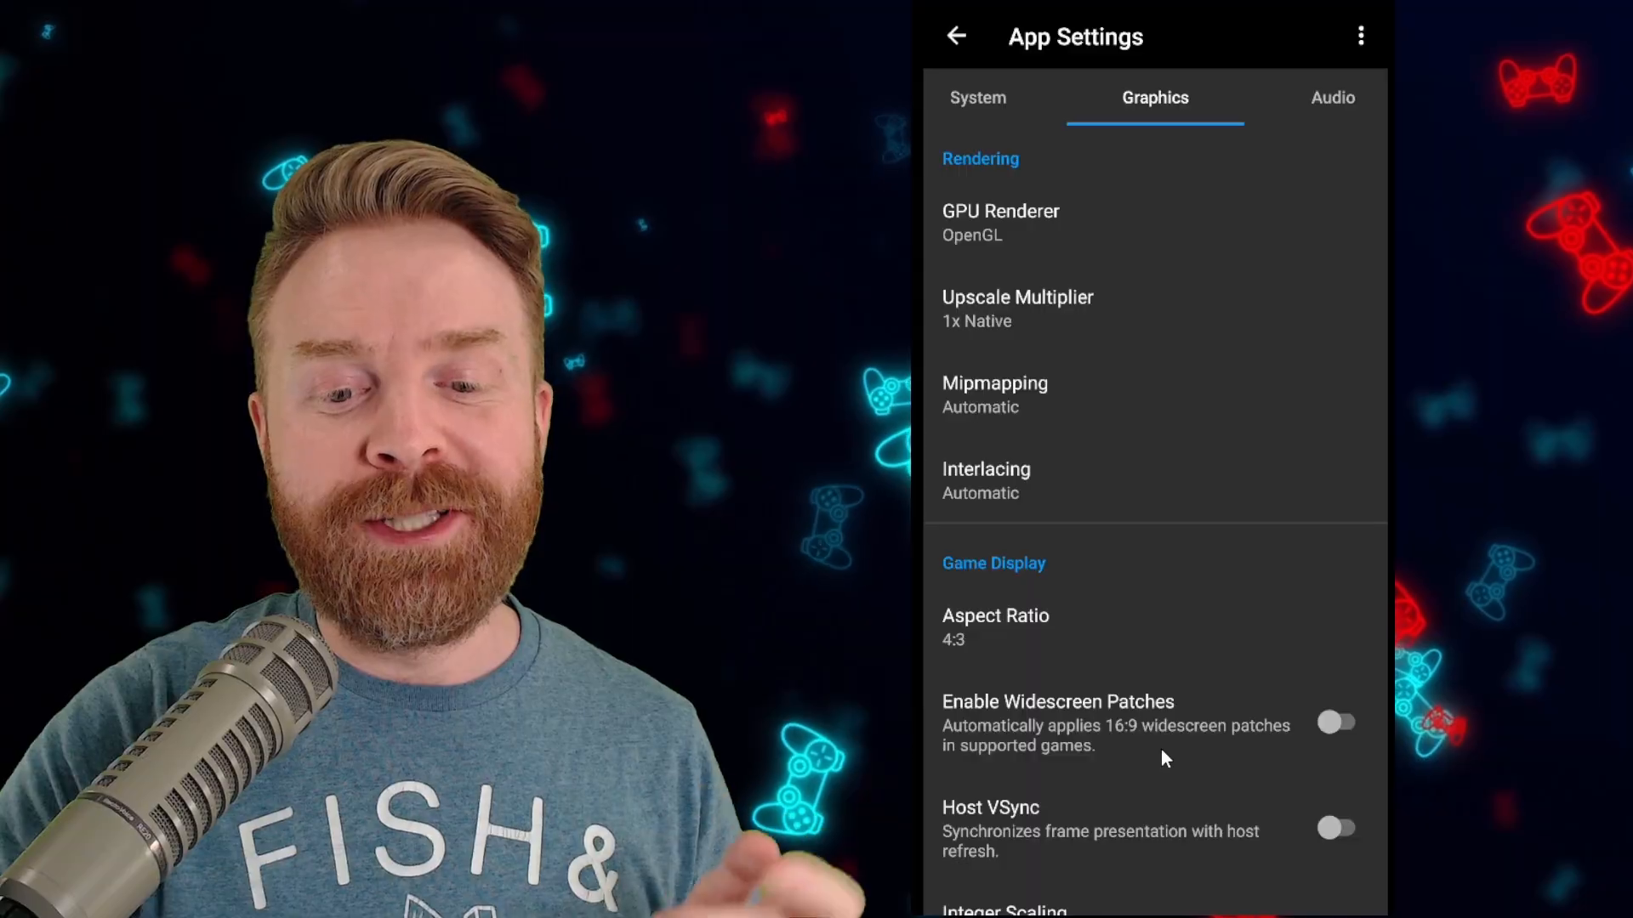
scroll("down", 3)
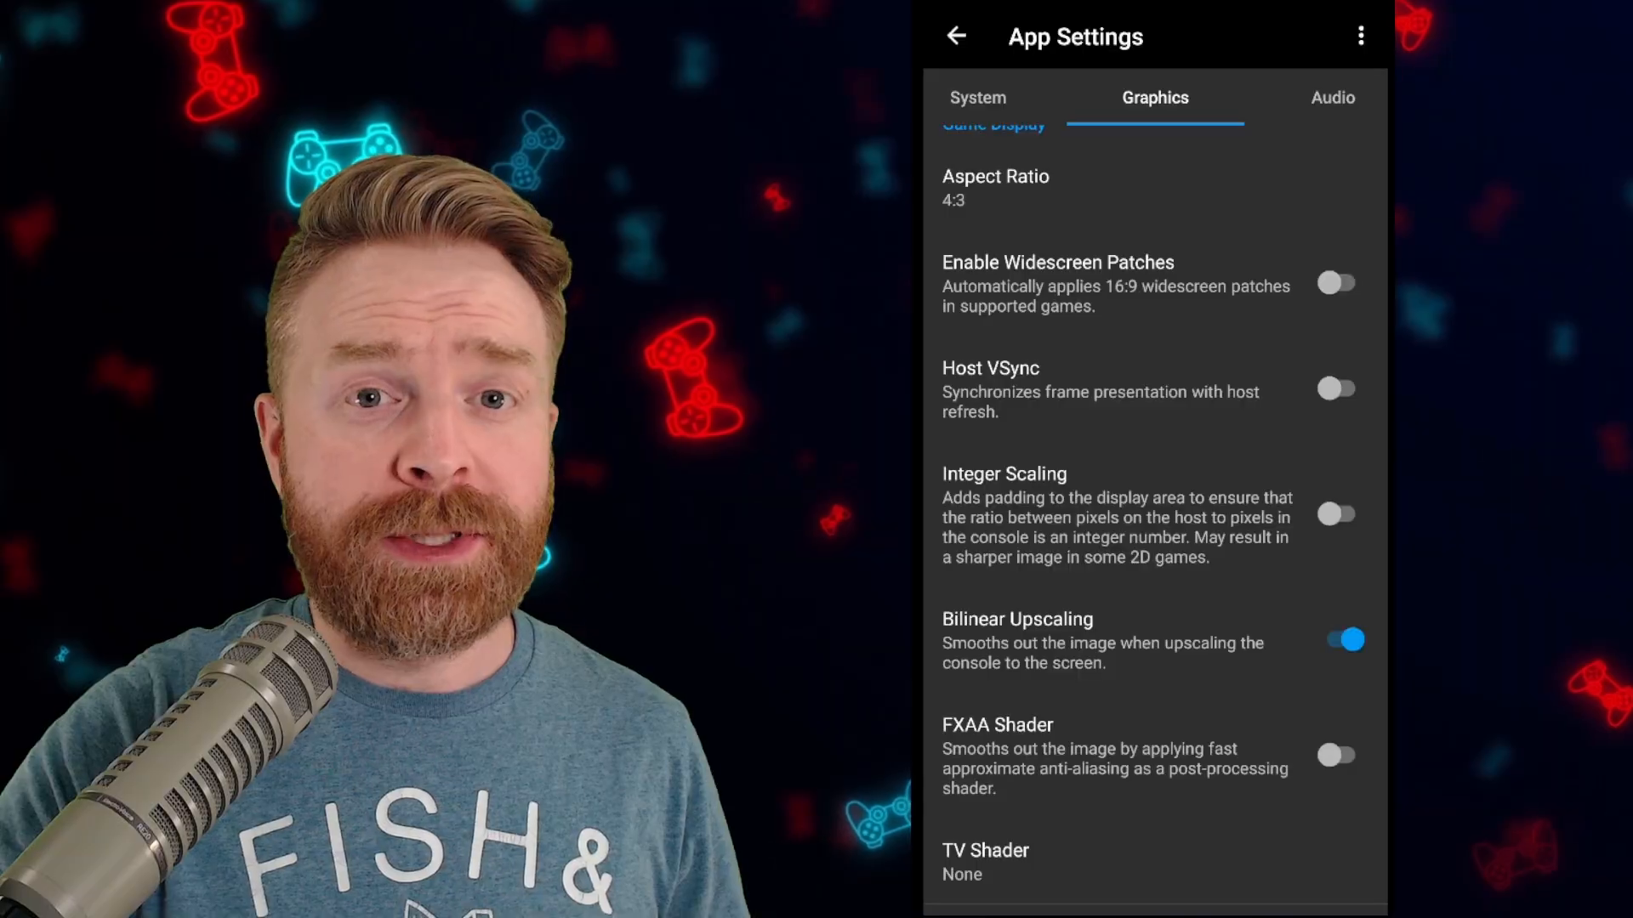
left_click(984, 862)
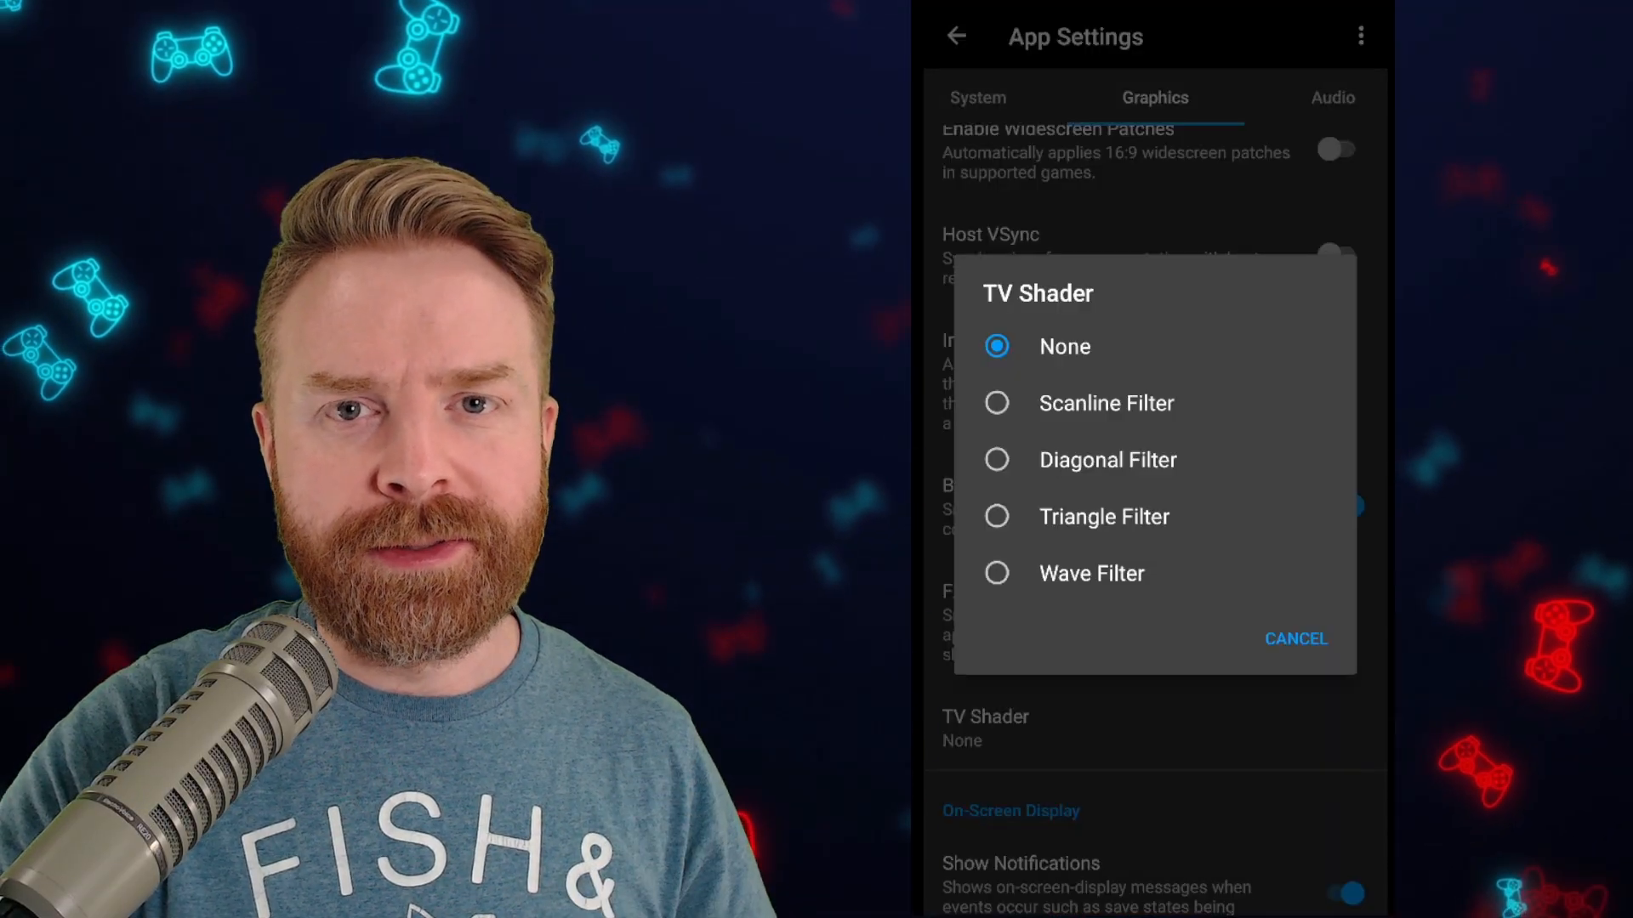
Keep TV Shader at None, review the remaining Graphics options and move to Audio settings.
left_click(1296, 638)
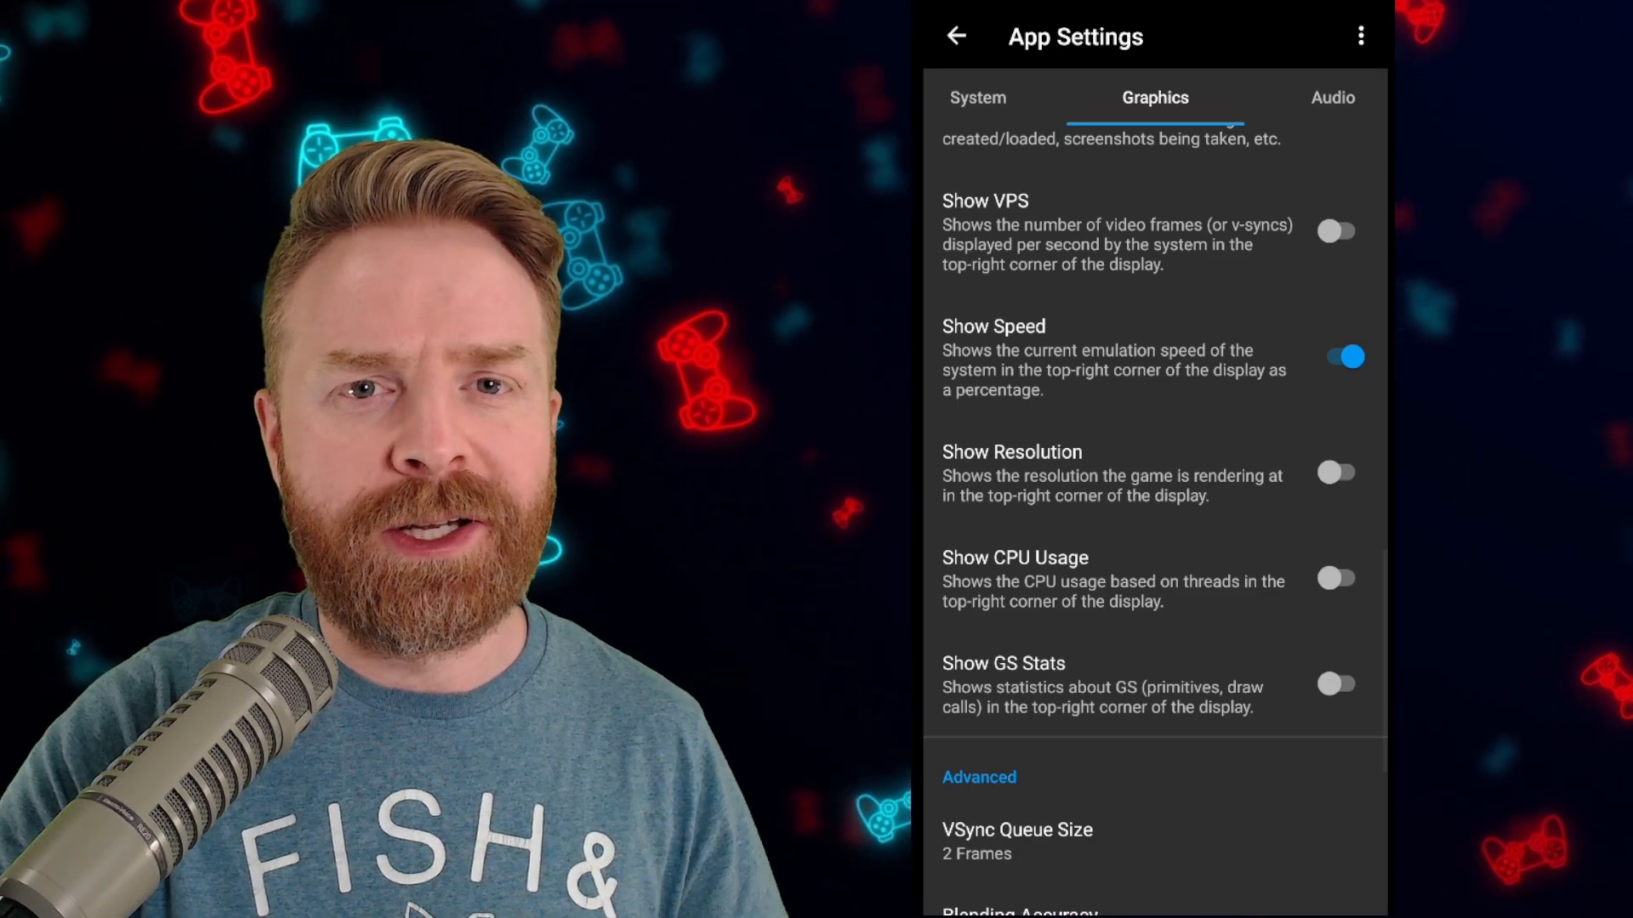
scroll("down", 3)
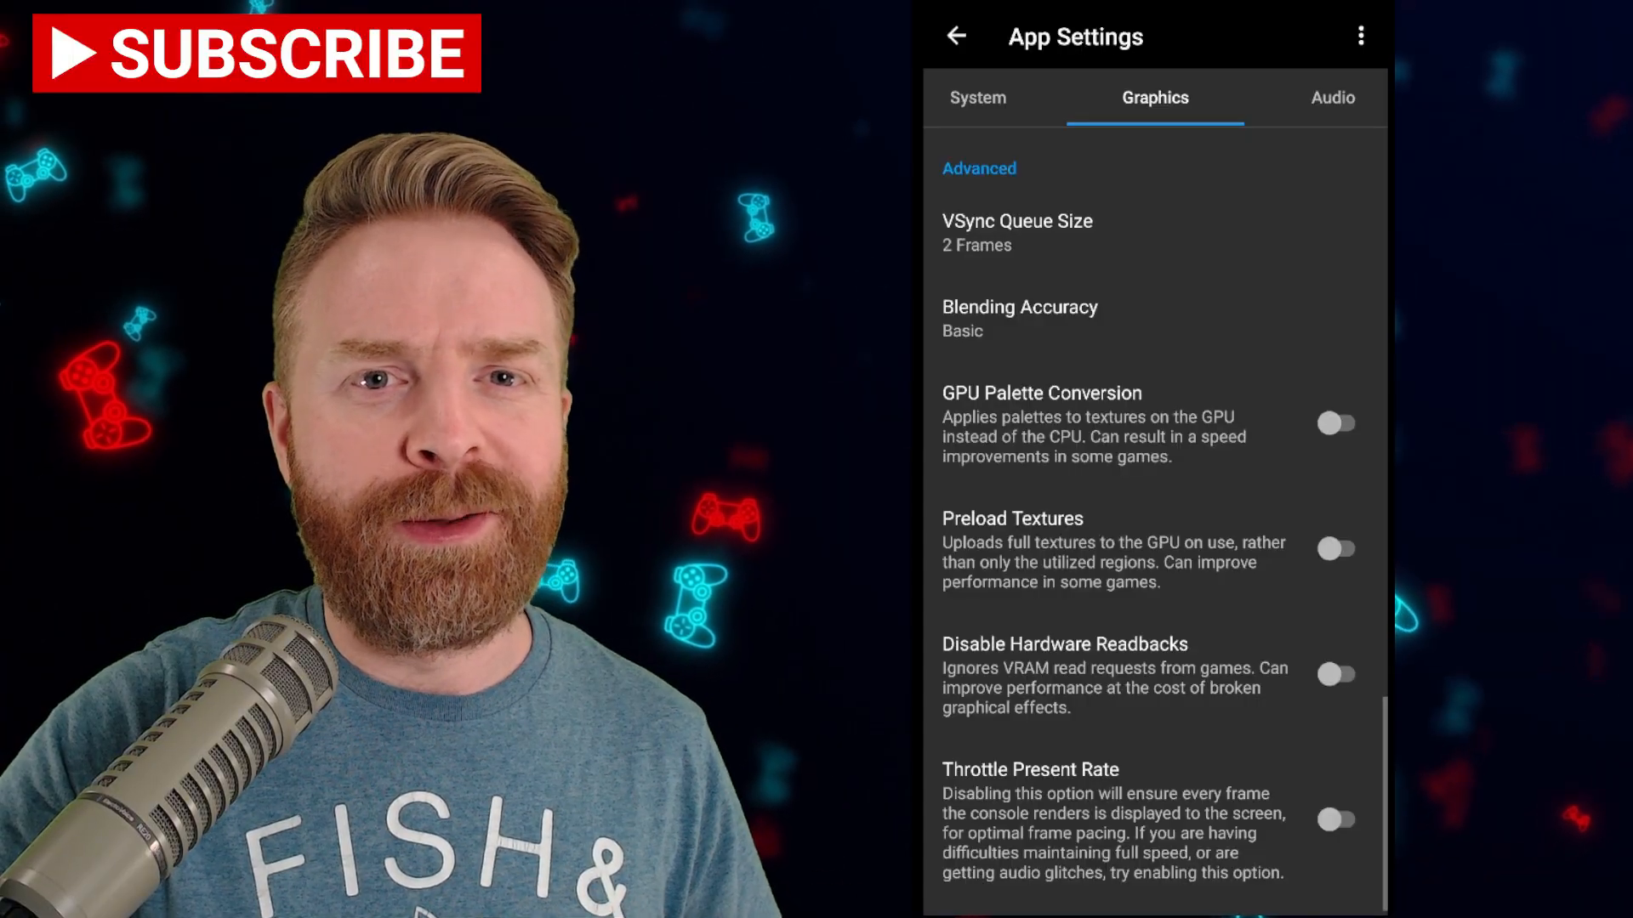
left_click(1336, 423)
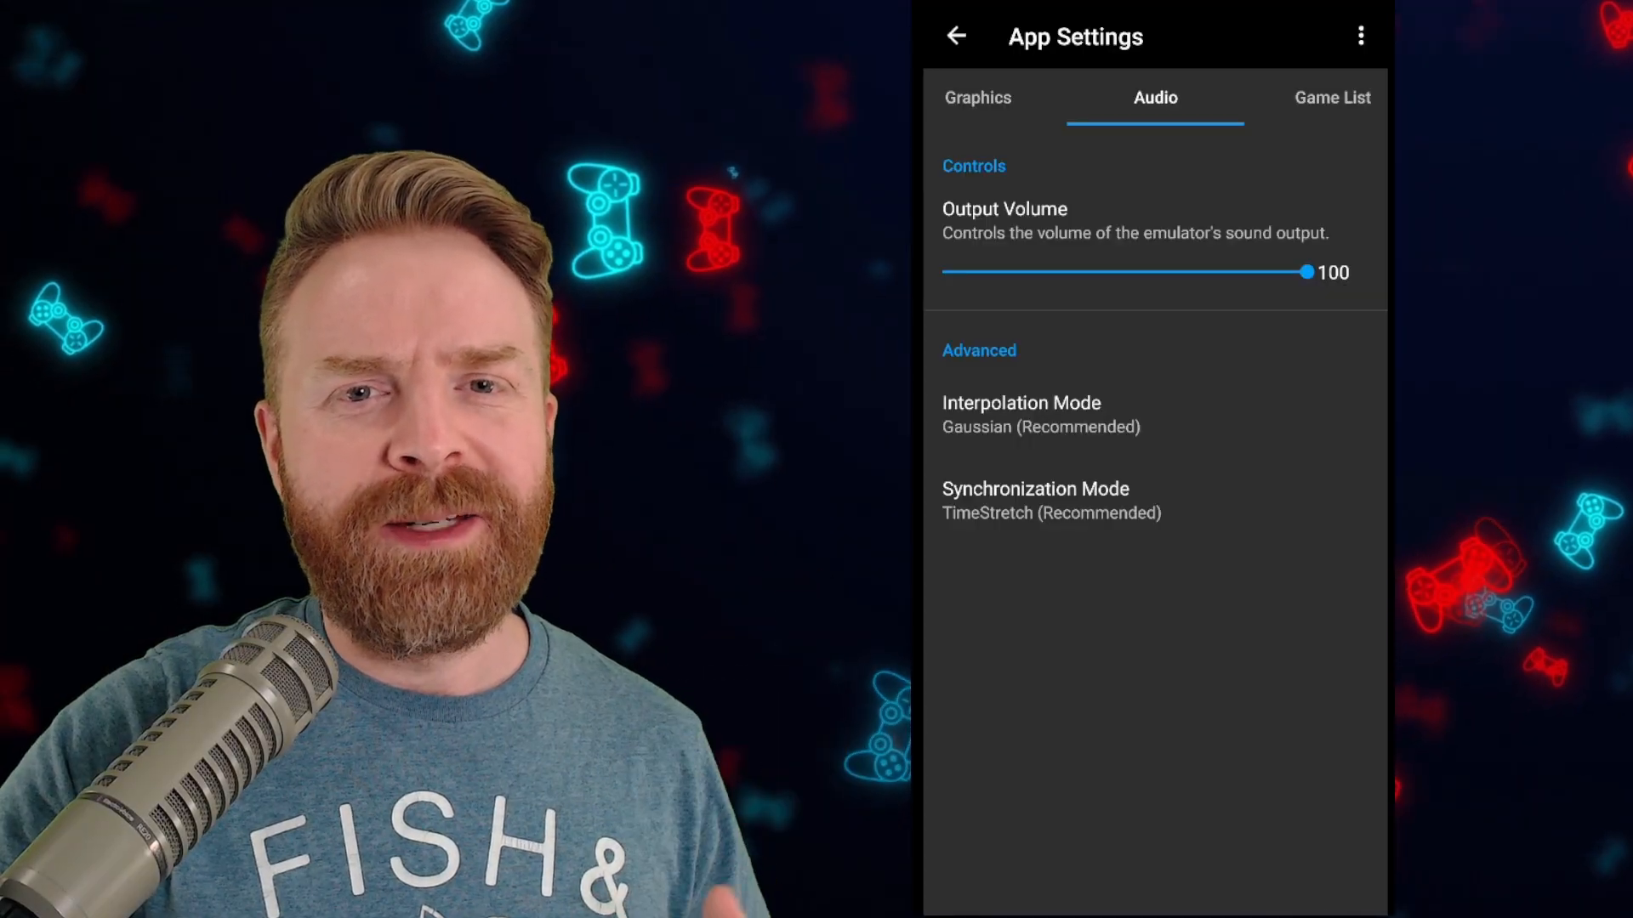
Leave App Settings and reopen the main navigation menu over the game list.
left_click(1298, 97)
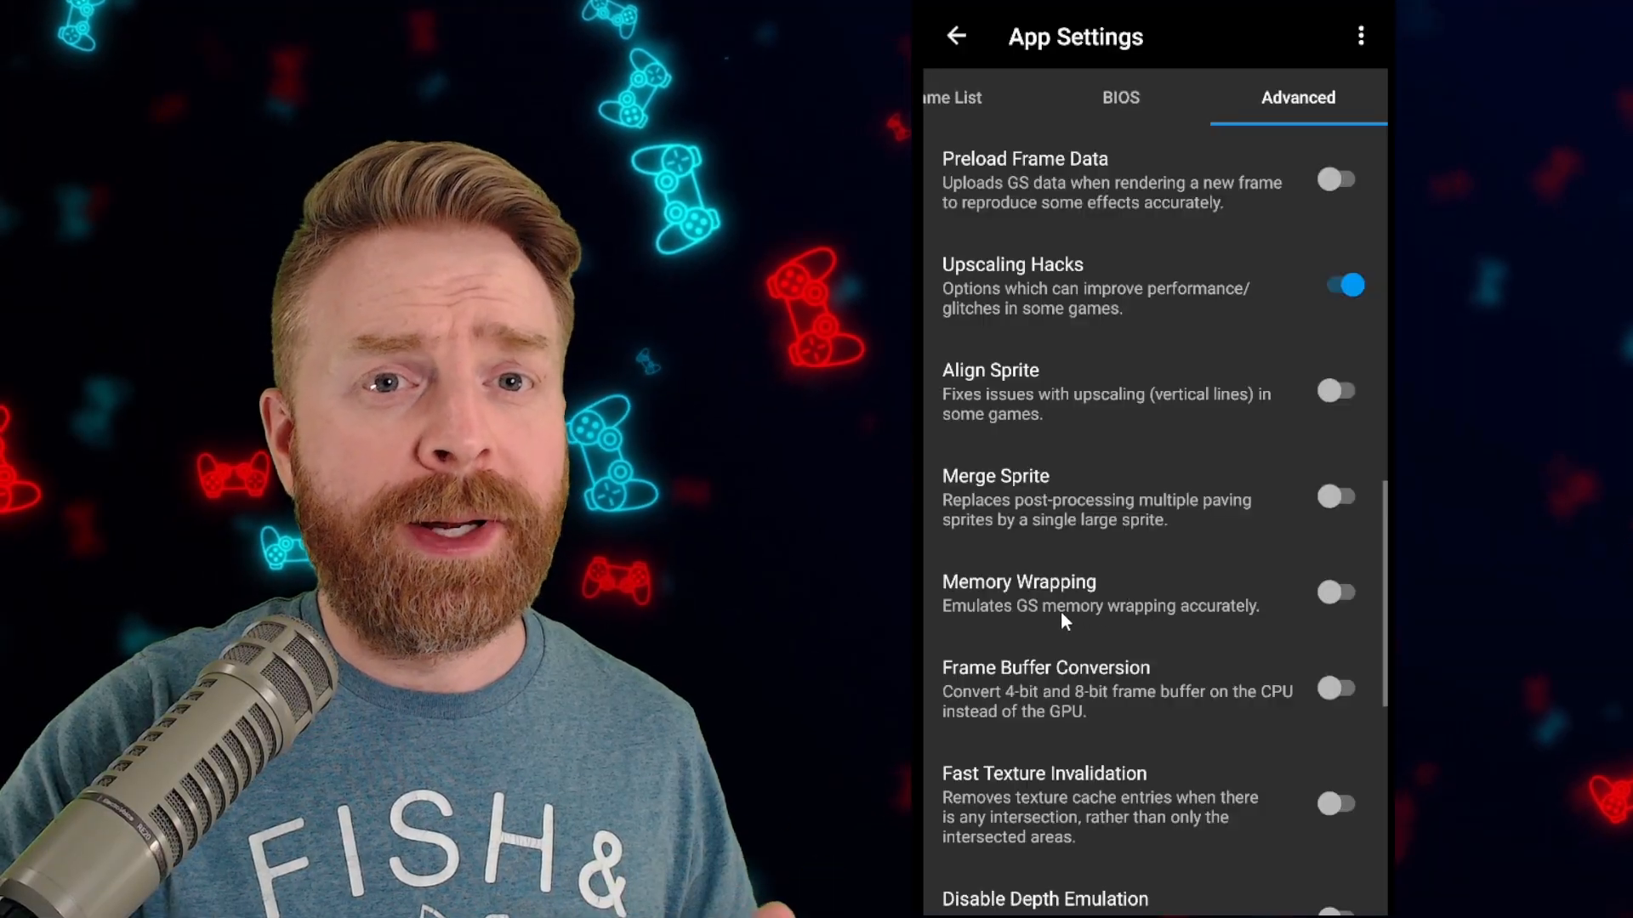
left_click(955, 36)
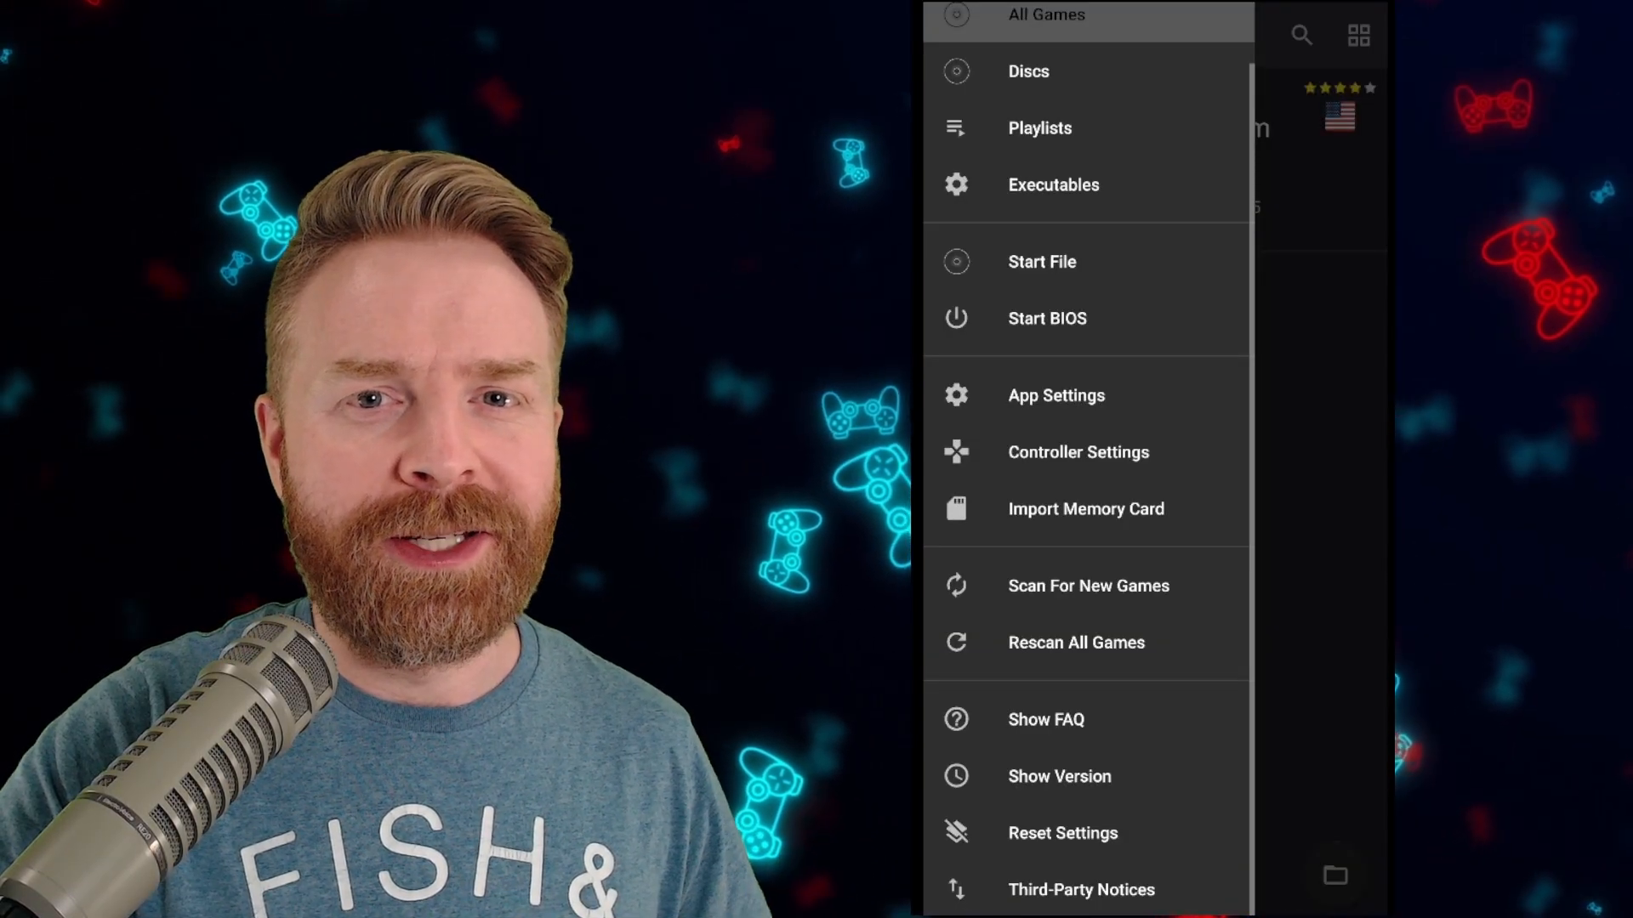
Bring up Controller Settings on the Touchscreen tab with overlay opacity 75.
left_click(1079, 451)
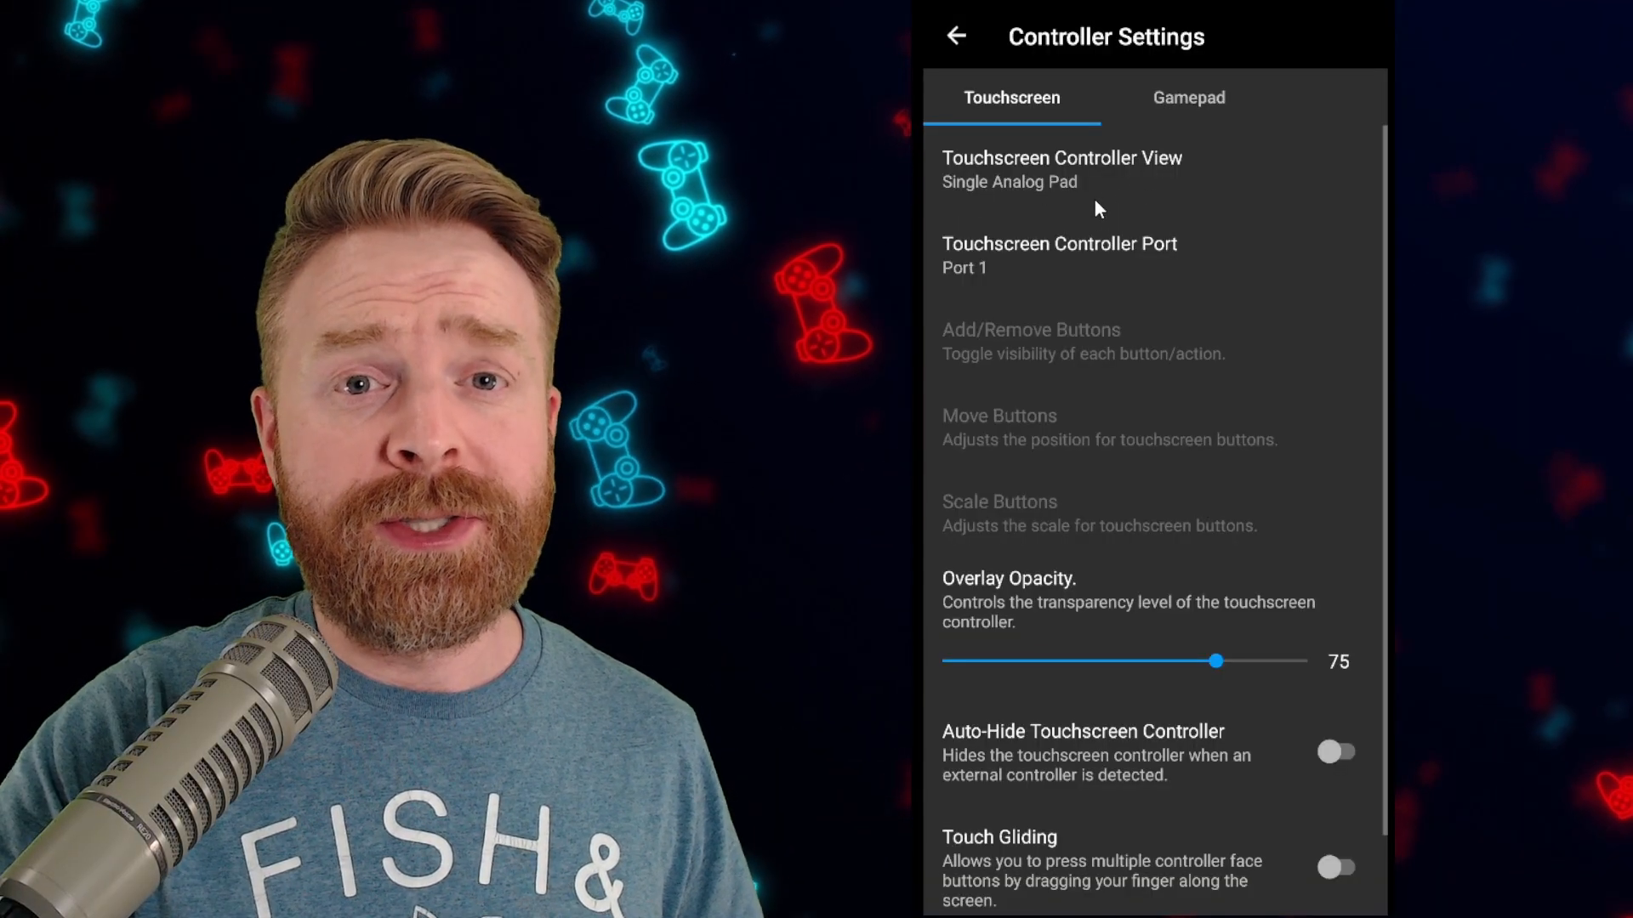
mouse_move(1089, 234)
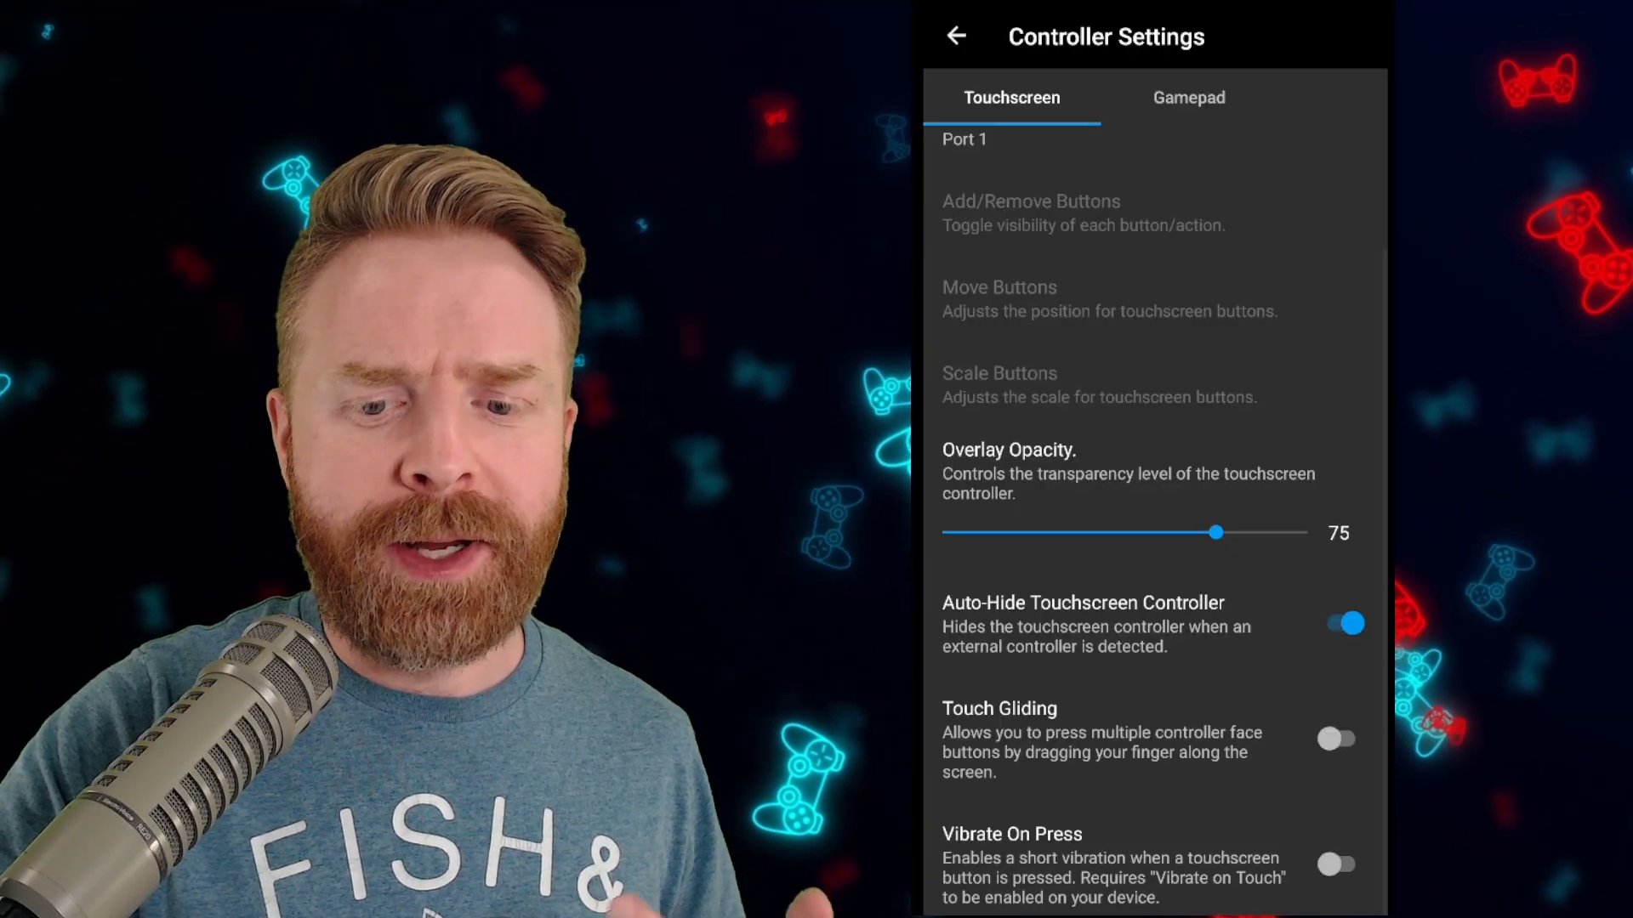
Show the Gamepad options with button swaps and analog axis scale in Controller Settings.
left_click(1187, 97)
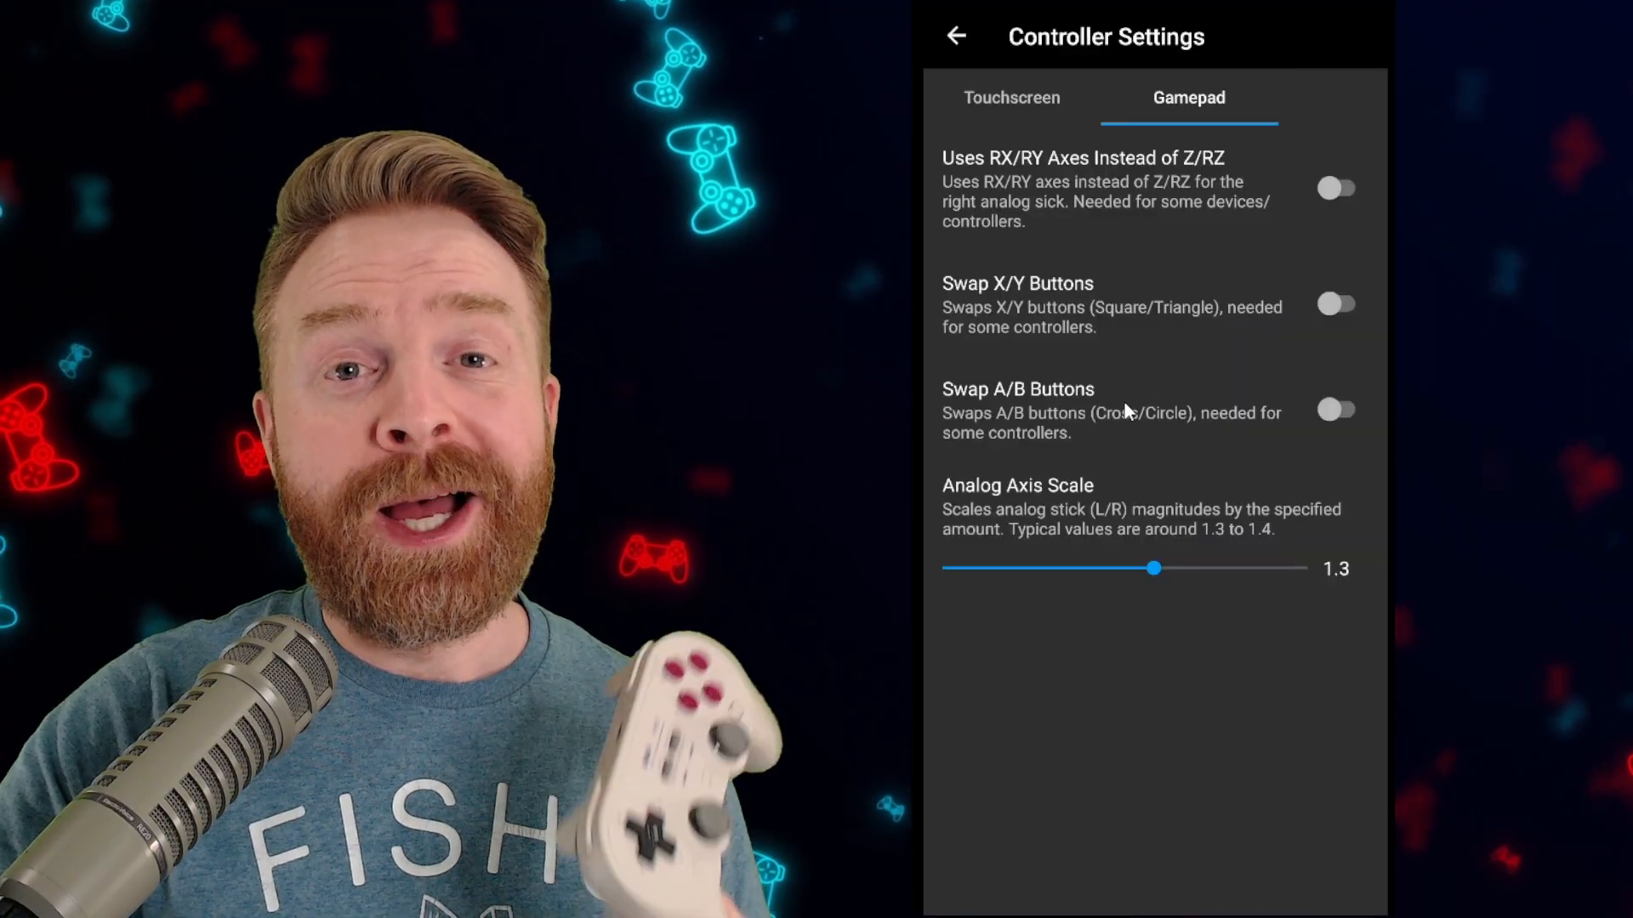
mouse_move(1105, 350)
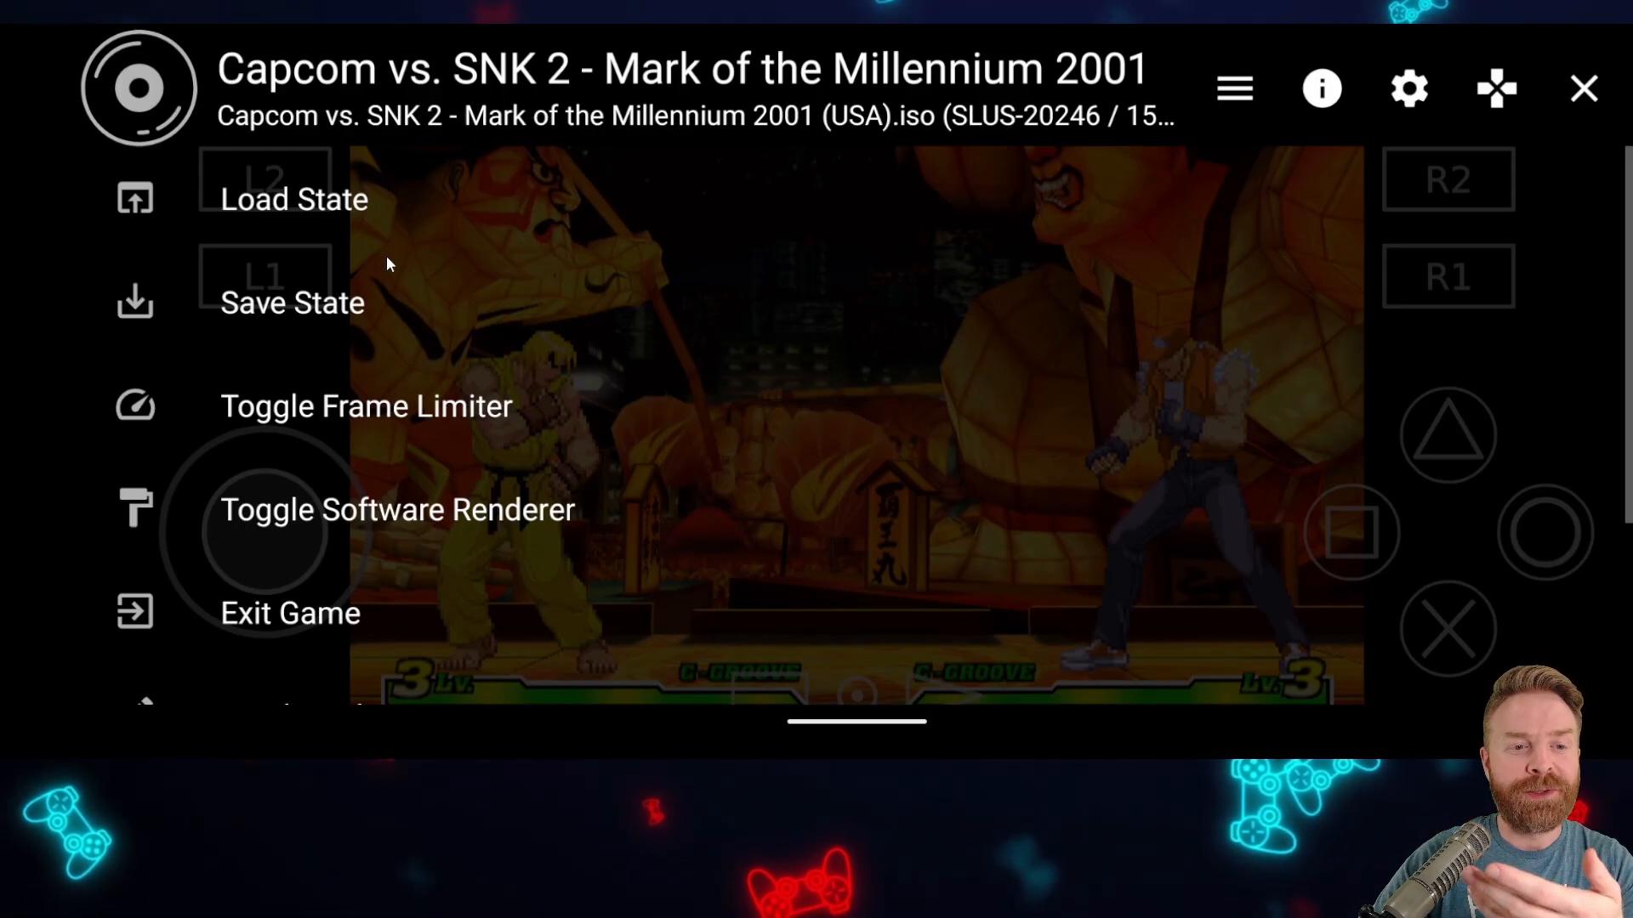
mouse_move(443, 431)
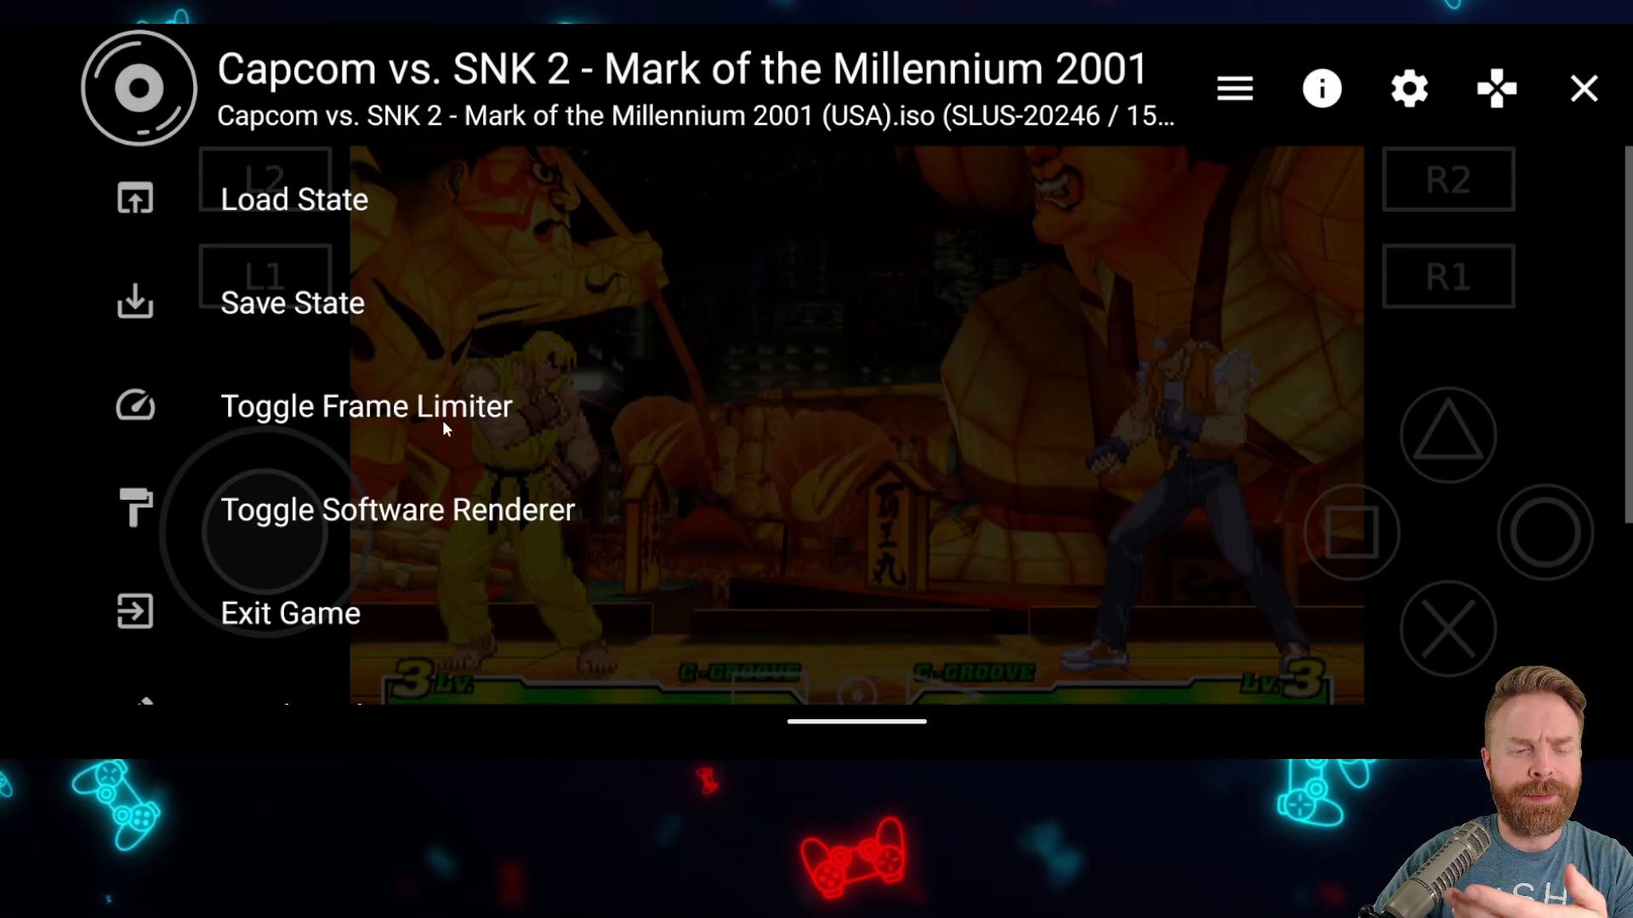
mouse_move(437, 454)
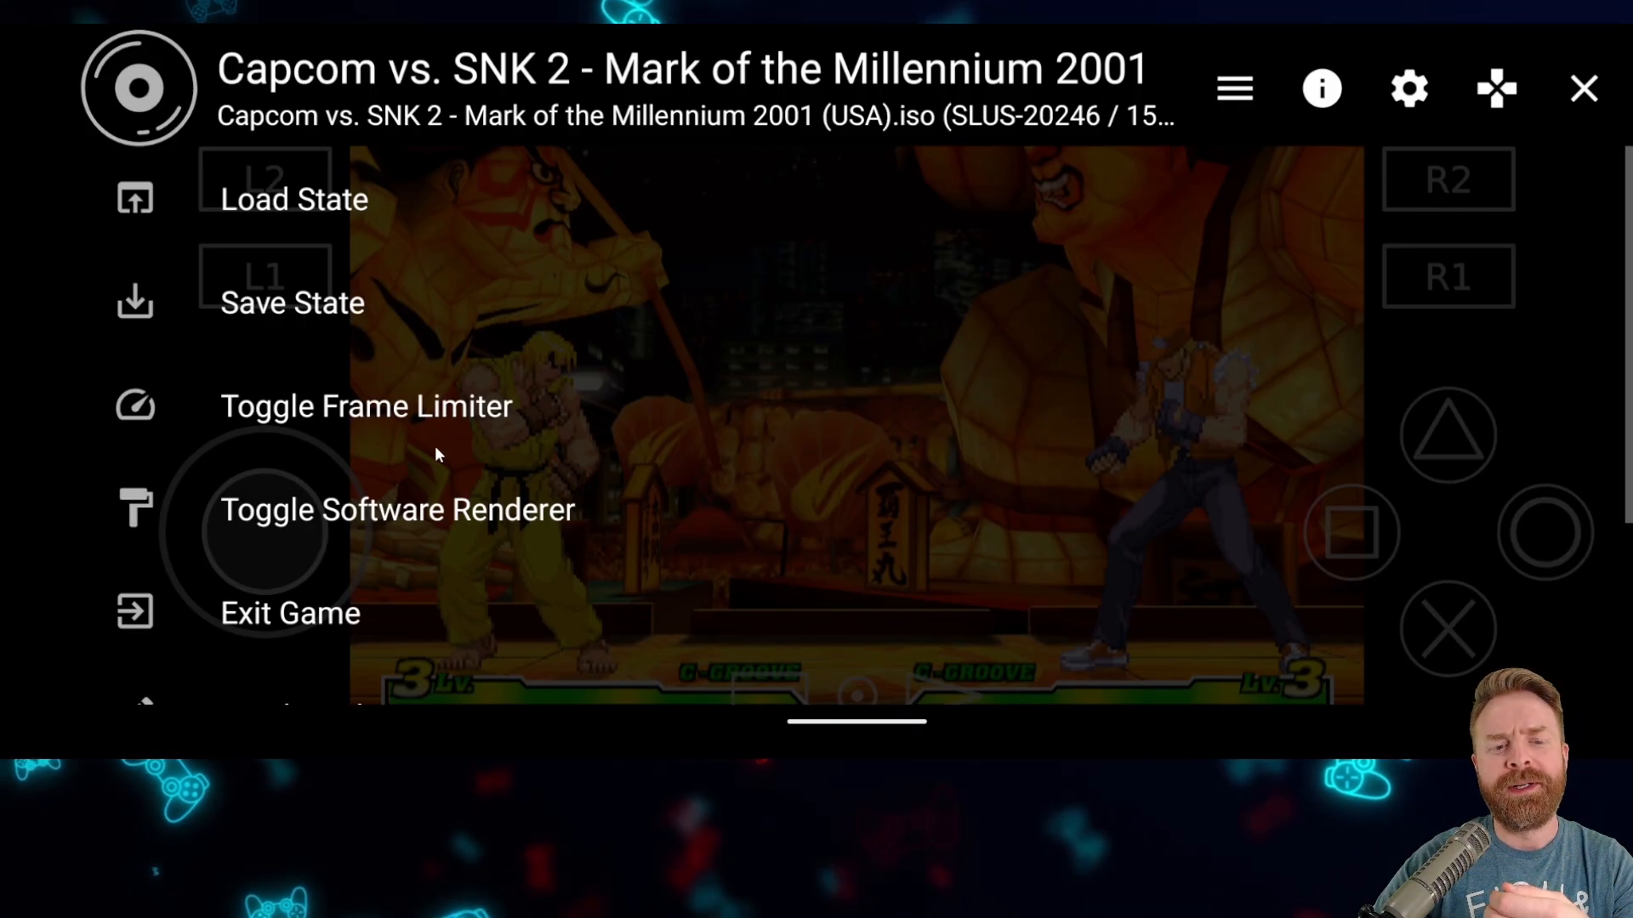
mouse_move(432, 517)
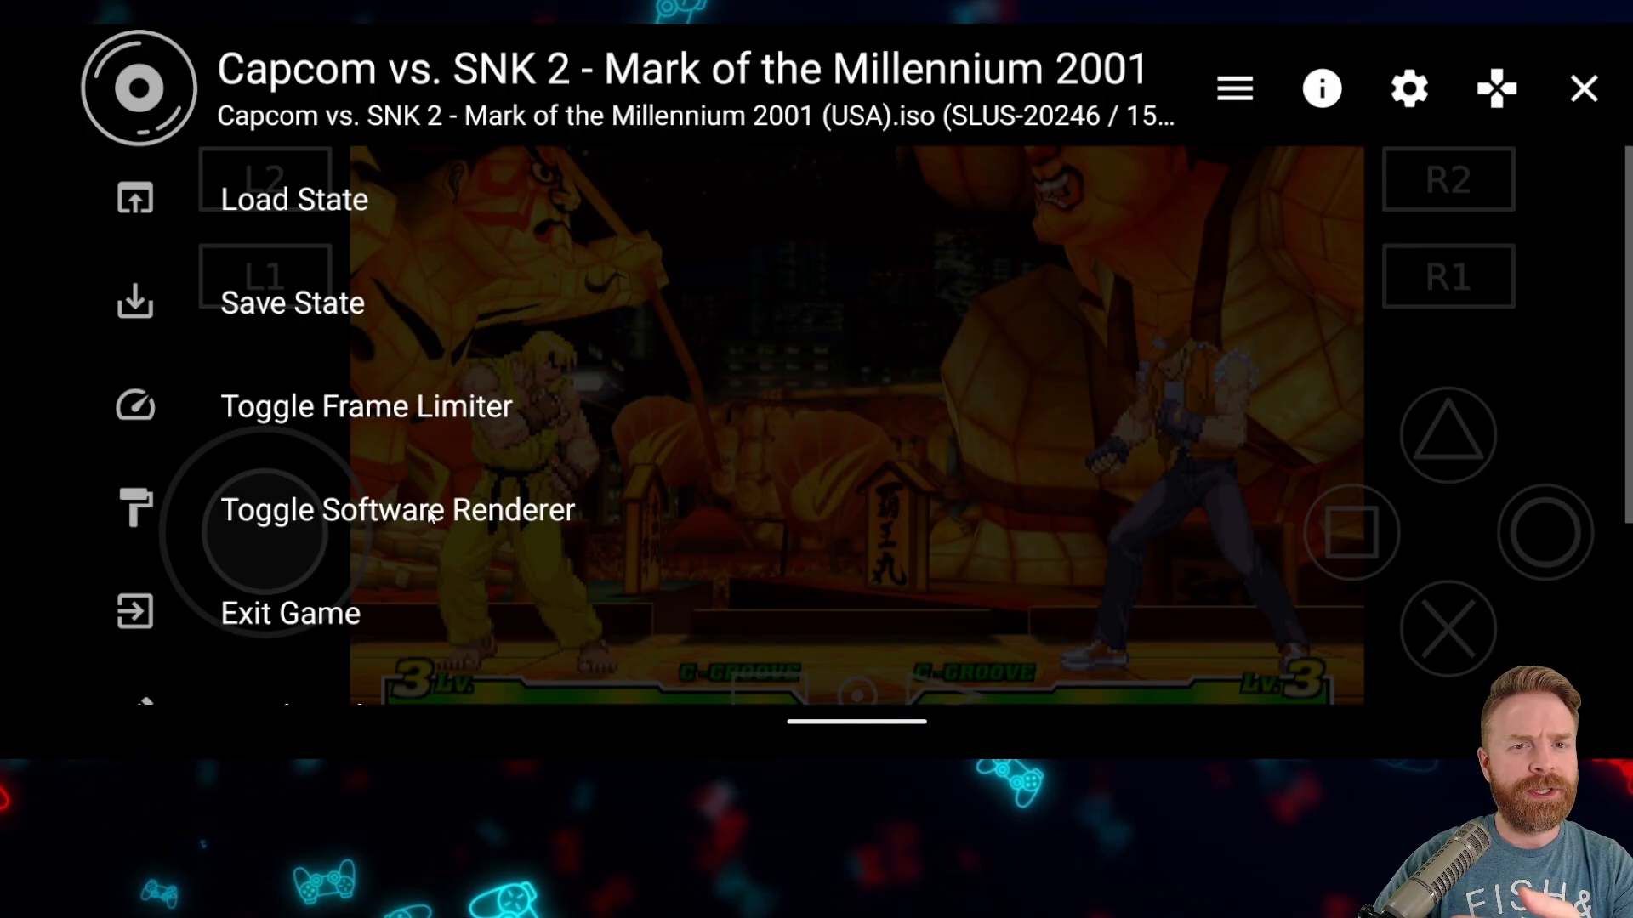
mouse_move(520, 493)
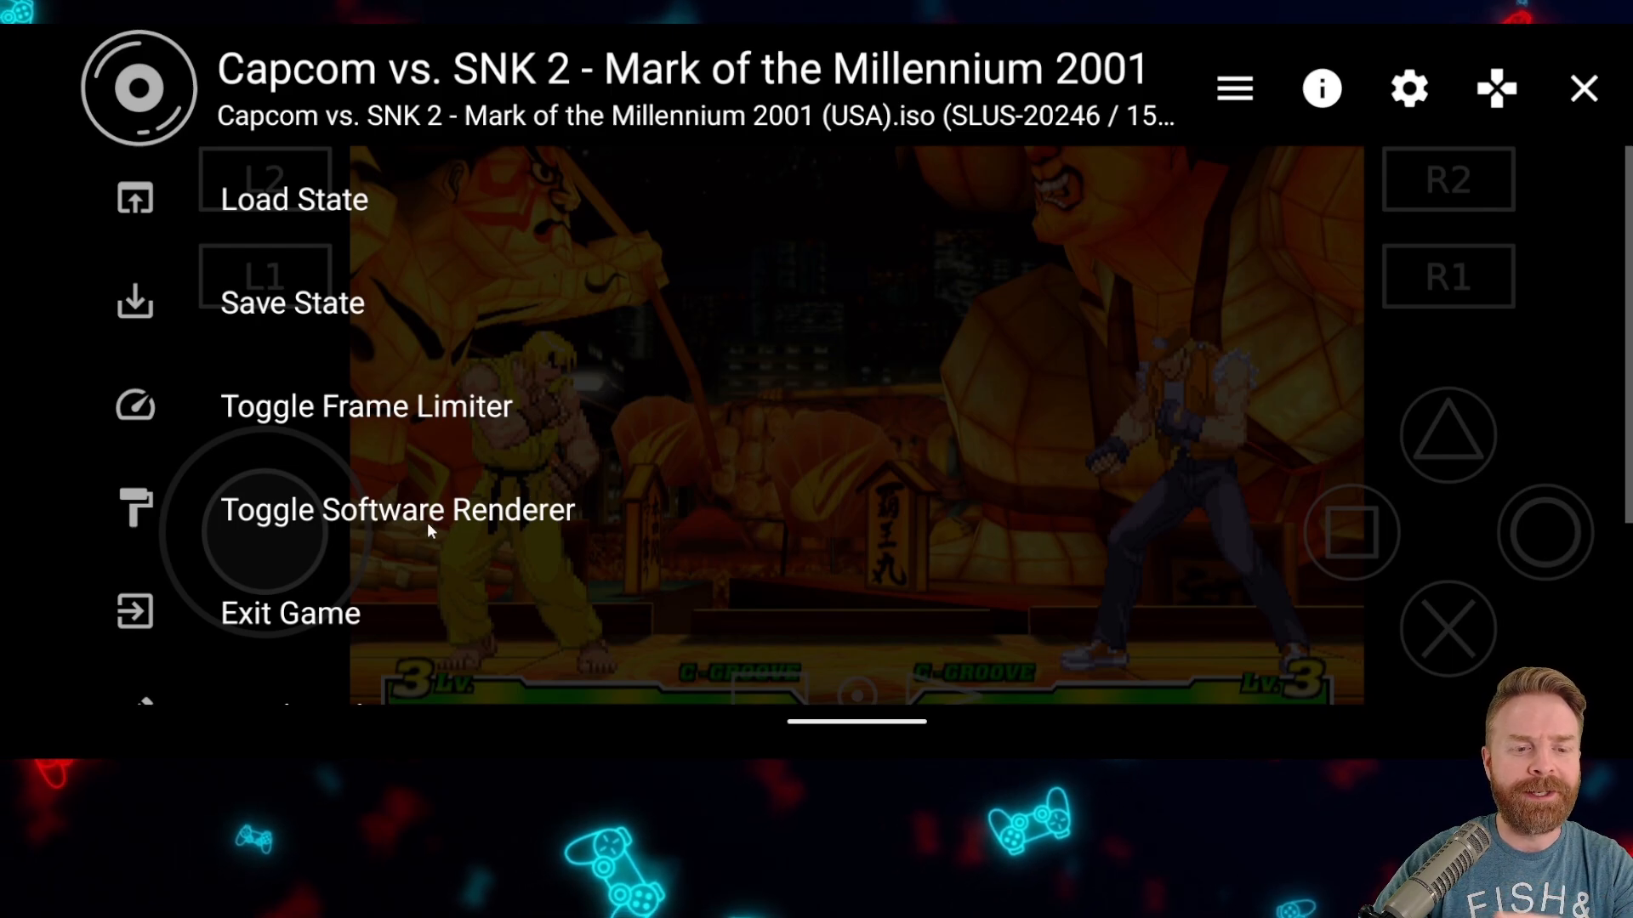
mouse_move(592, 511)
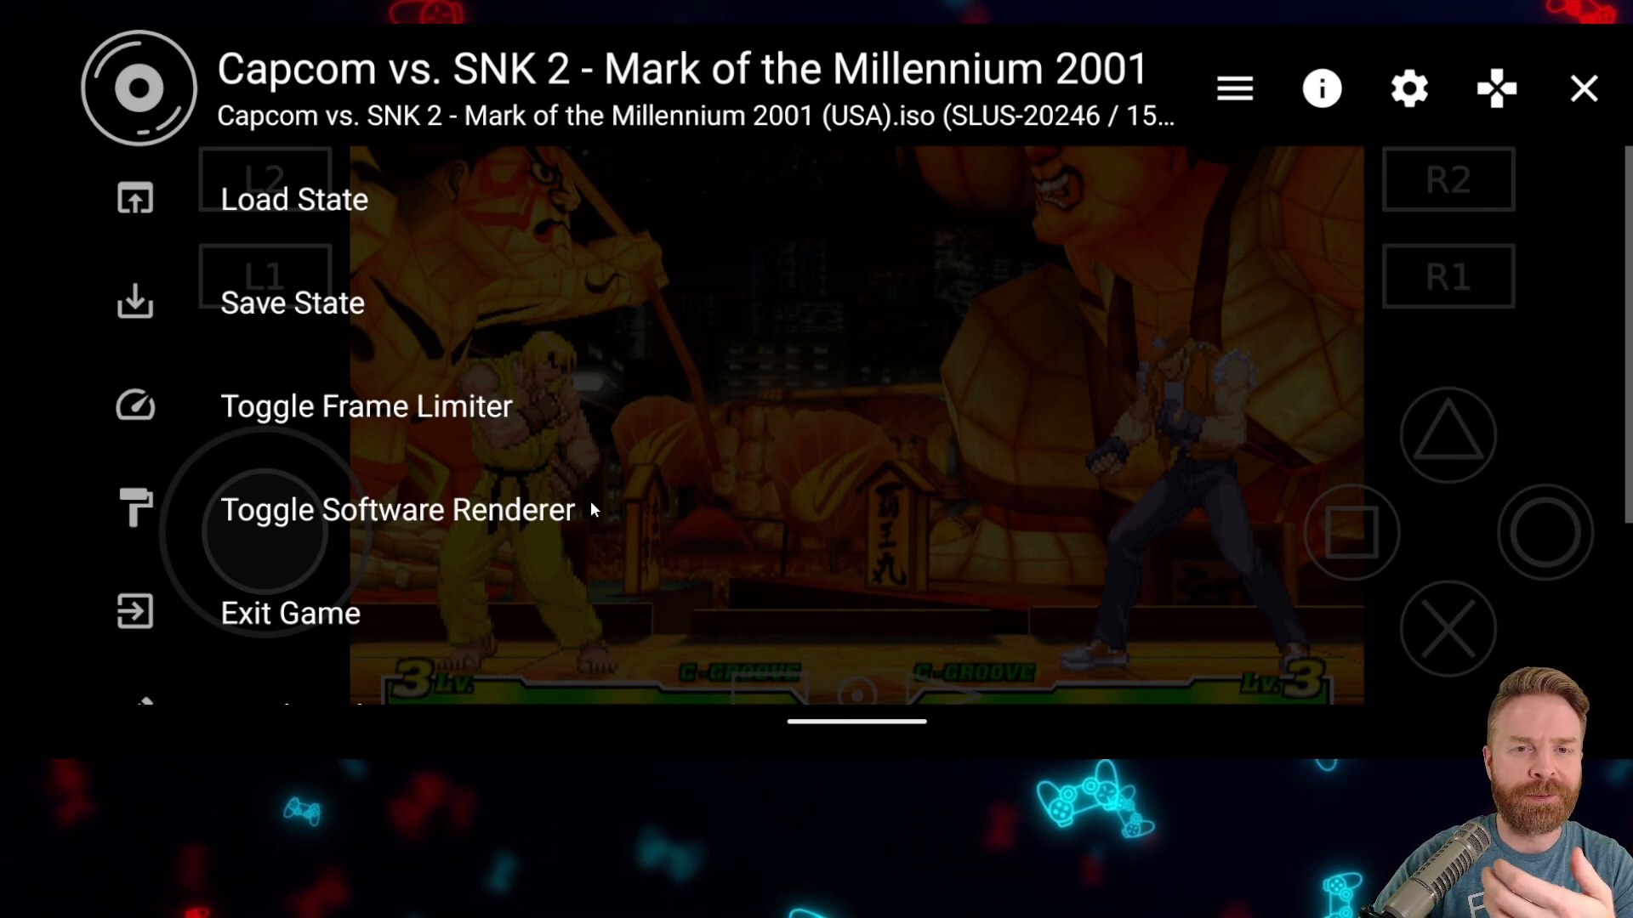
mouse_move(555, 538)
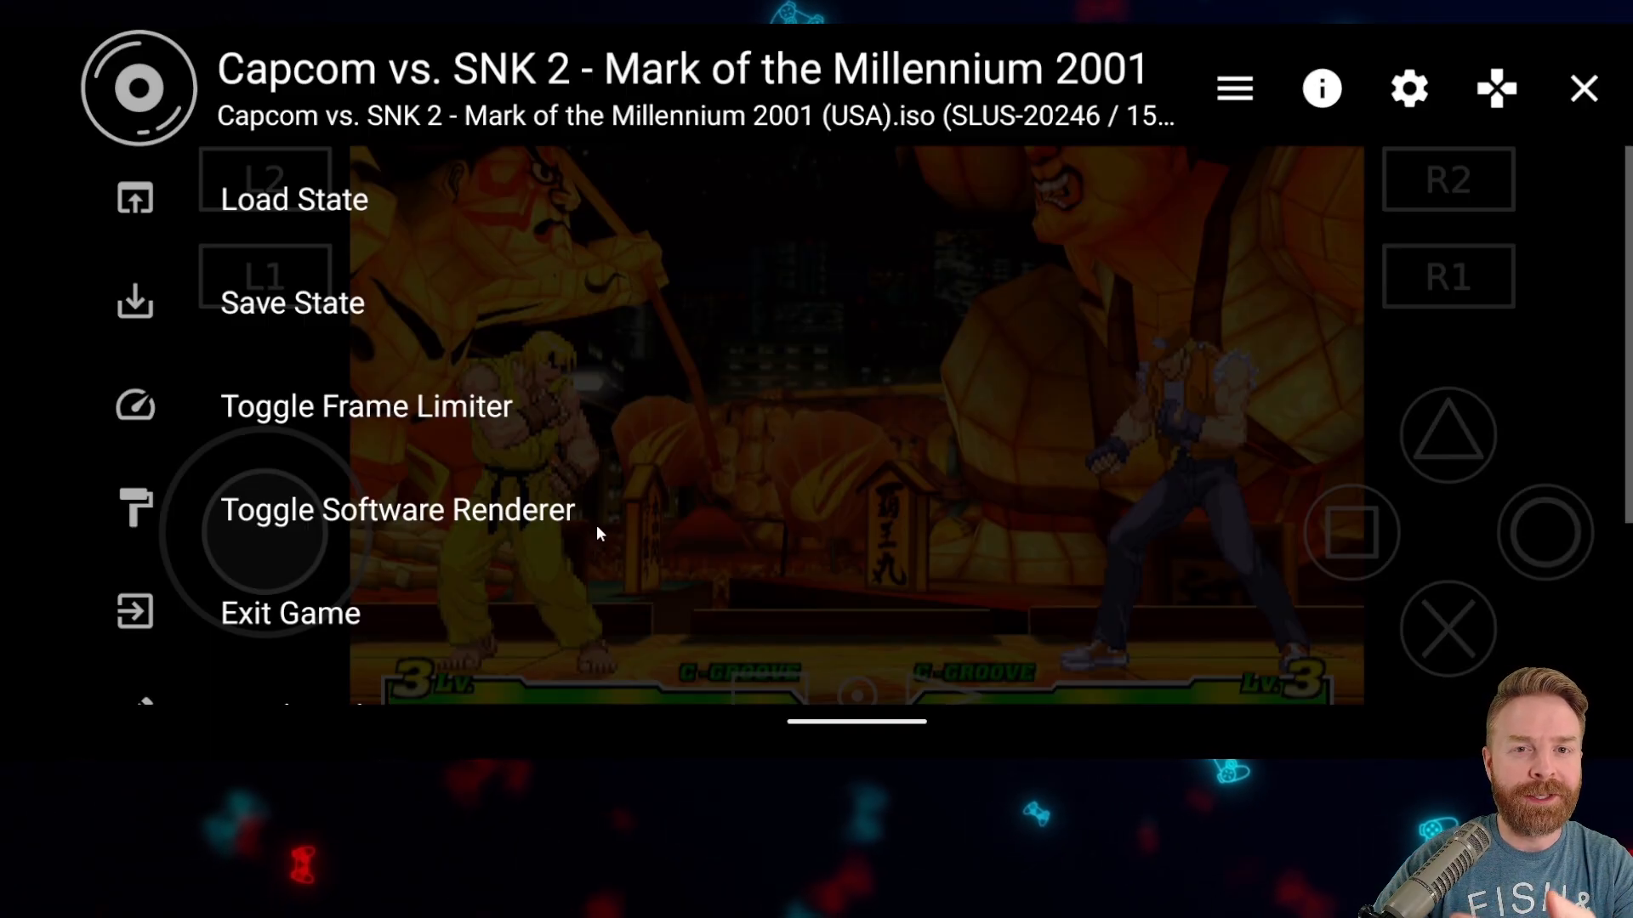
mouse_move(628, 535)
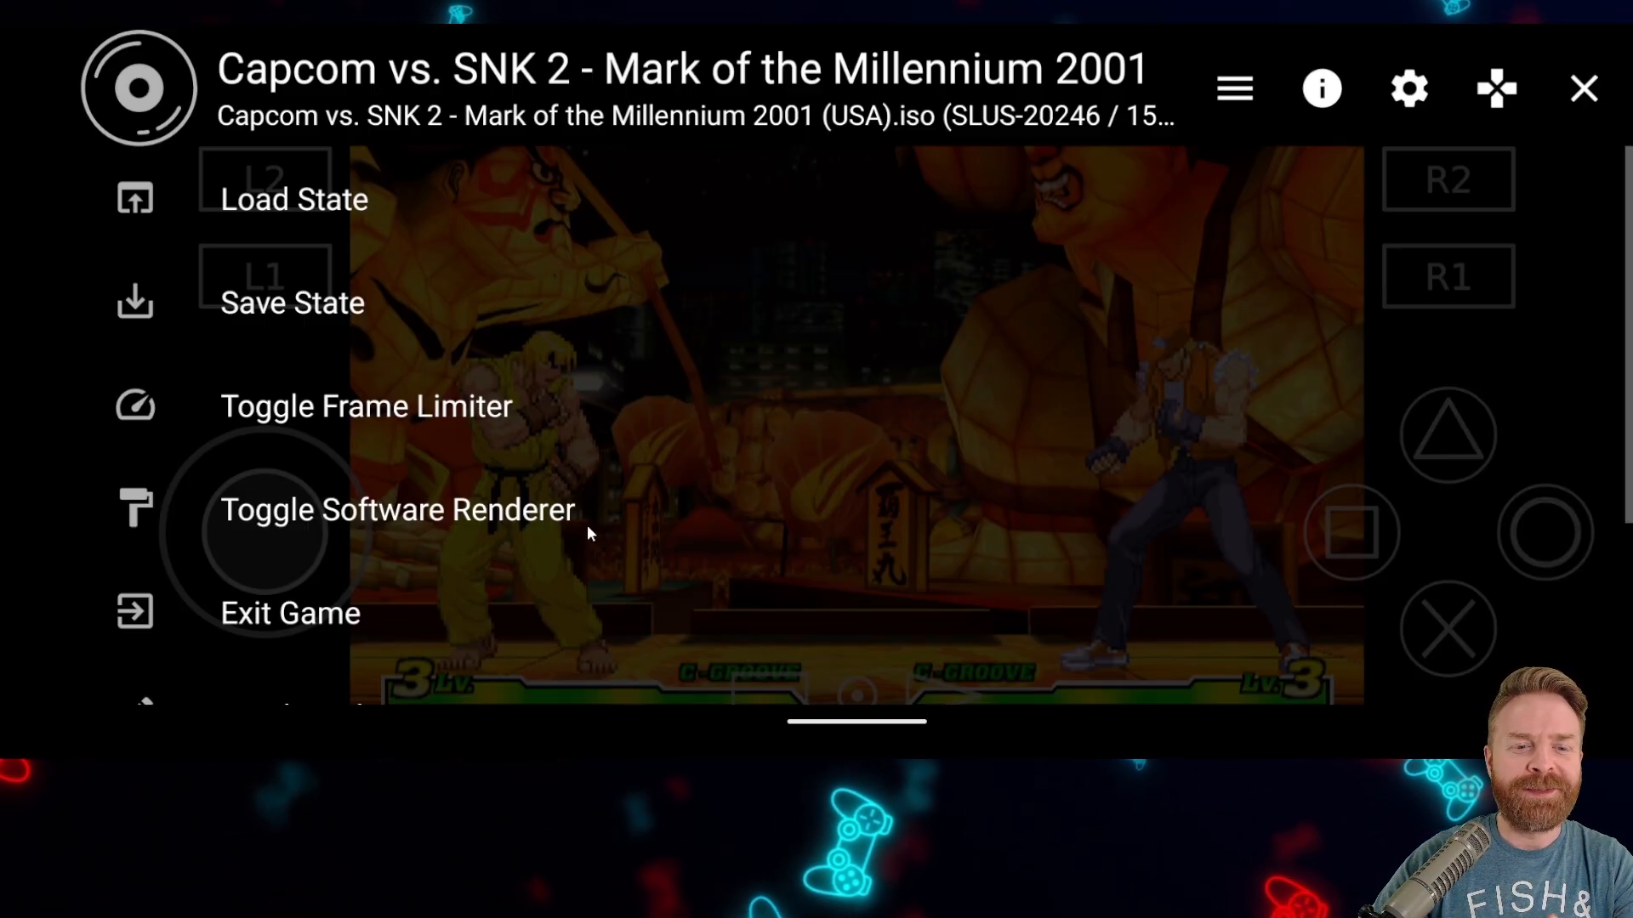
mouse_move(453, 539)
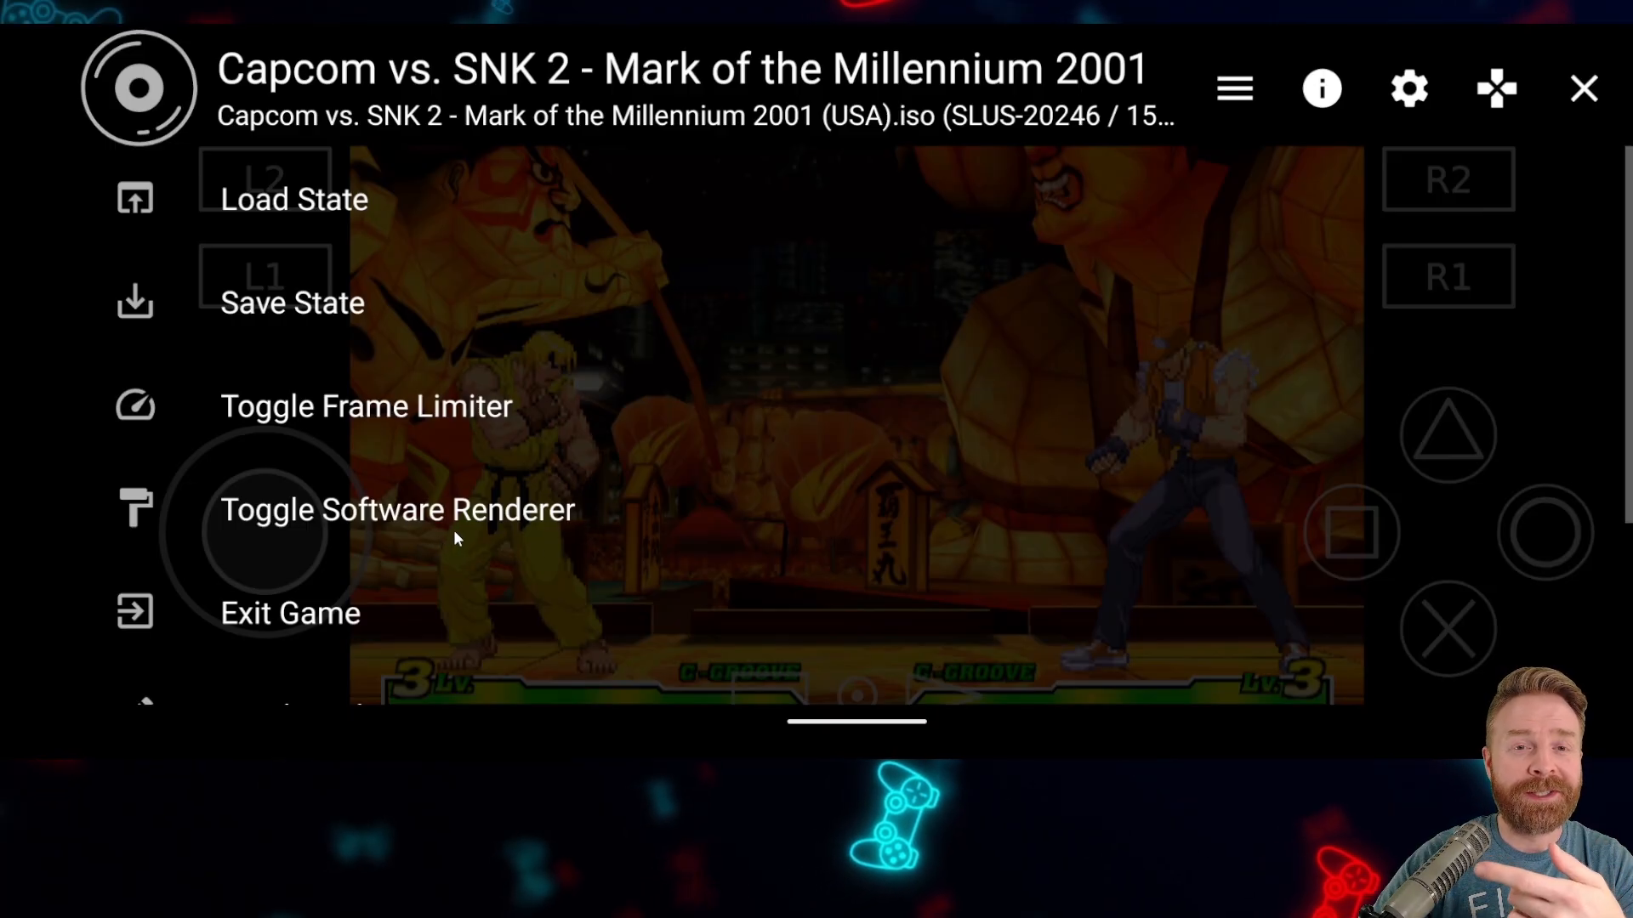
mouse_move(579, 517)
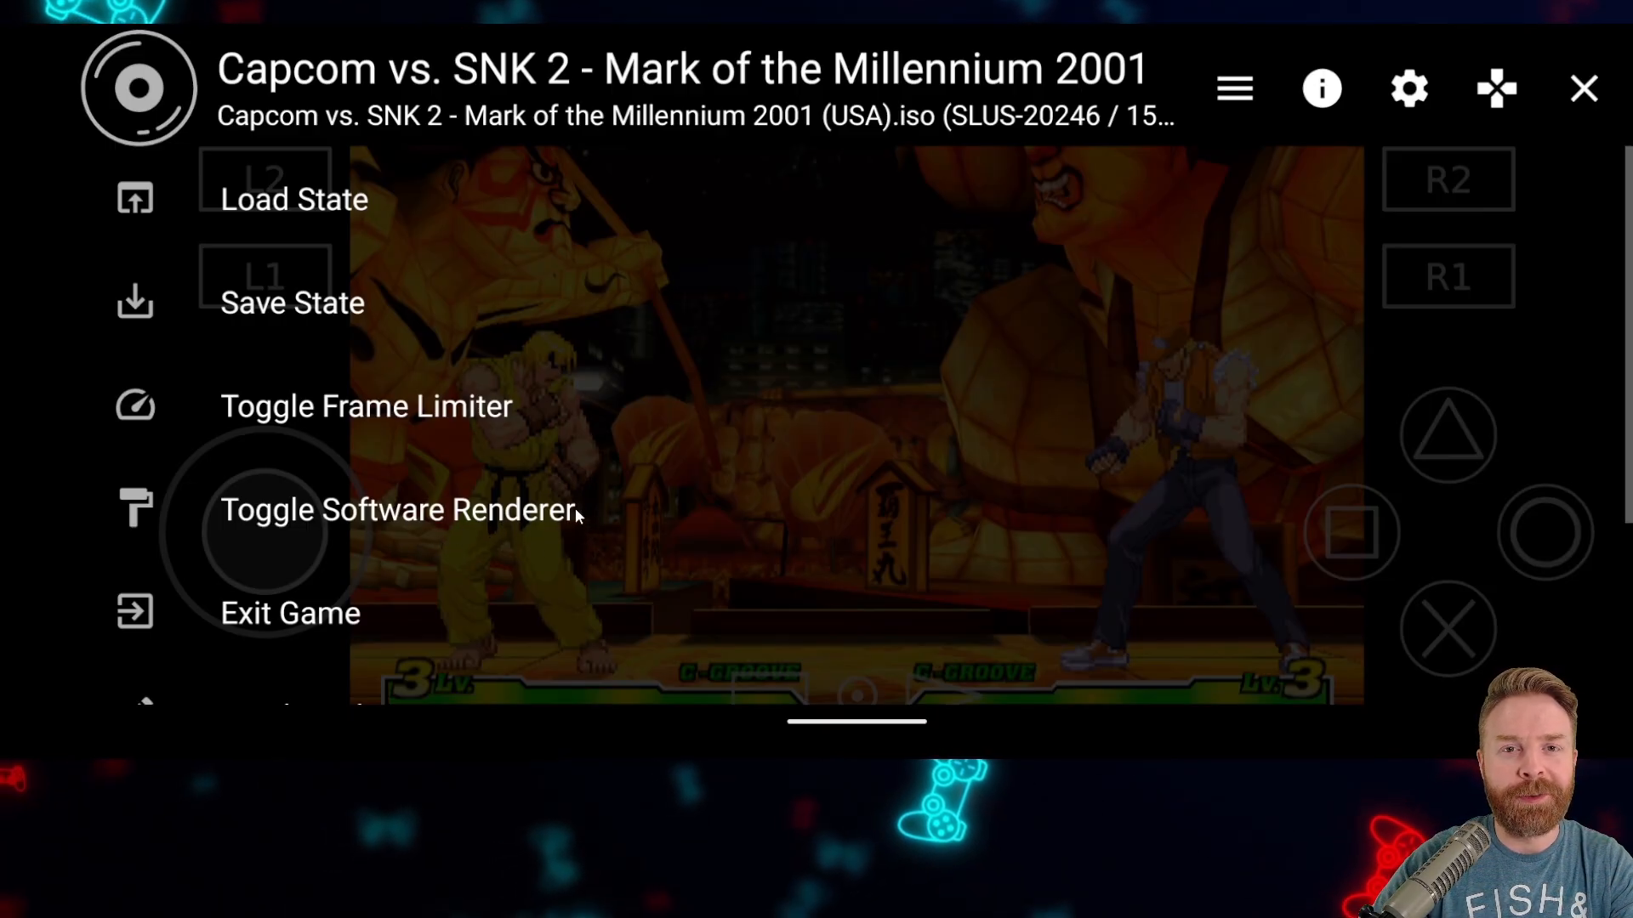
scroll("down", 3)
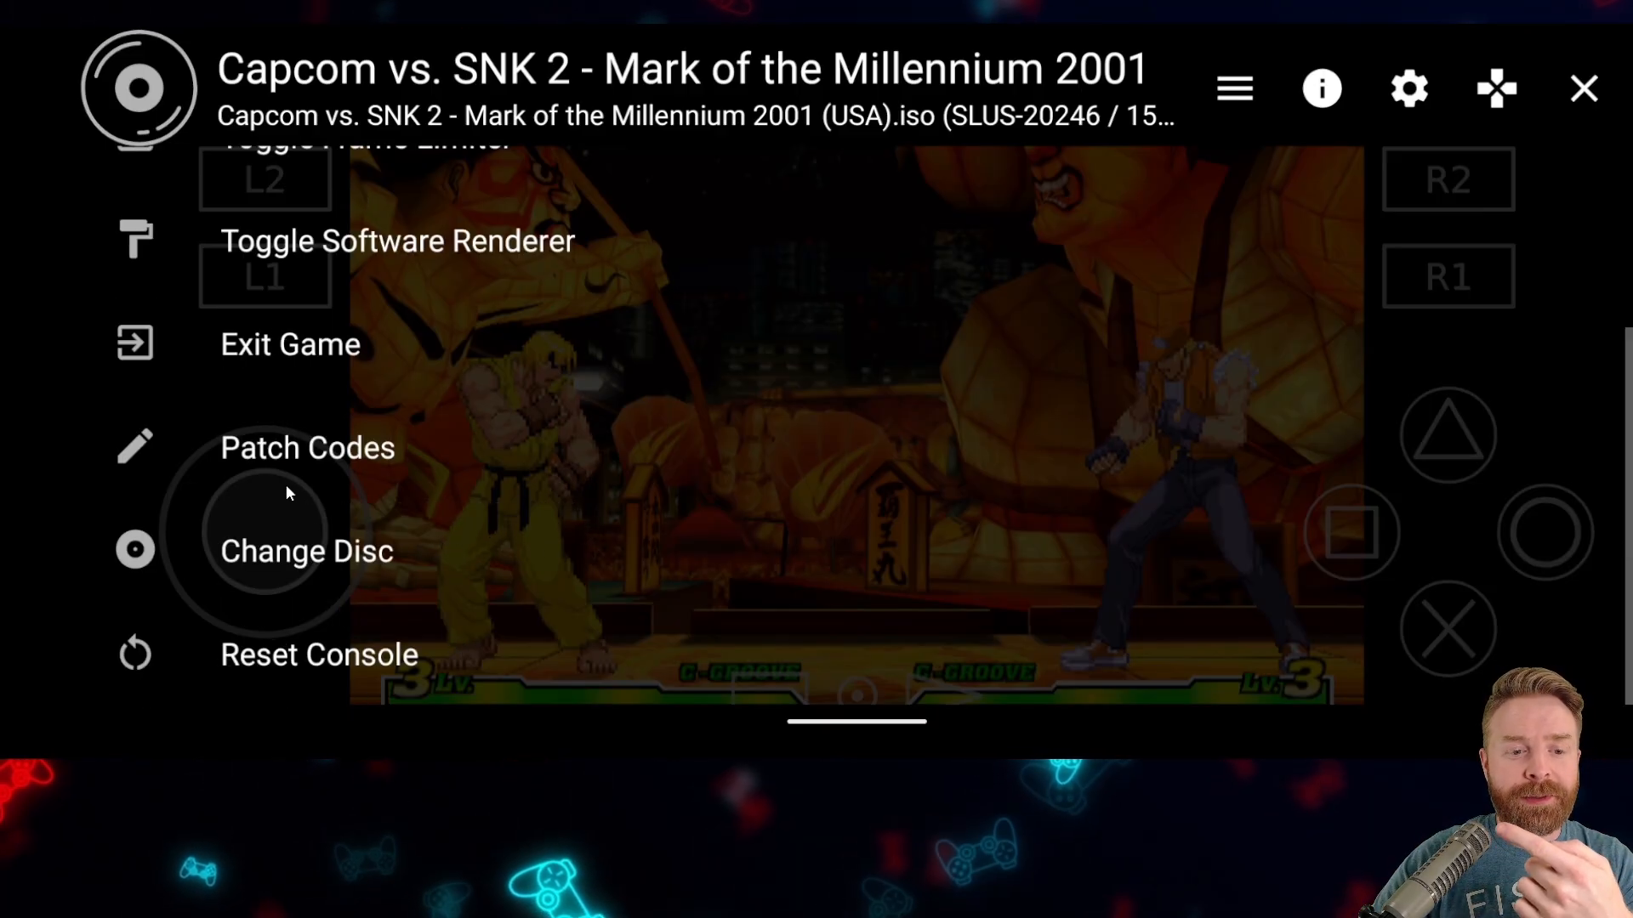
mouse_move(319, 674)
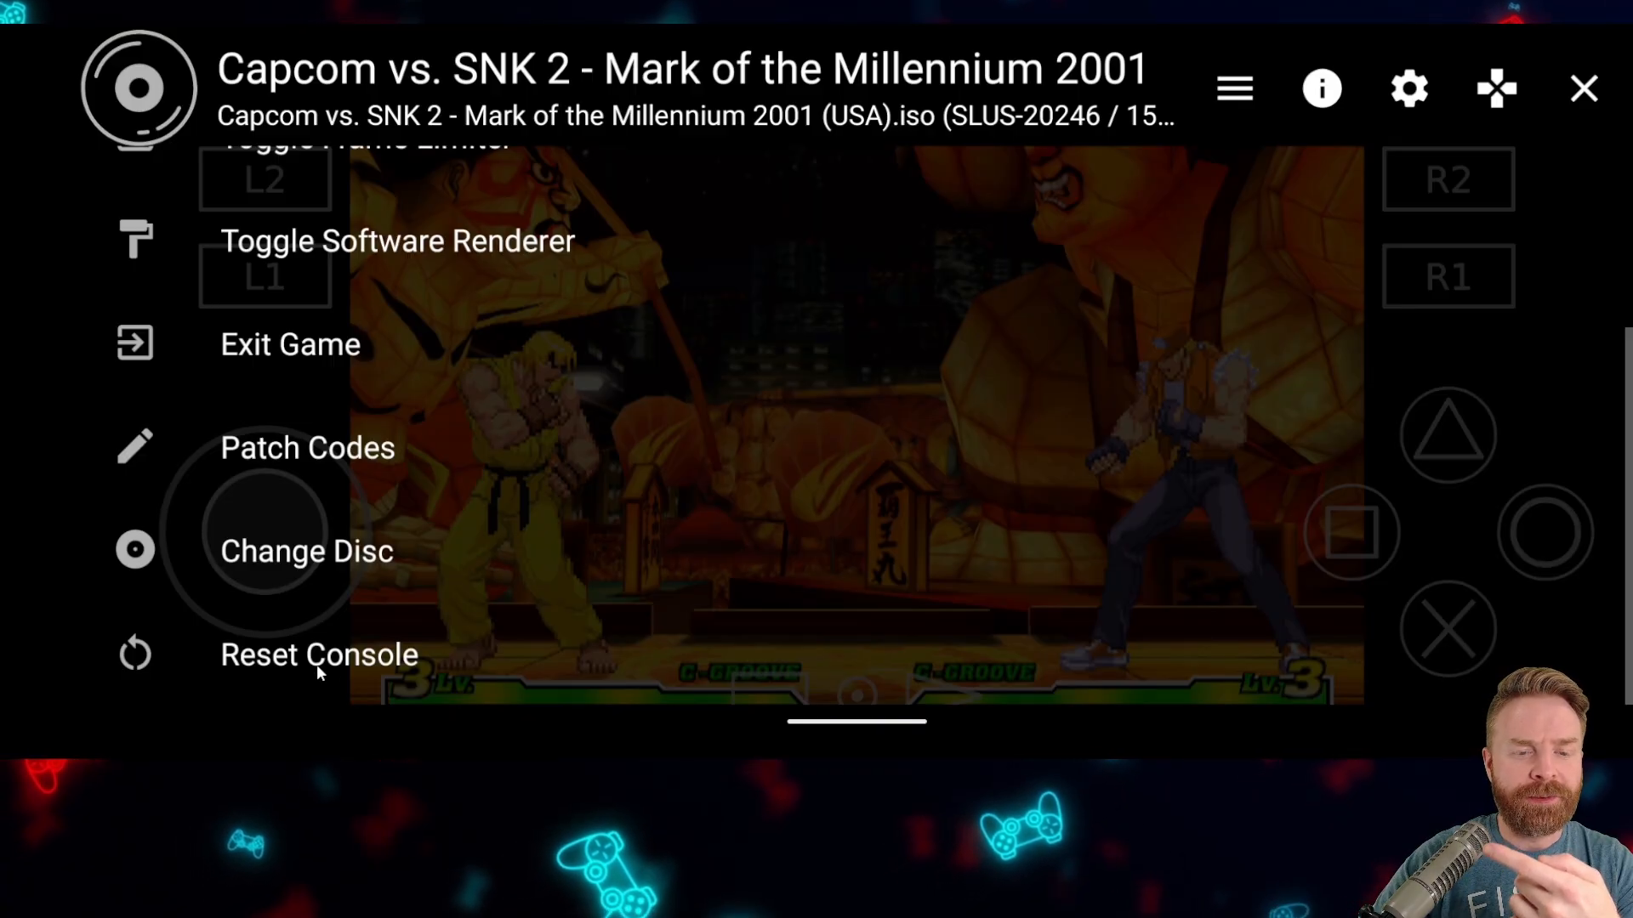
mouse_move(1383, 133)
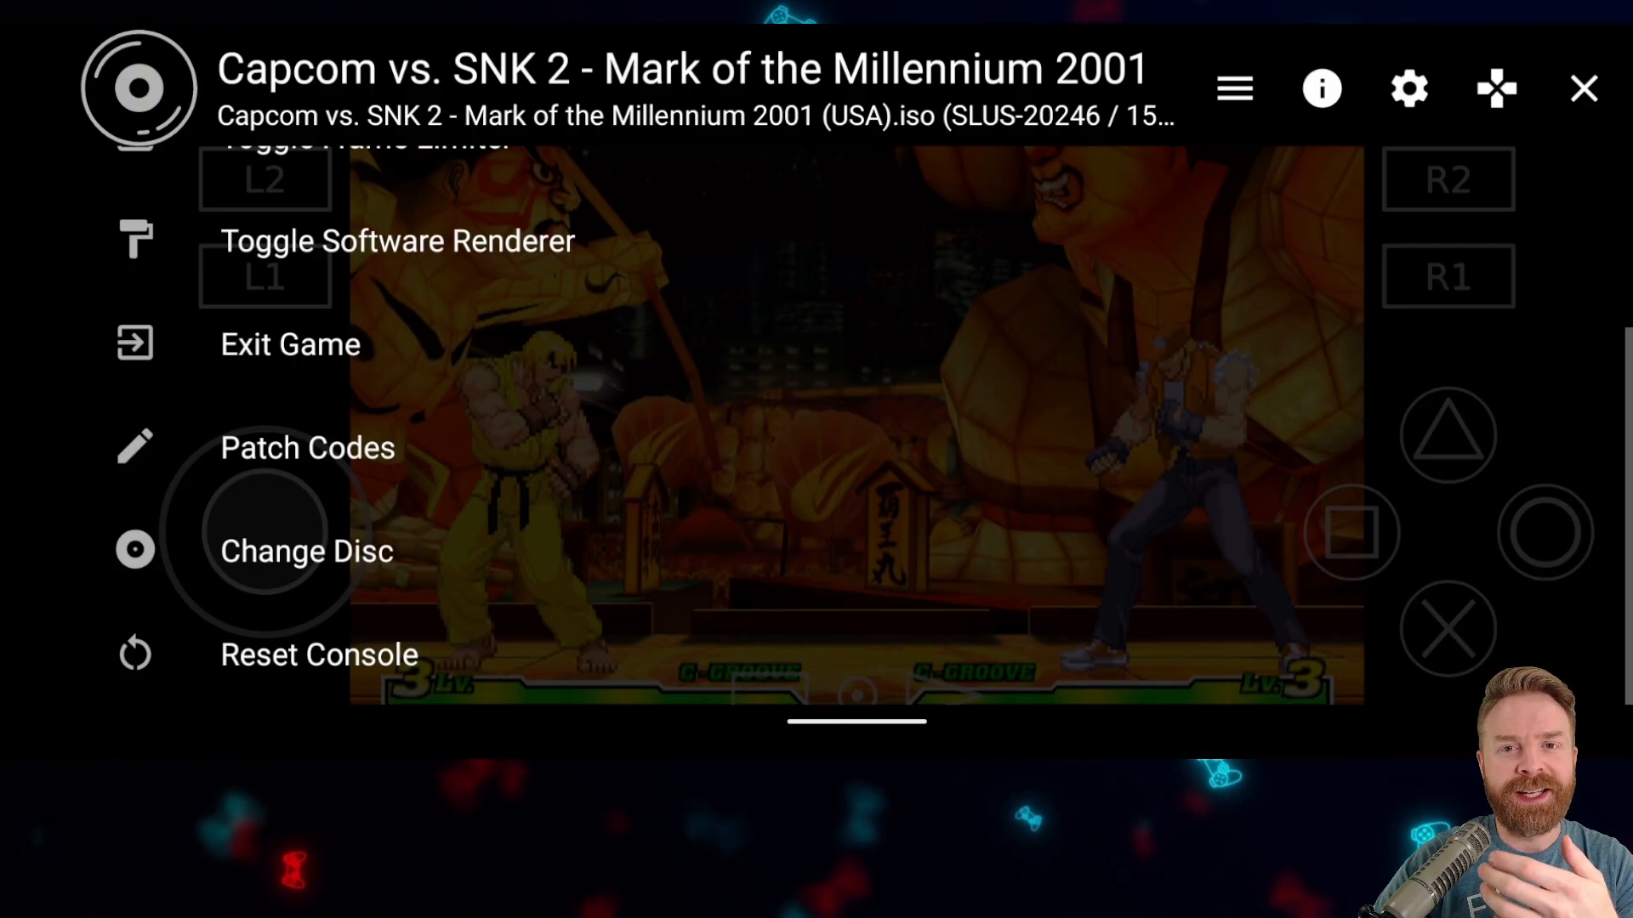
Show the Touchscreen Controller Buttons list with L1, L2, Select and Start checked.
left_click(1496, 88)
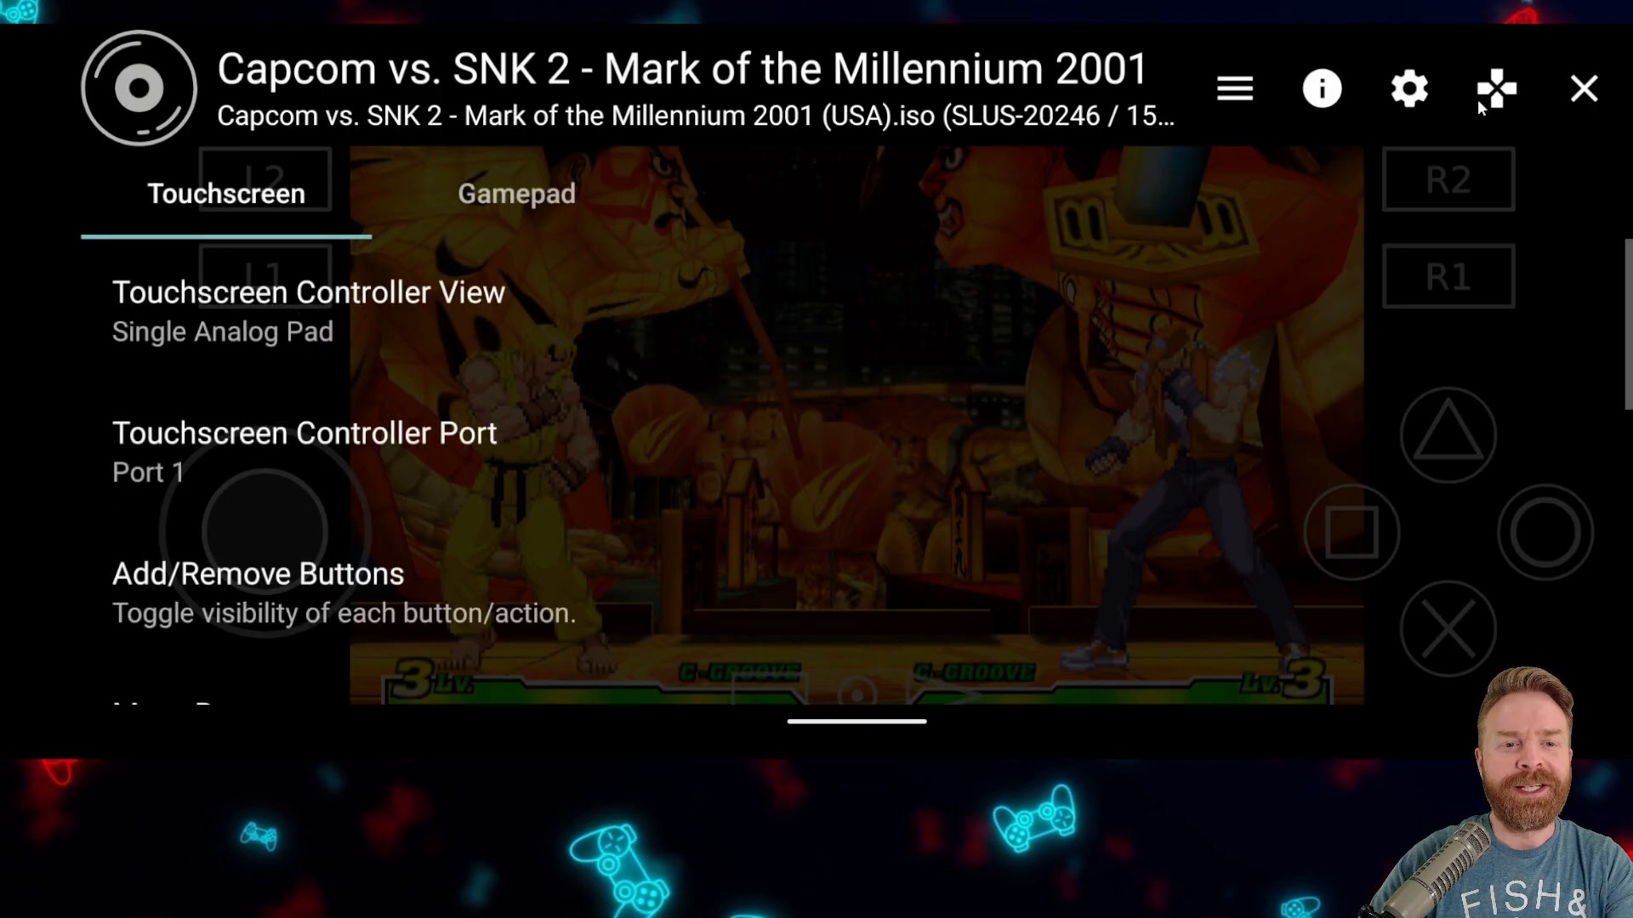
mouse_move(600, 284)
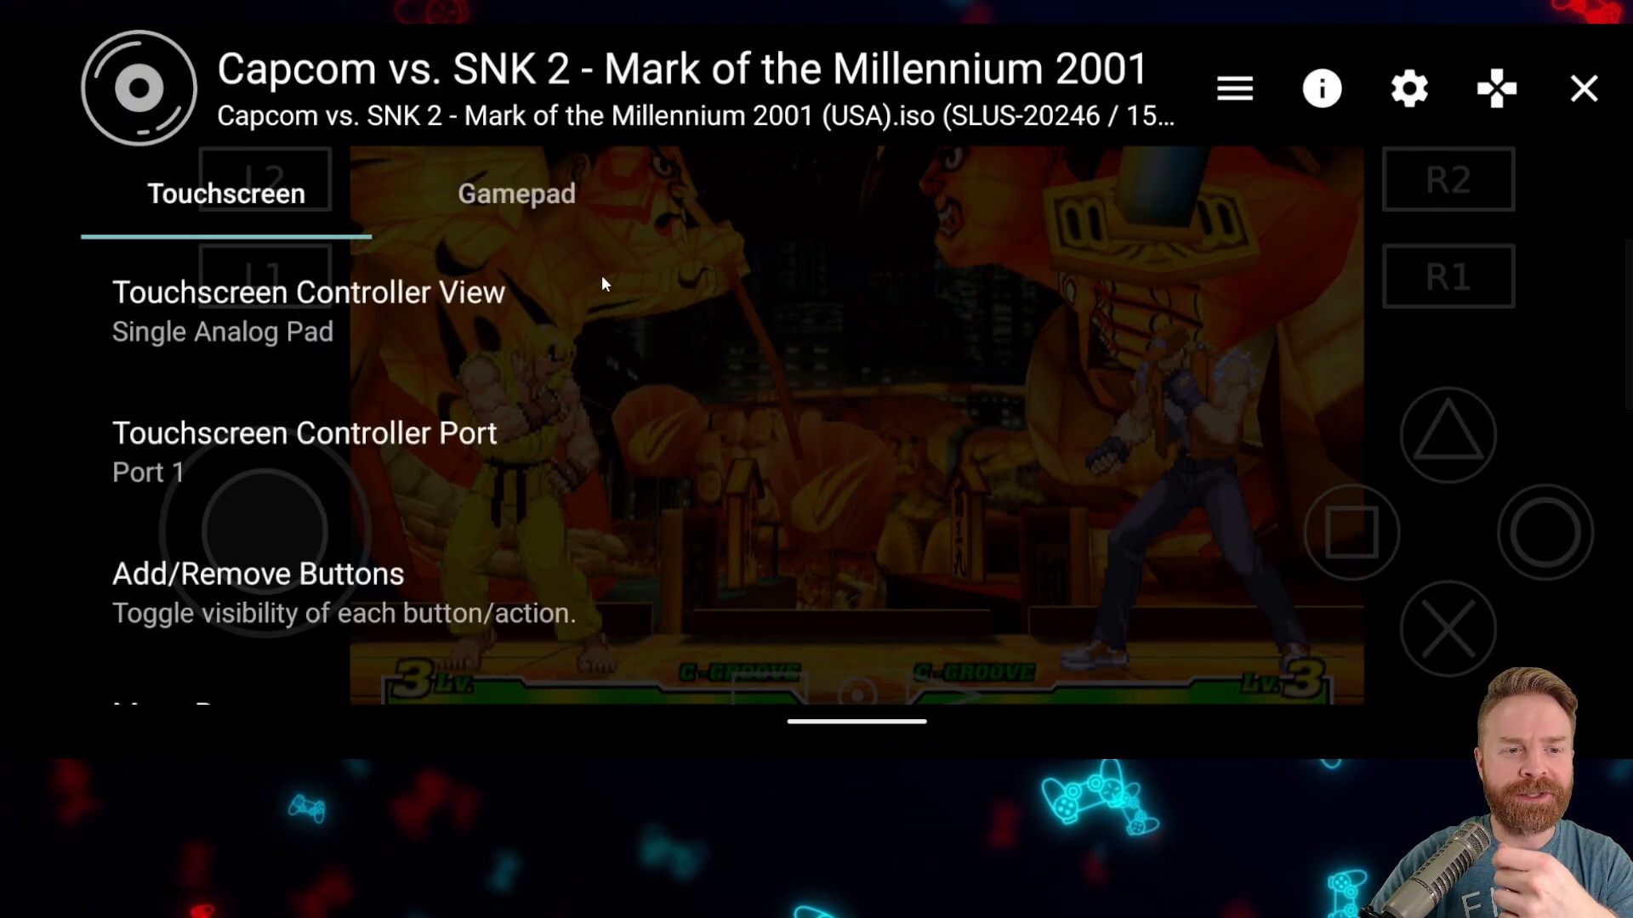
mouse_move(405, 509)
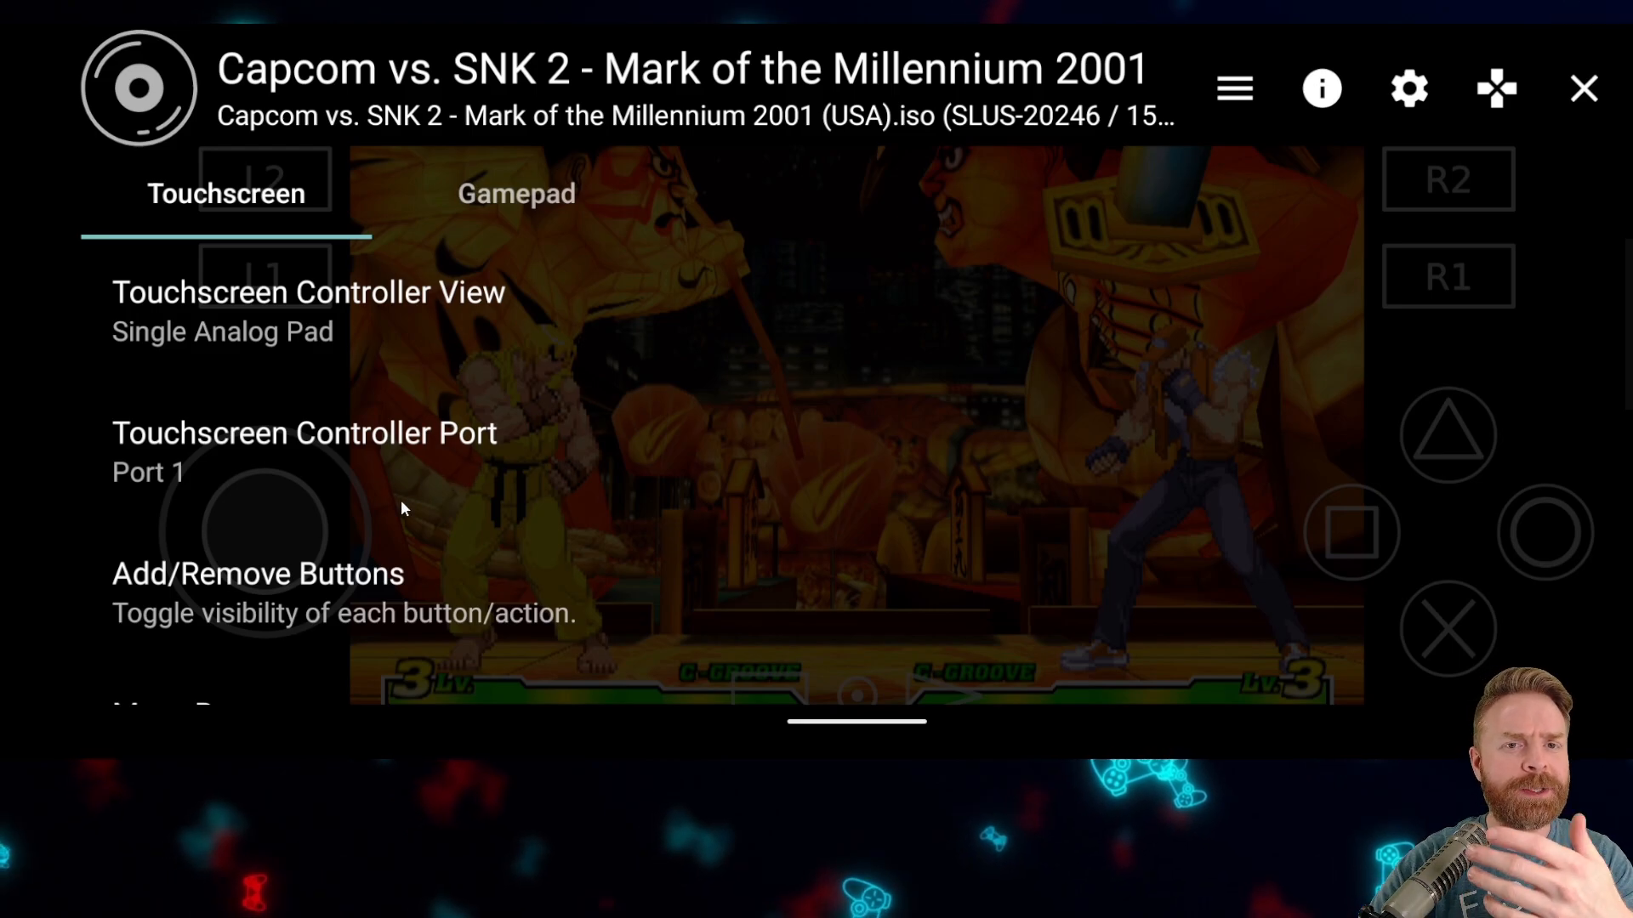
scroll("down", 3)
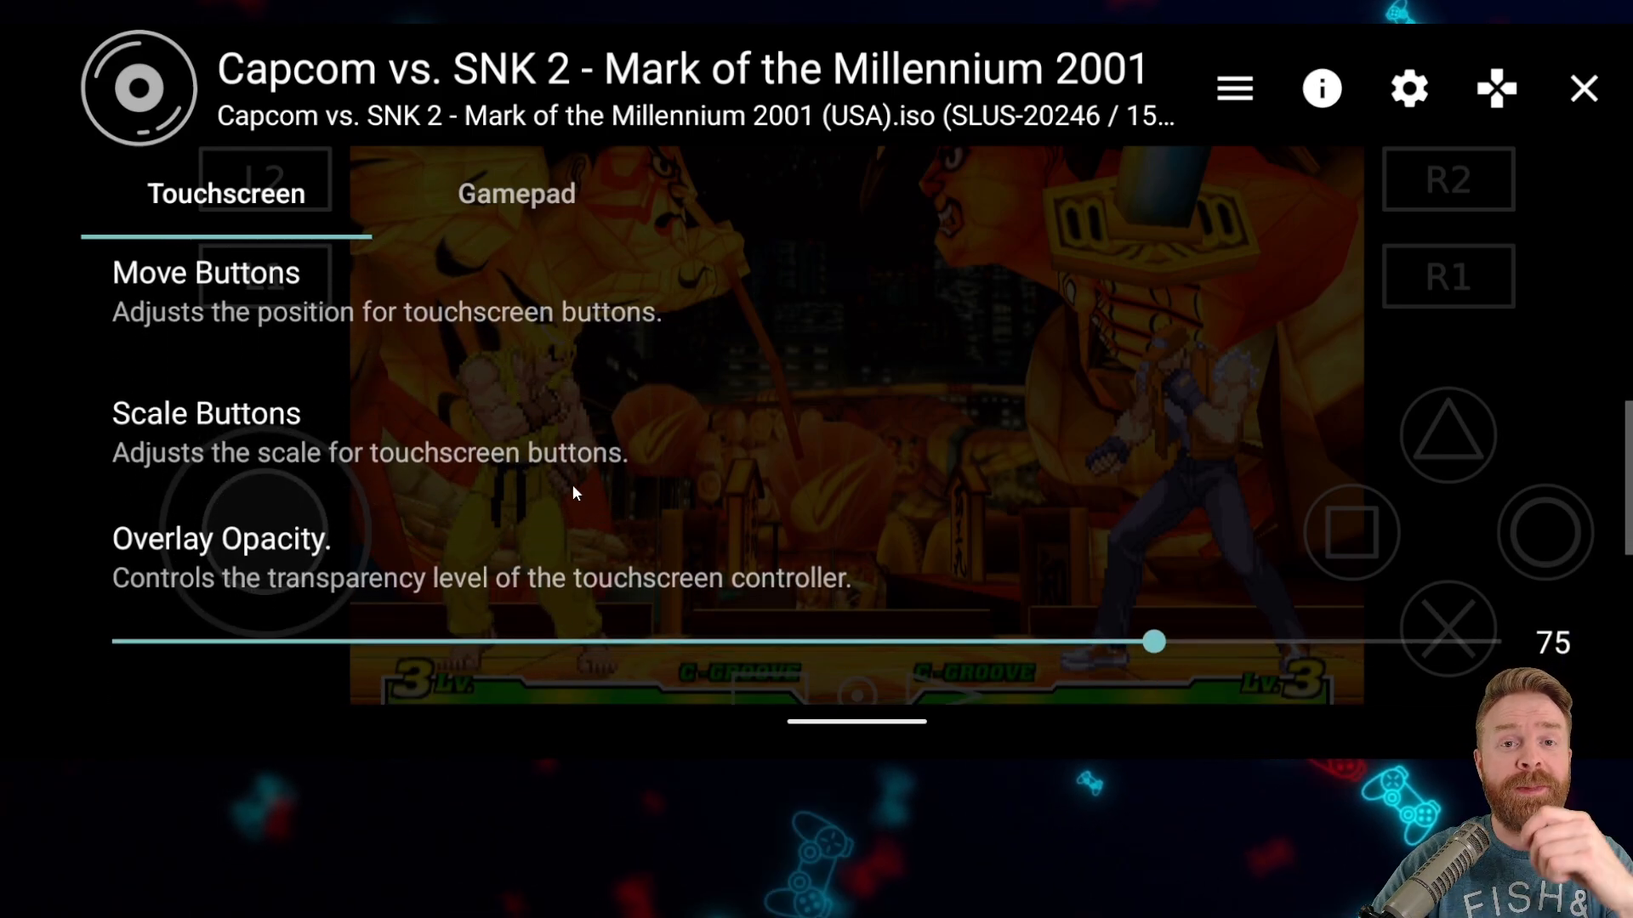
scroll("down", 3)
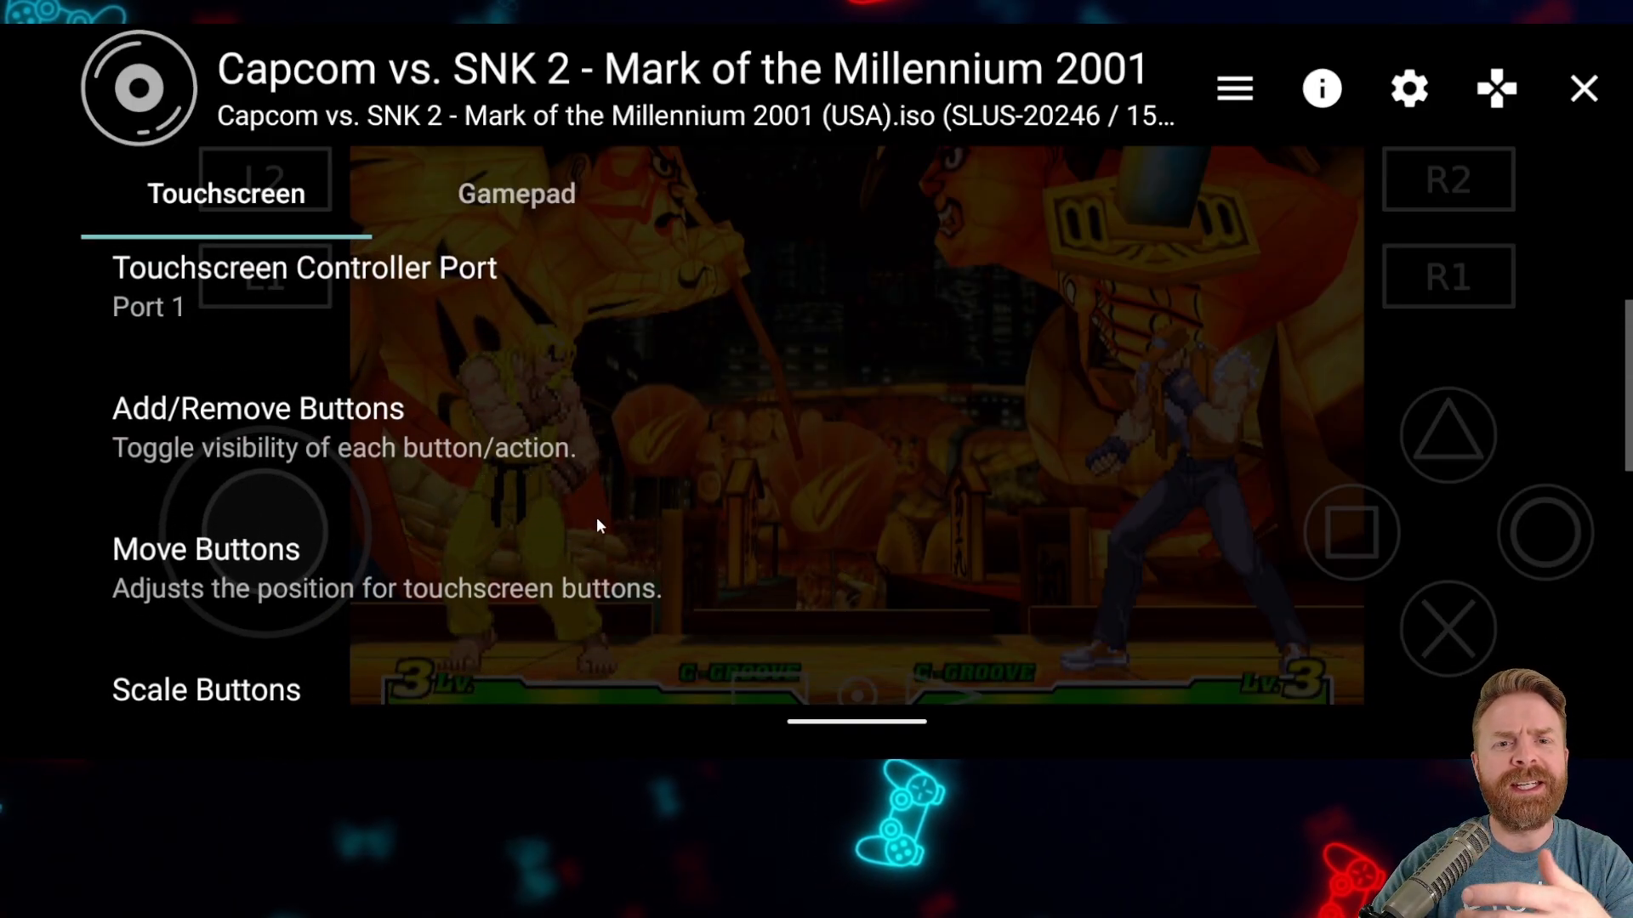
left_click(256, 408)
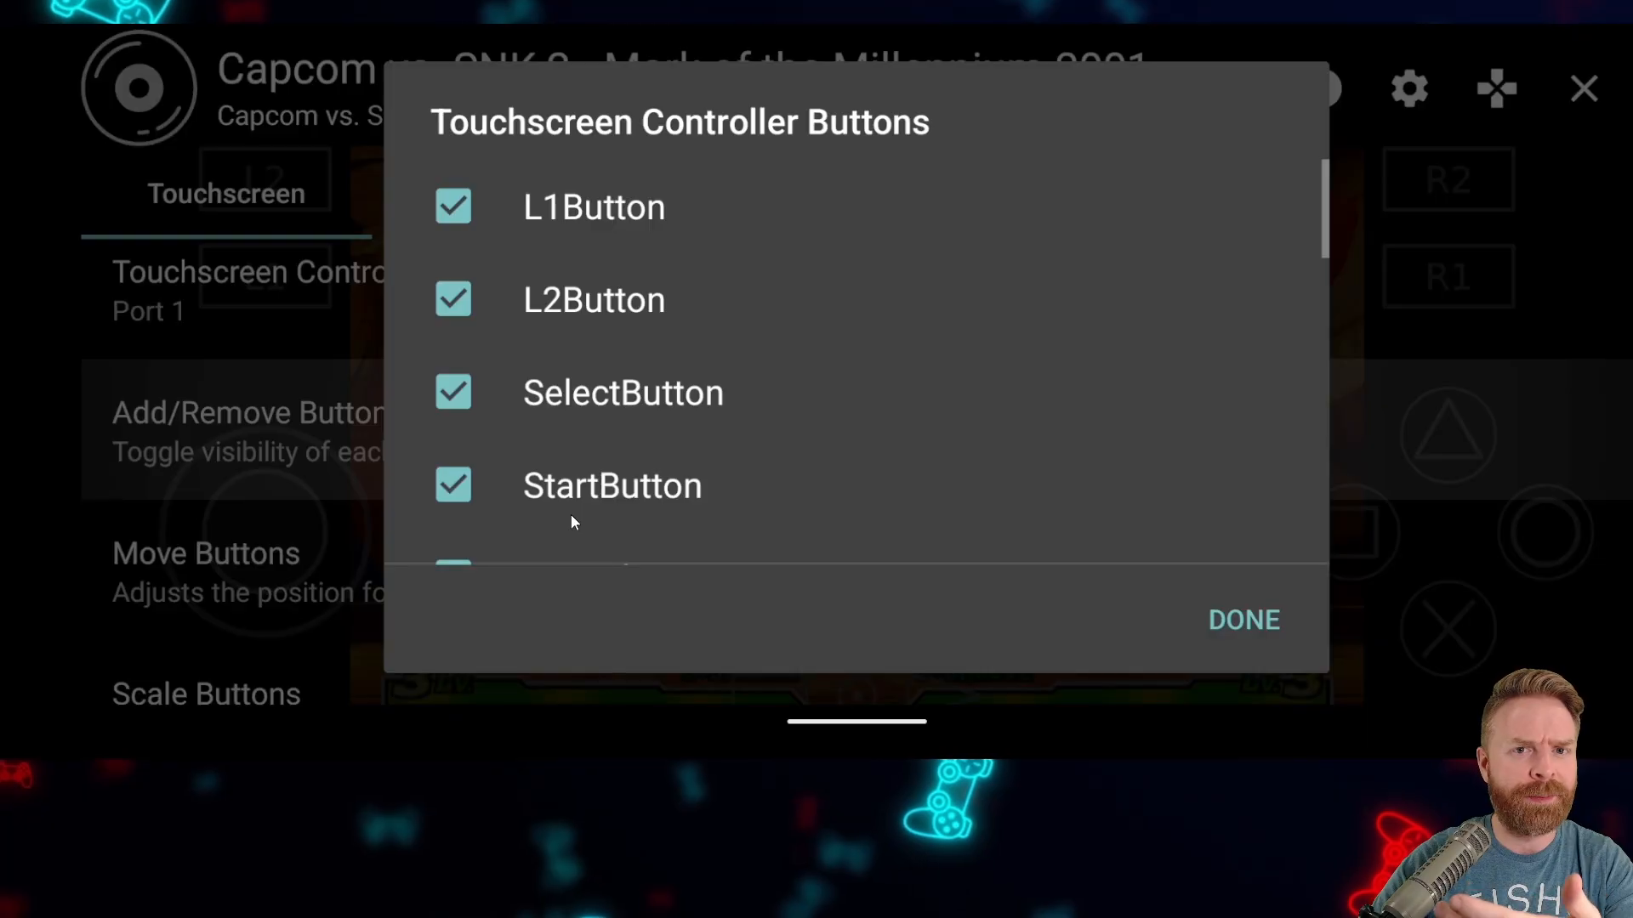
Set the graphics Upscale Multiplier to 4x Native and resume Capcom vs. SNK 2.
left_click(1241, 619)
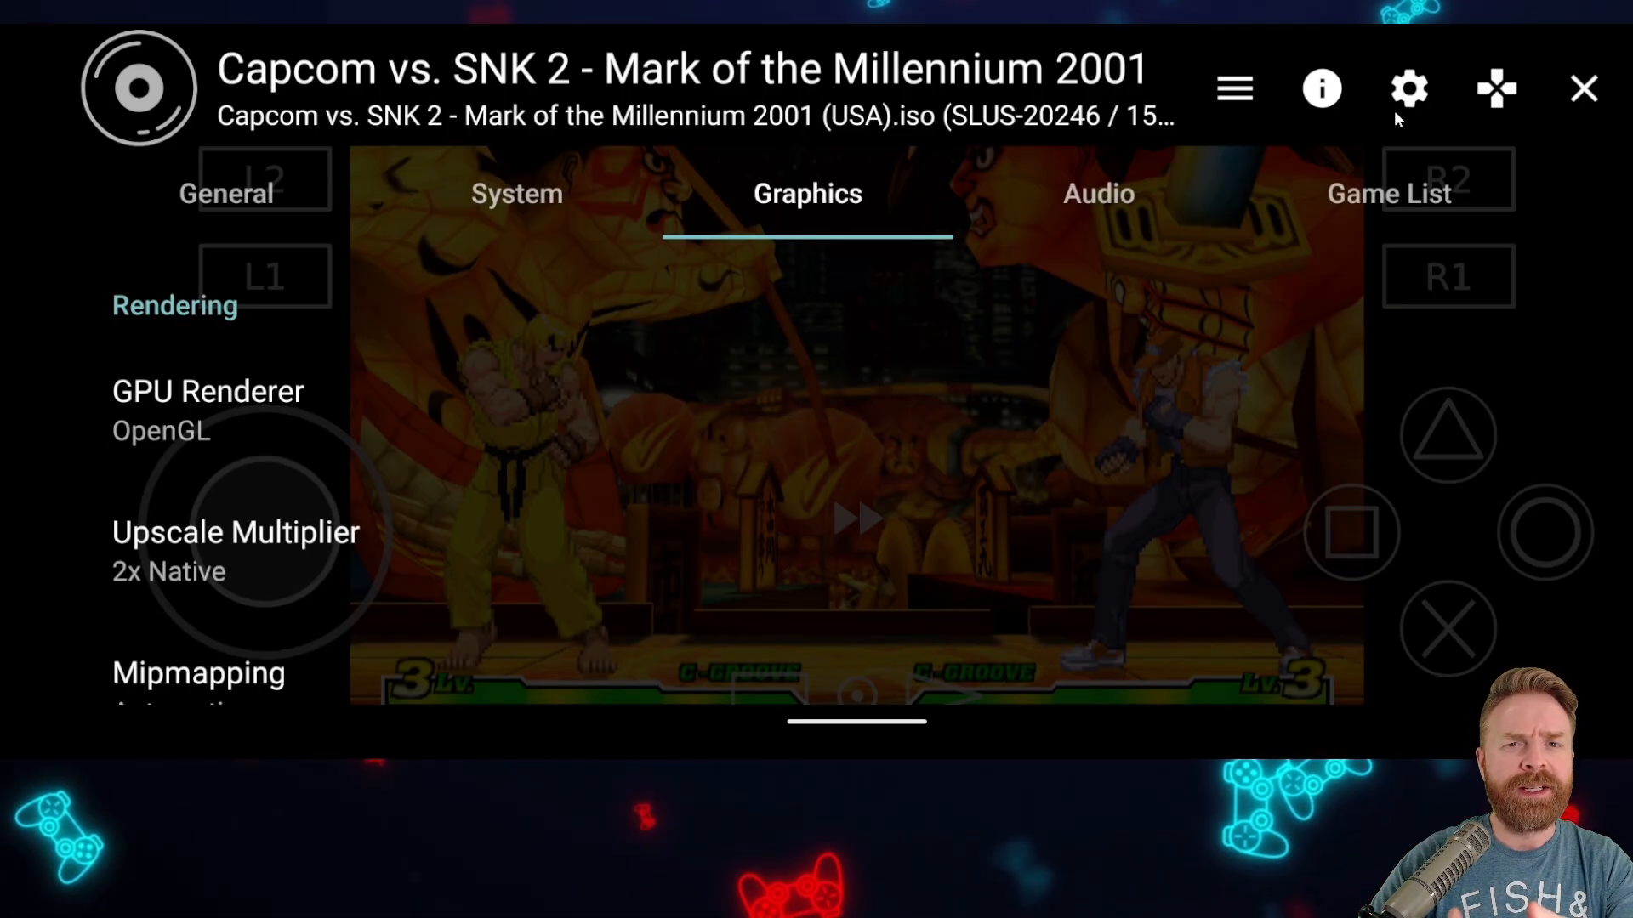
mouse_move(718, 249)
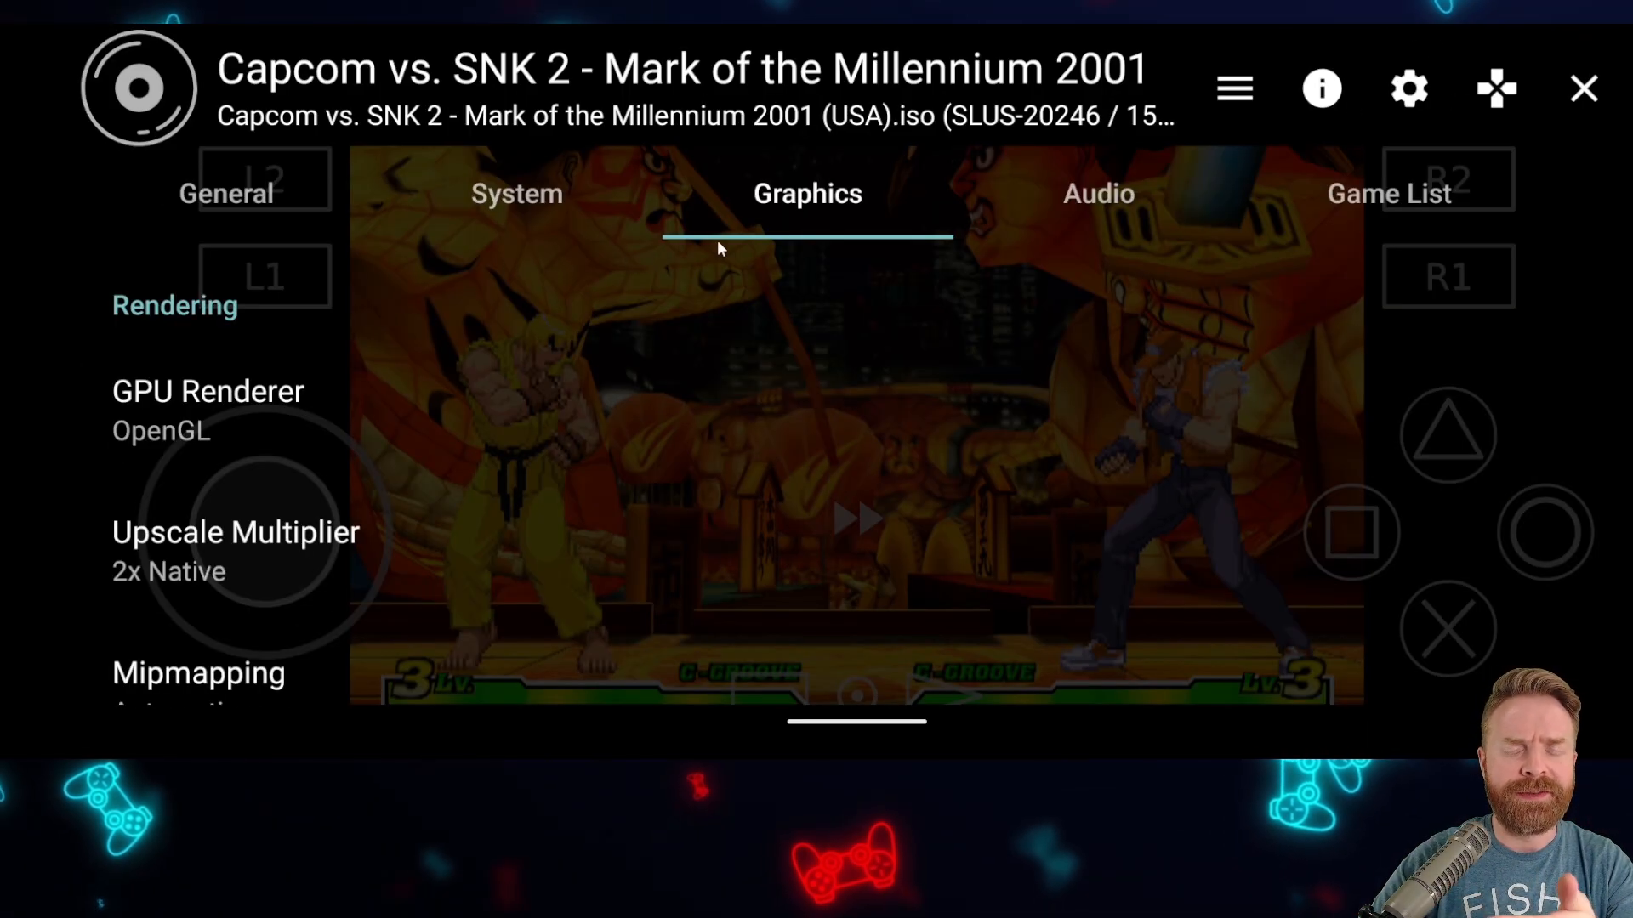
mouse_move(474, 480)
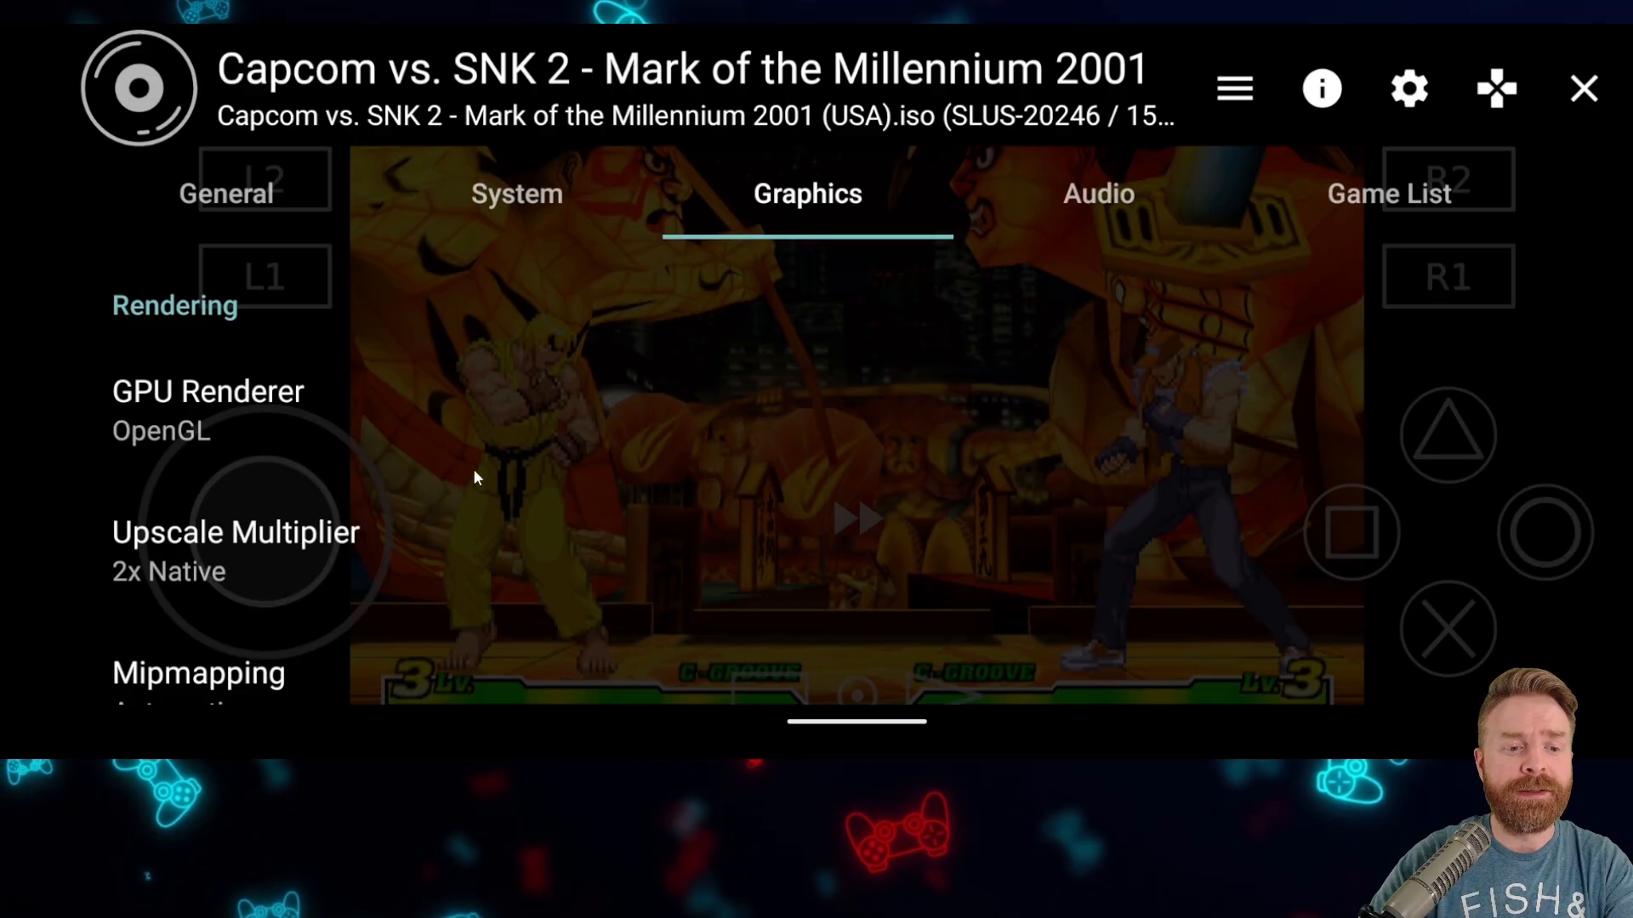
mouse_move(308, 575)
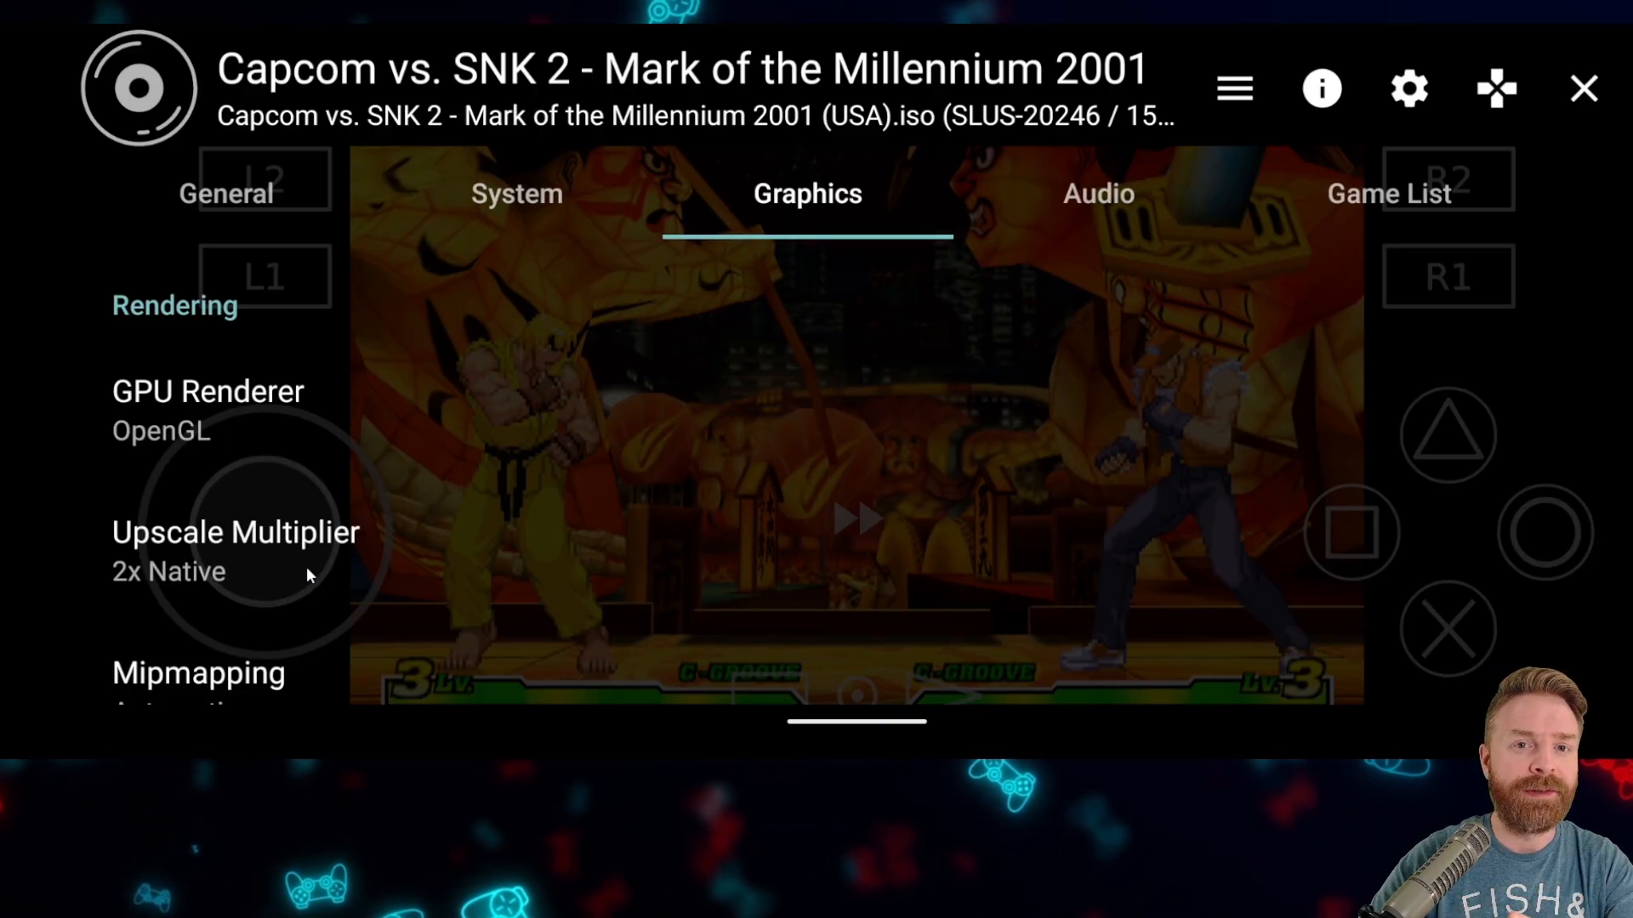
mouse_move(289, 572)
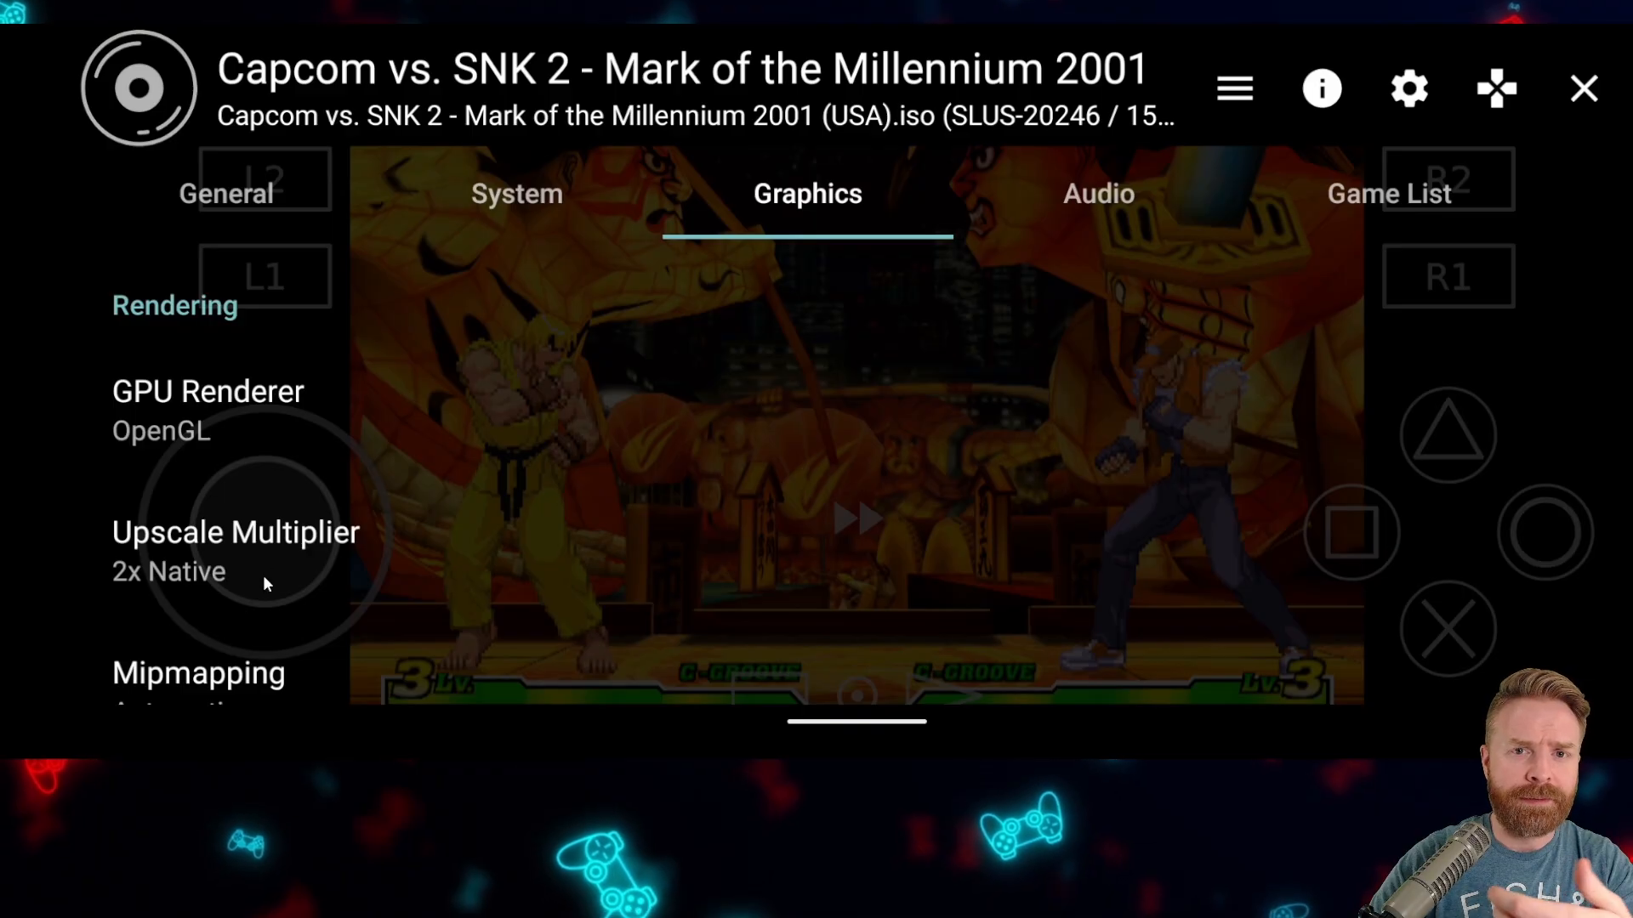
mouse_move(302, 594)
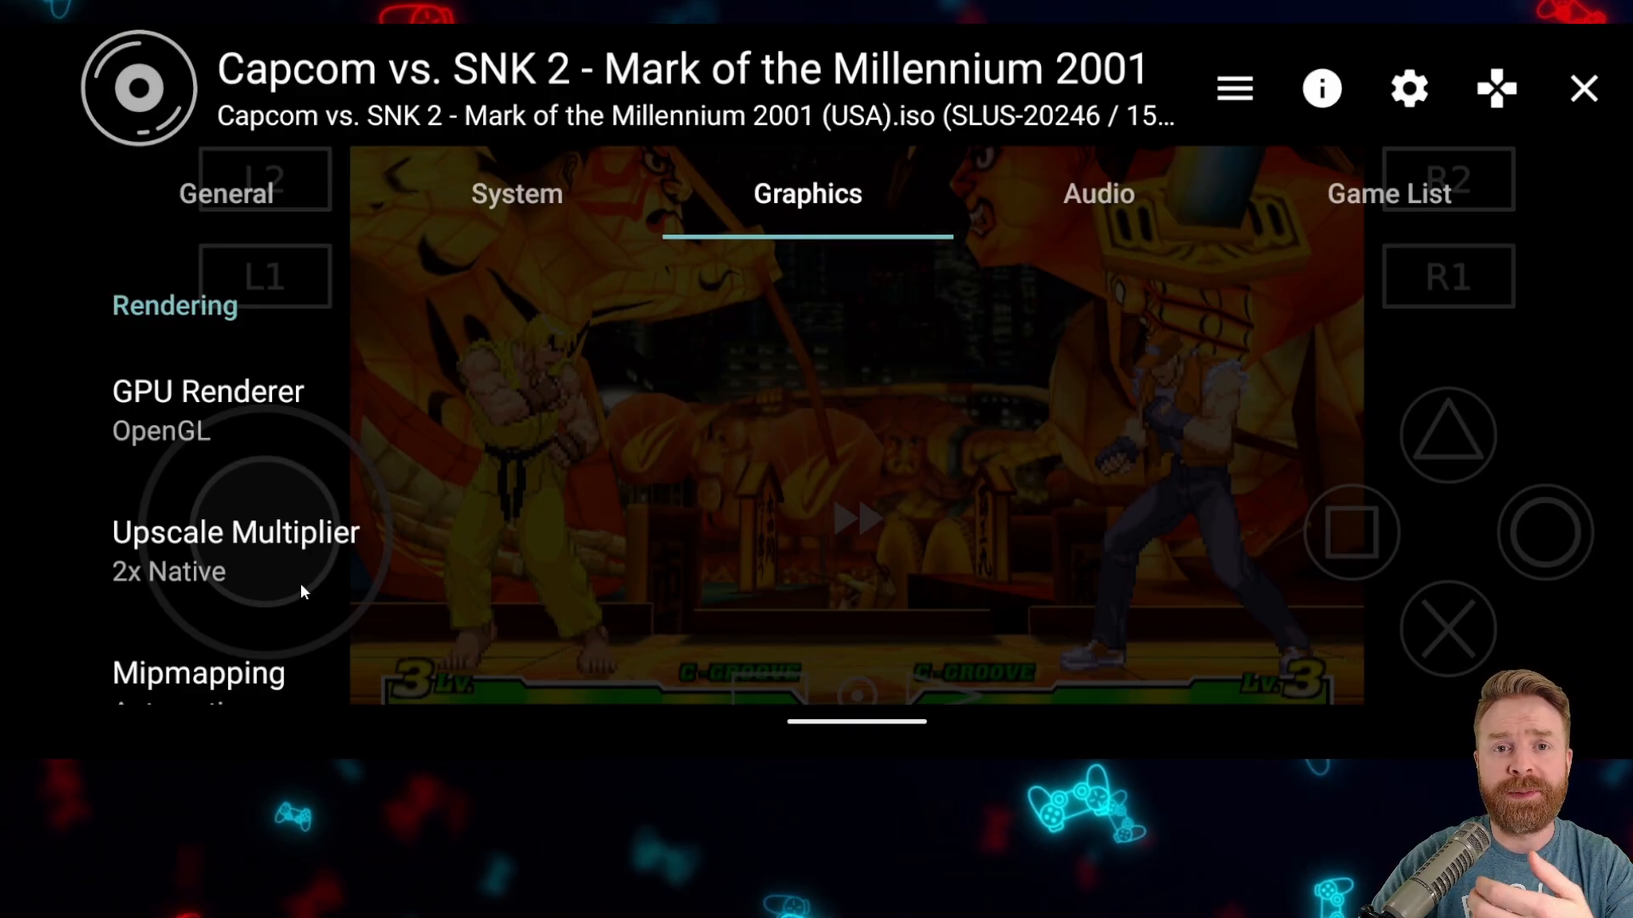
left_click(235, 549)
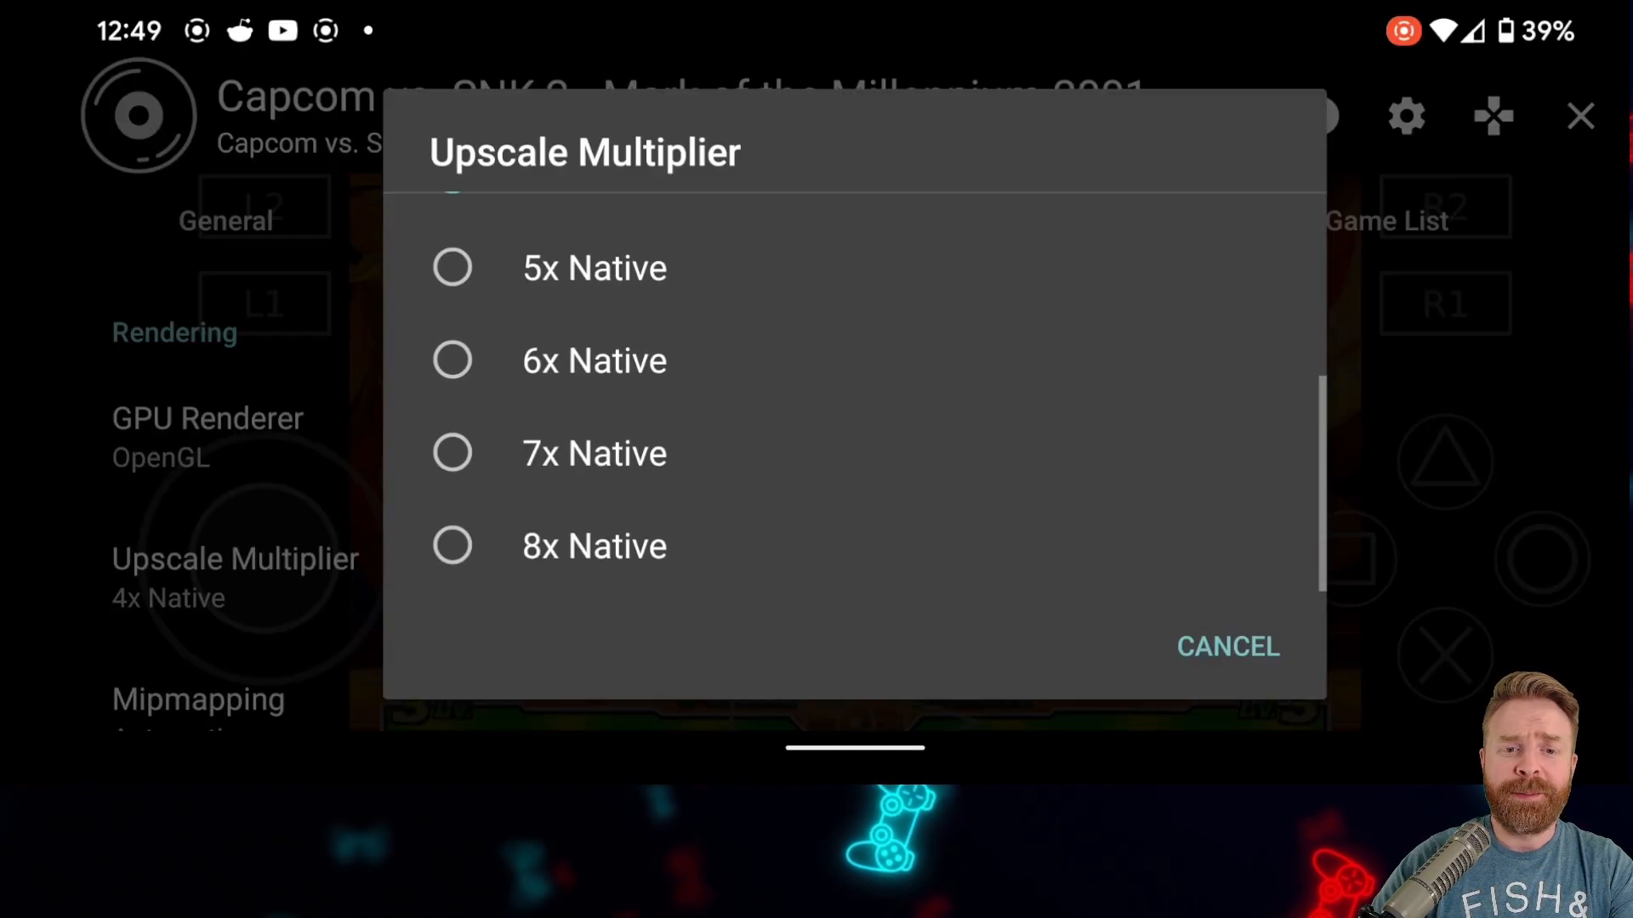
left_click(1226, 646)
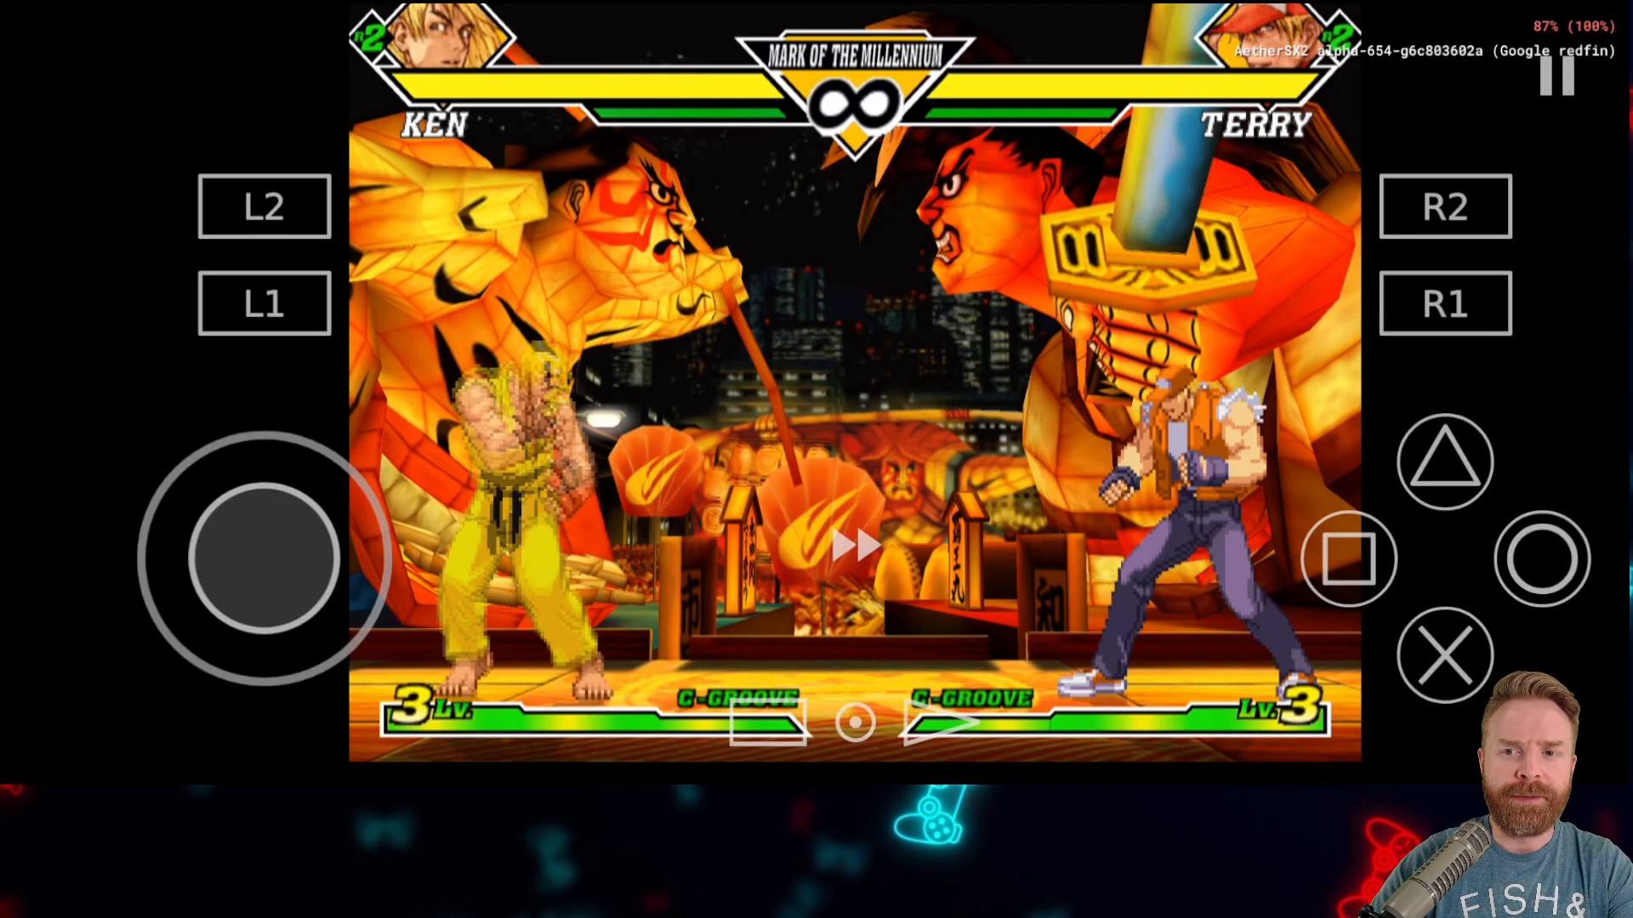